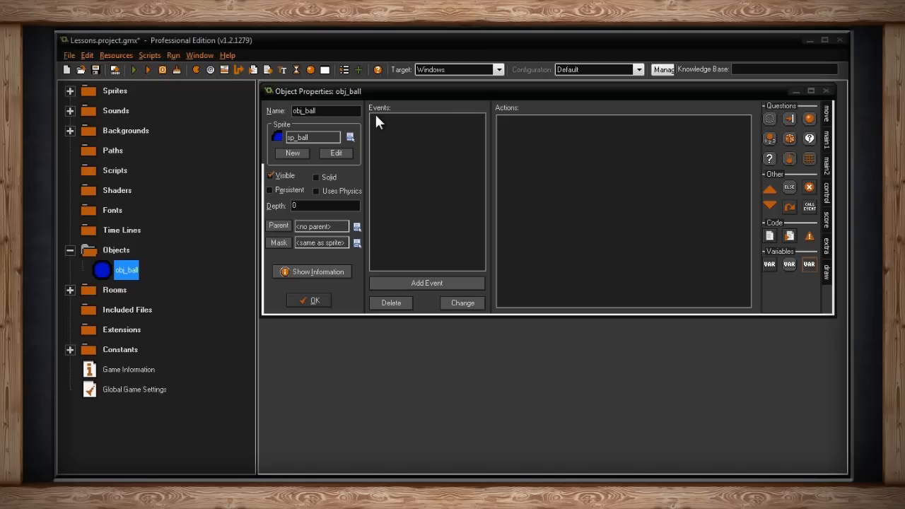
{"action": "mouse_move", "coordinate": [512, 141]}
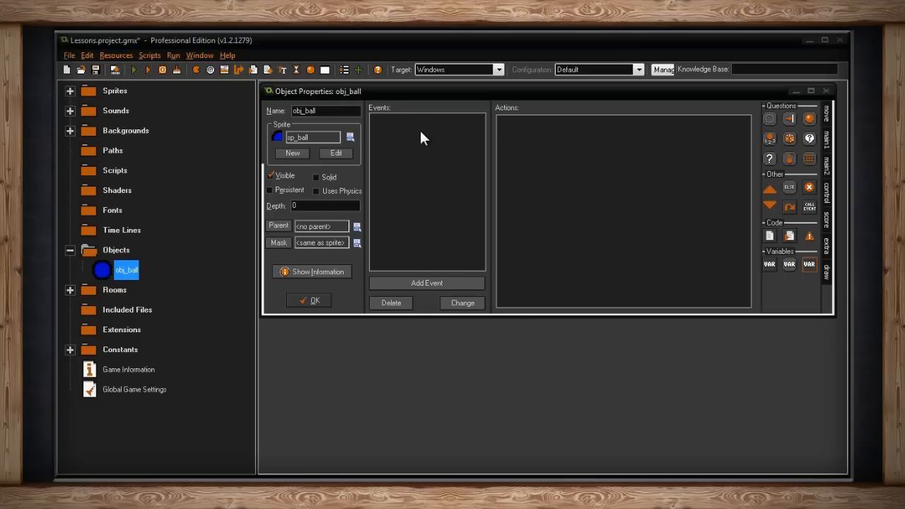
{"action": "mouse_move", "coordinate": [591, 143]}
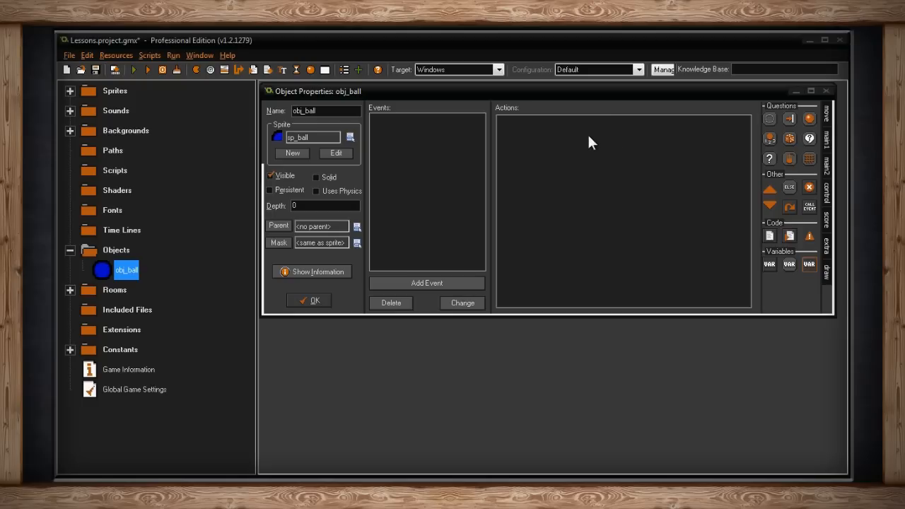
{"action": "mouse_move", "coordinate": [635, 145]}
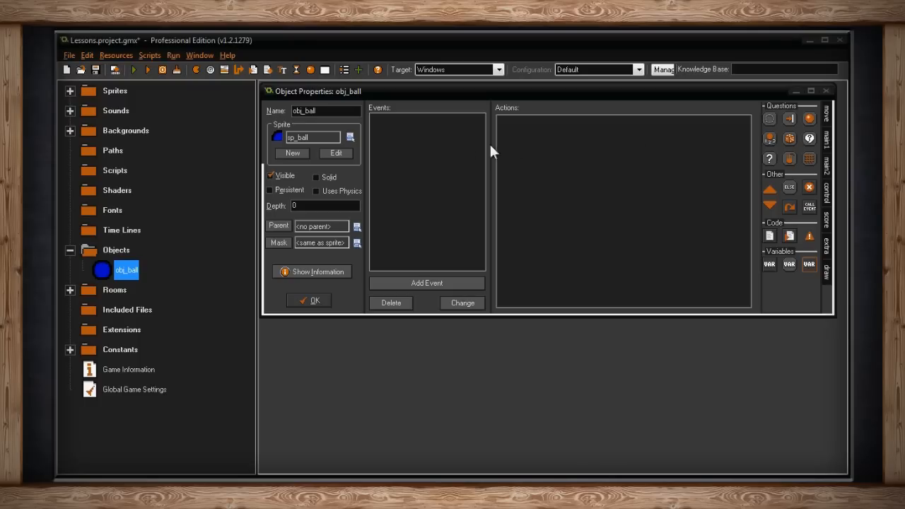
{"action": "mouse_move", "coordinate": [394, 145]}
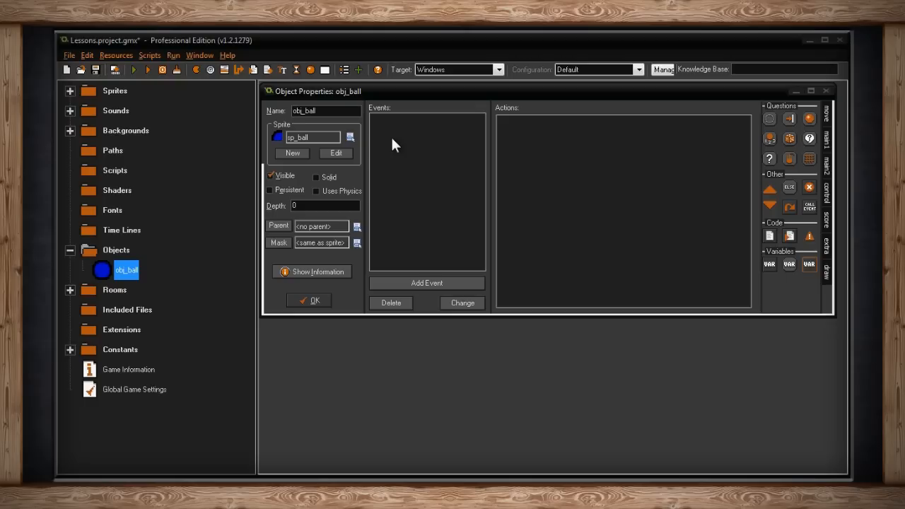
{"action": "mouse_move", "coordinate": [427, 282]}
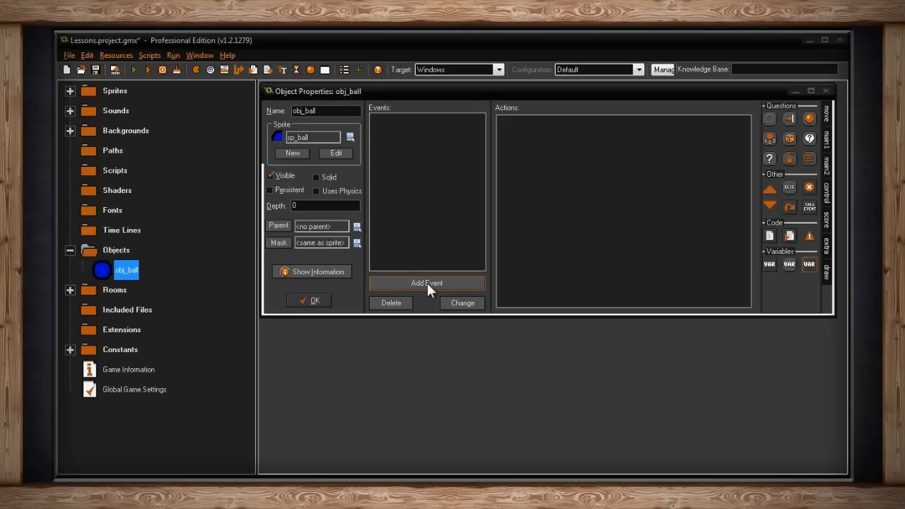
{"action": "mouse_move", "coordinate": [463, 302]}
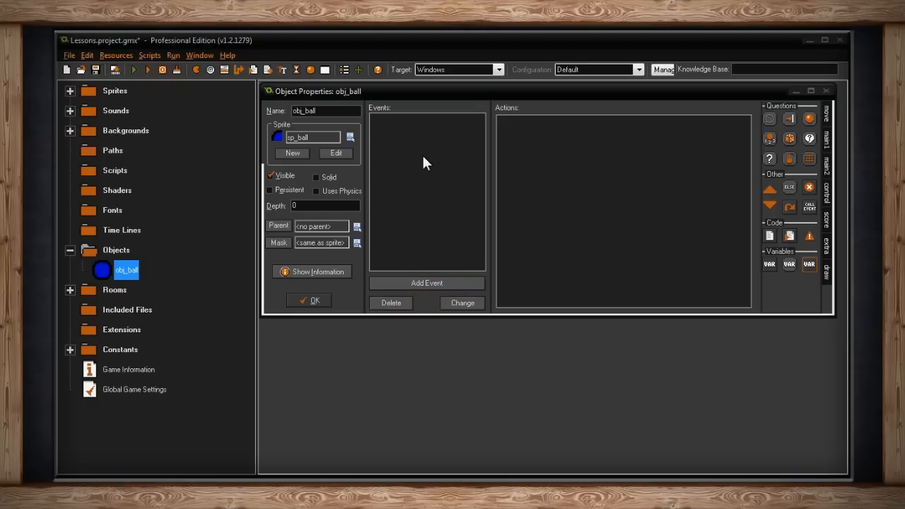
- Add a Create event to obj_ball from the Events list menu
{"action": "right_click", "coordinate": [424, 163]}
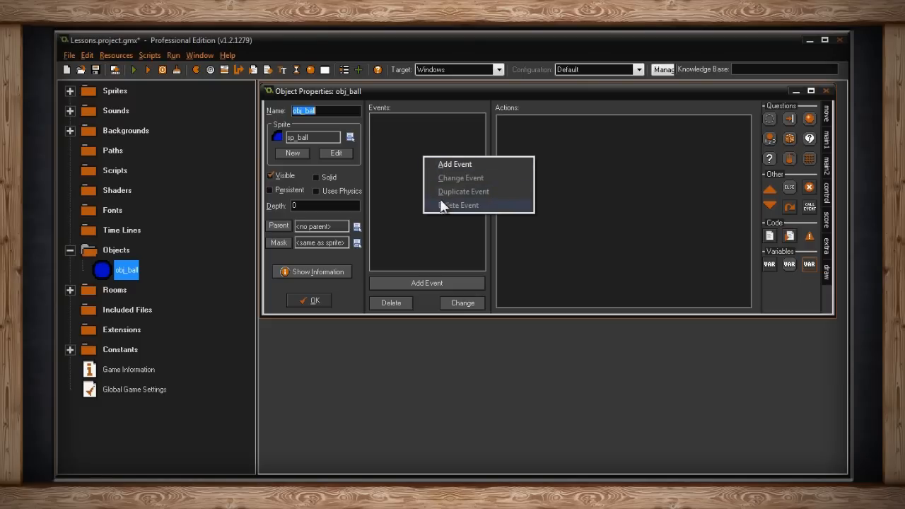
{"action": "mouse_move", "coordinate": [455, 164]}
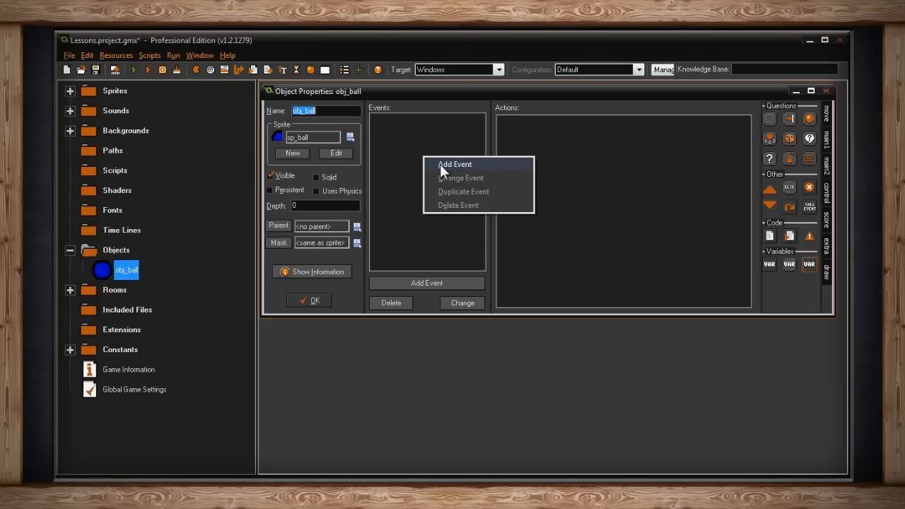
{"action": "left_click", "coordinate": [455, 164]}
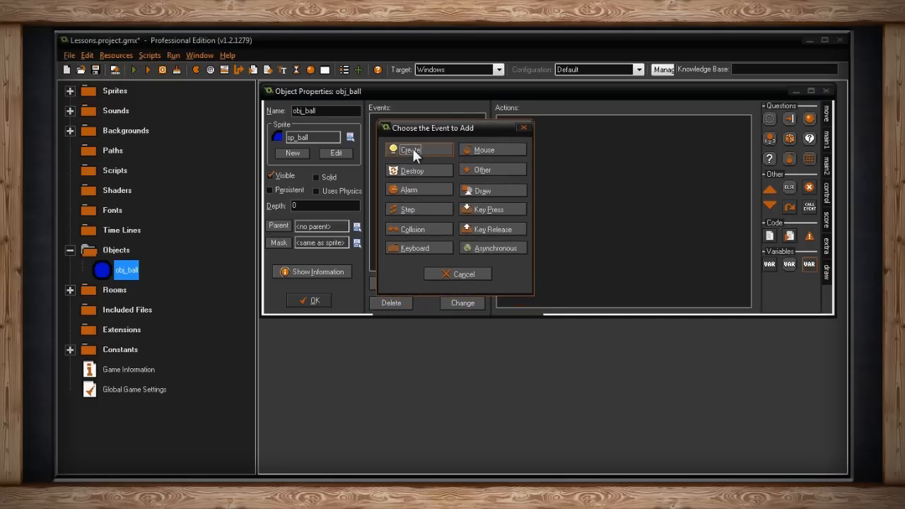
{"action": "left_click", "coordinate": [410, 149]}
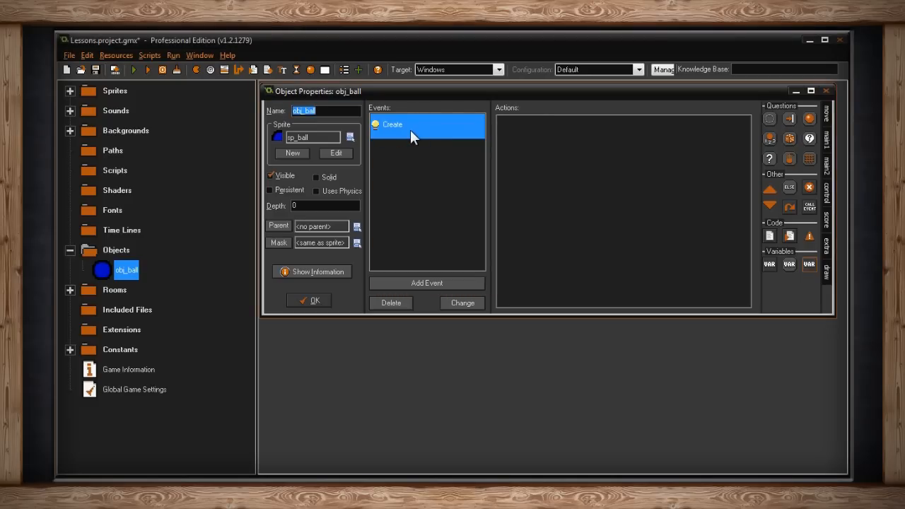
{"action": "mouse_move", "coordinate": [391, 302]}
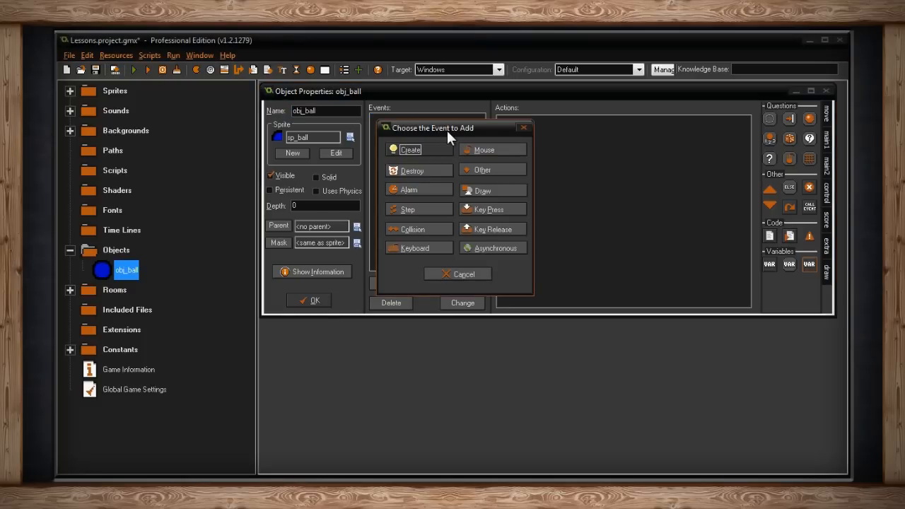
{"action": "mouse_move", "coordinate": [411, 149]}
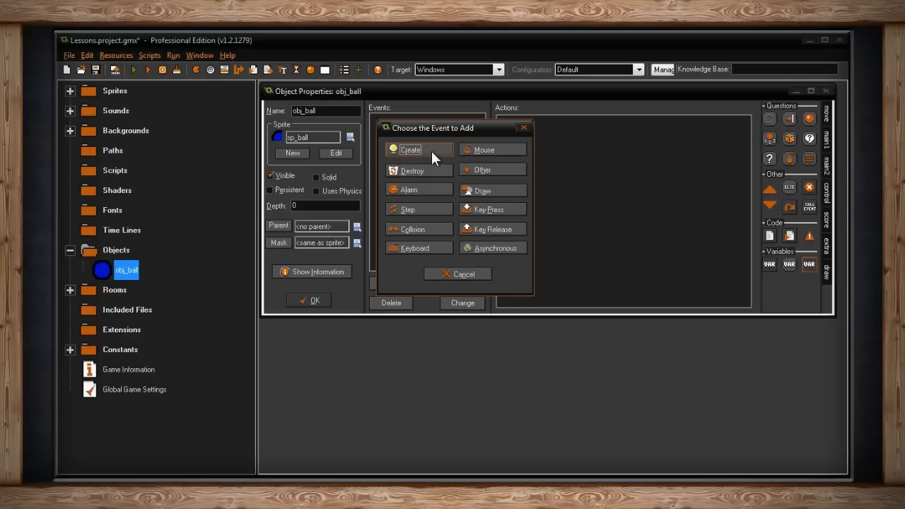
{"action": "mouse_move", "coordinate": [442, 157]}
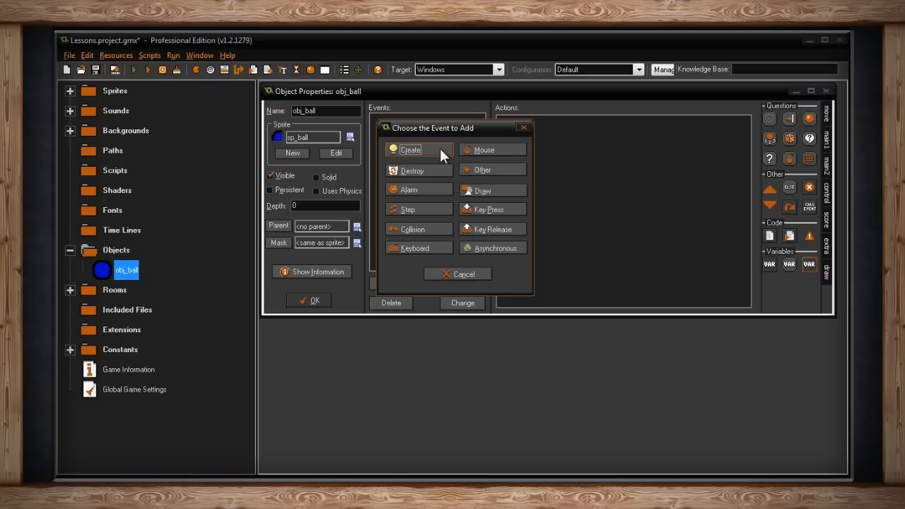
{"action": "mouse_move", "coordinate": [434, 174]}
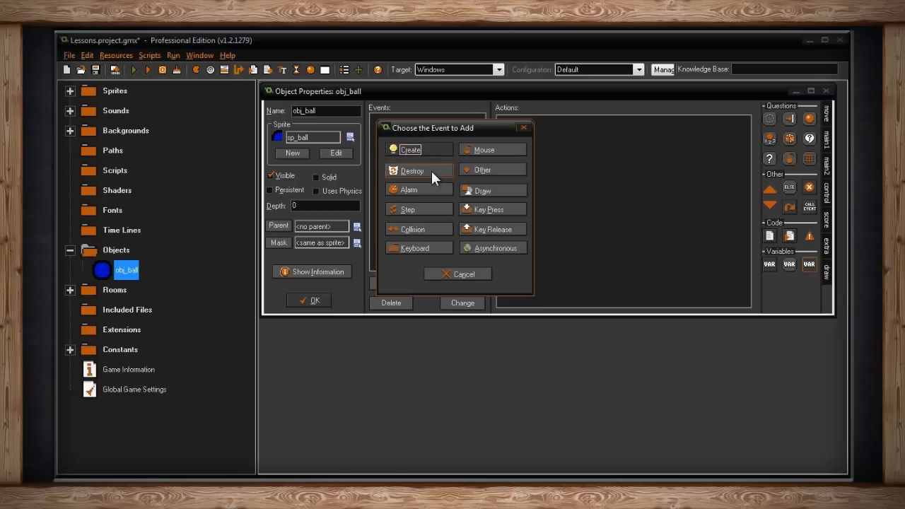
{"action": "mouse_move", "coordinate": [456, 179]}
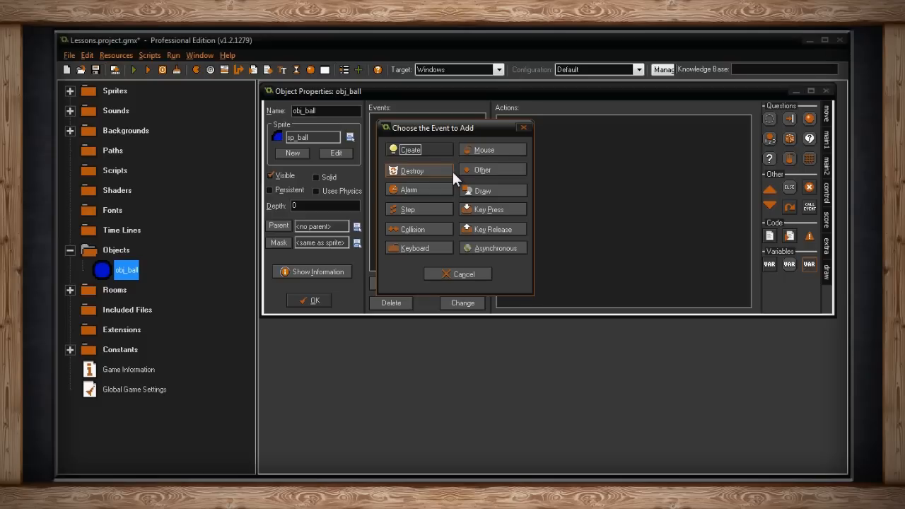
{"action": "left_click", "coordinate": [408, 189]}
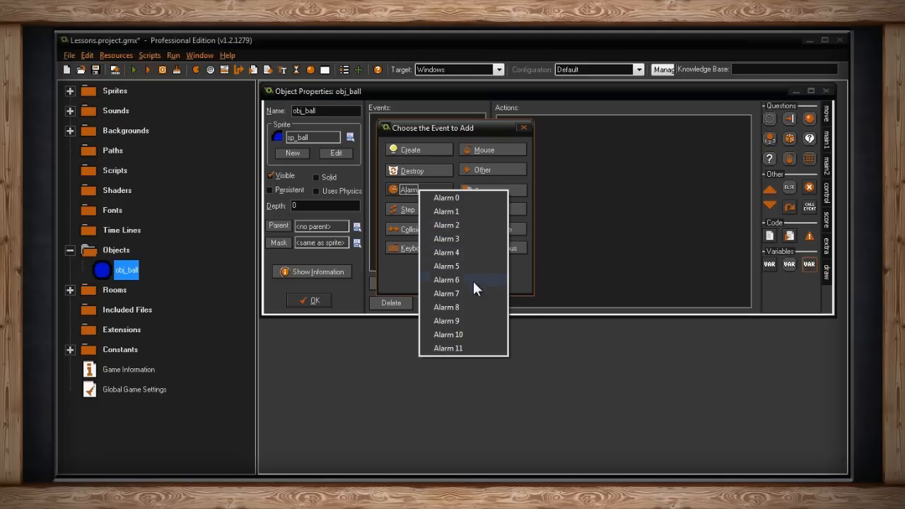
{"action": "mouse_move", "coordinate": [472, 252]}
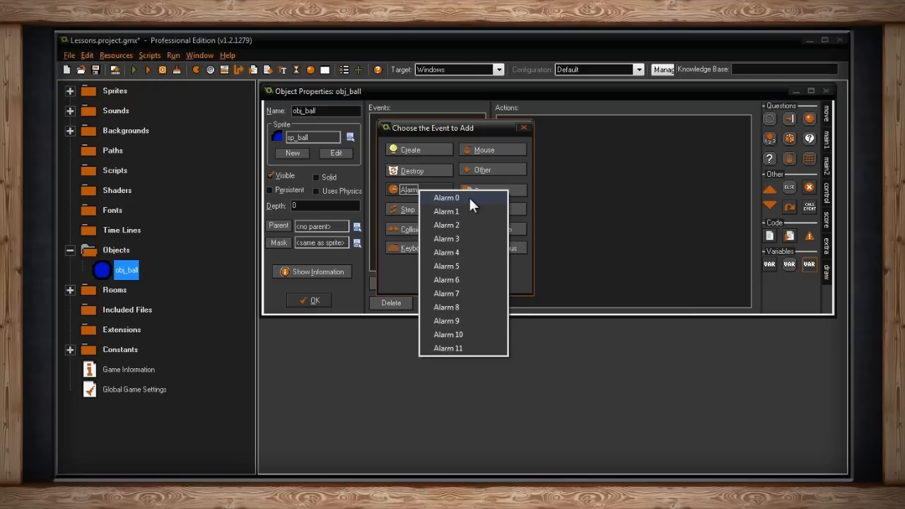
{"action": "mouse_move", "coordinate": [467, 352]}
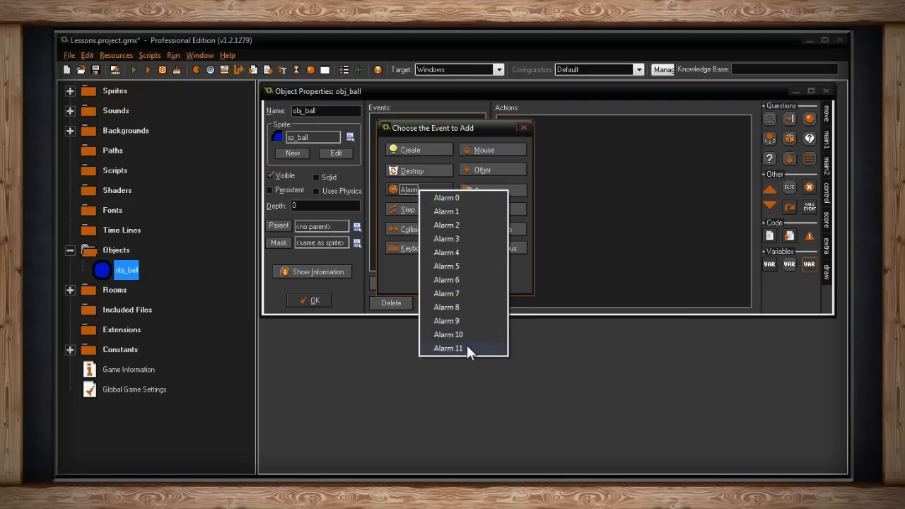
{"action": "mouse_move", "coordinate": [470, 197]}
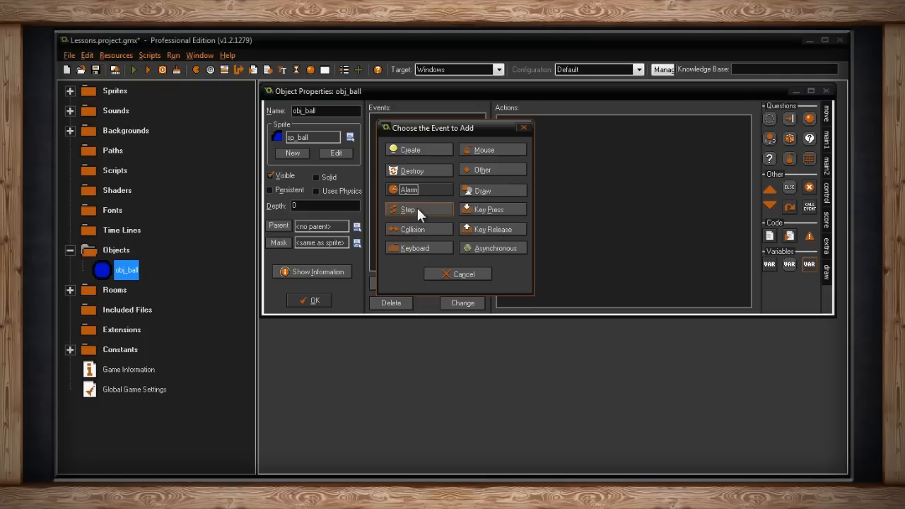
{"action": "mouse_move", "coordinate": [394, 214]}
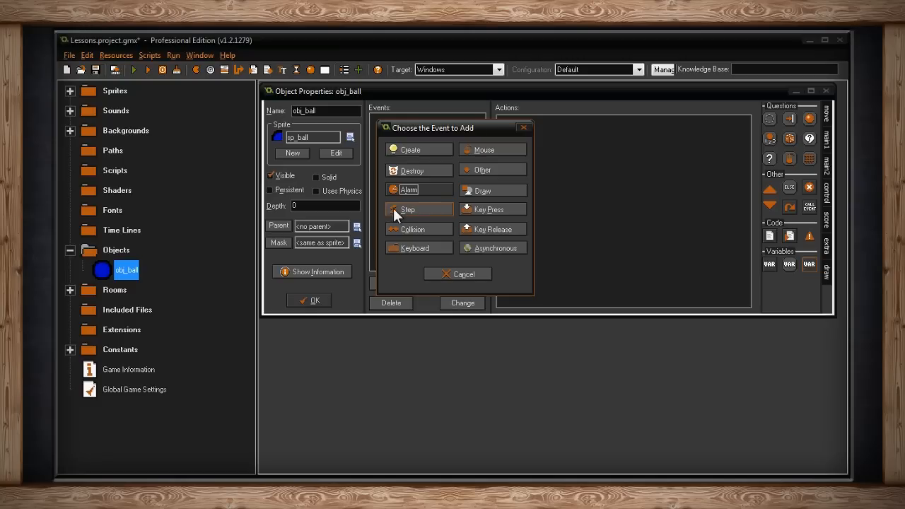
{"action": "mouse_move", "coordinate": [424, 214]}
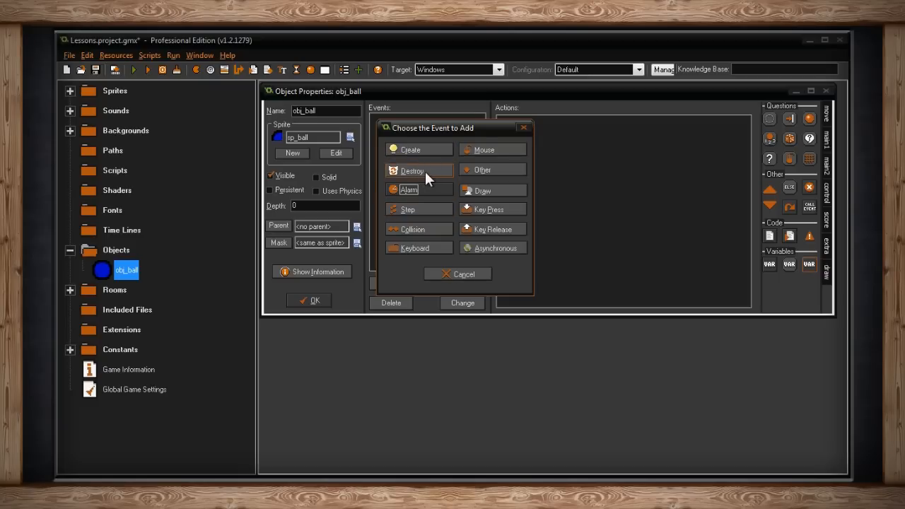
{"action": "mouse_move", "coordinate": [420, 210]}
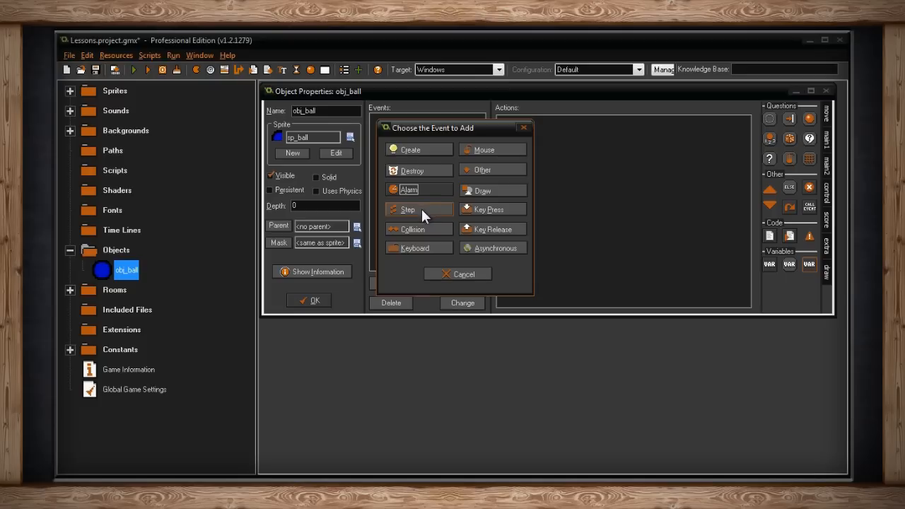
{"action": "mouse_move", "coordinate": [426, 216]}
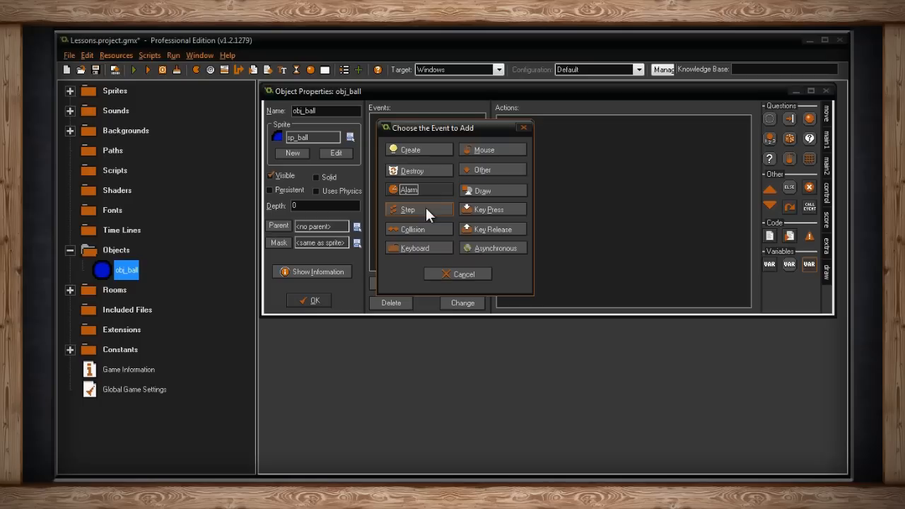
{"action": "left_click", "coordinate": [407, 208]}
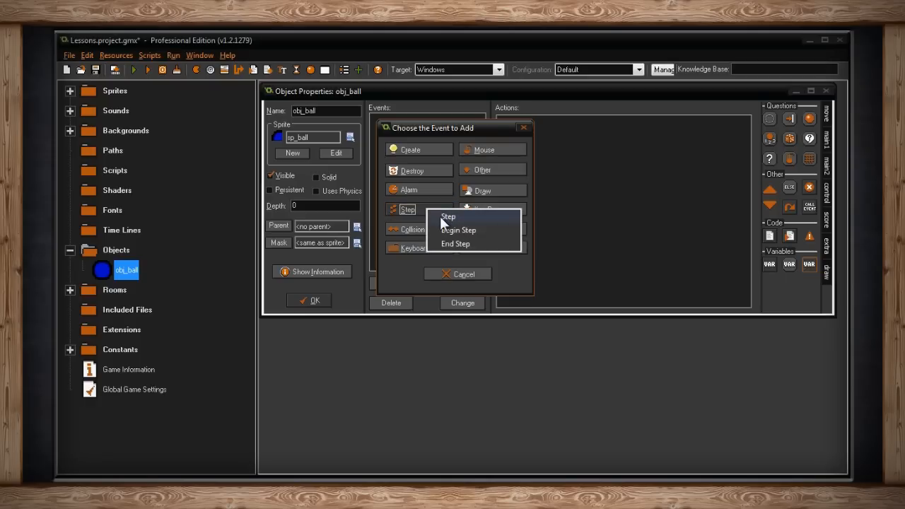
{"action": "mouse_move", "coordinate": [491, 244]}
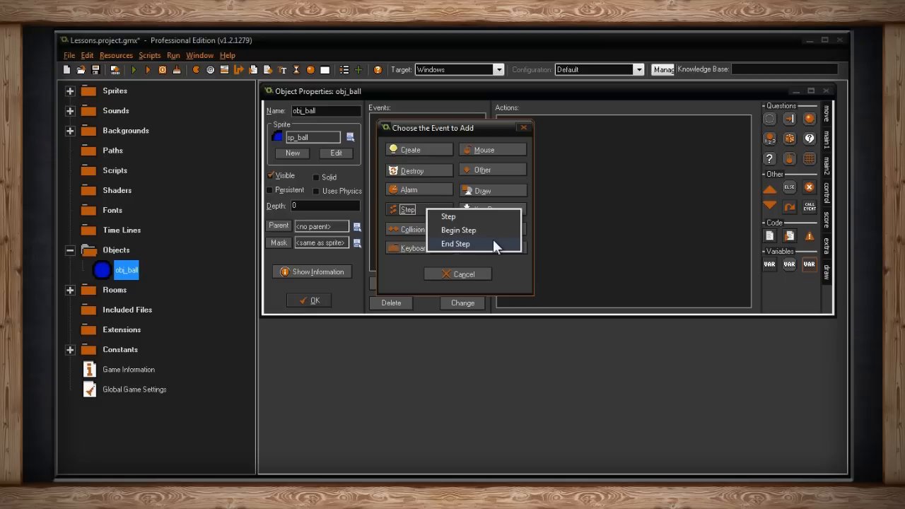
{"action": "mouse_move", "coordinate": [495, 216]}
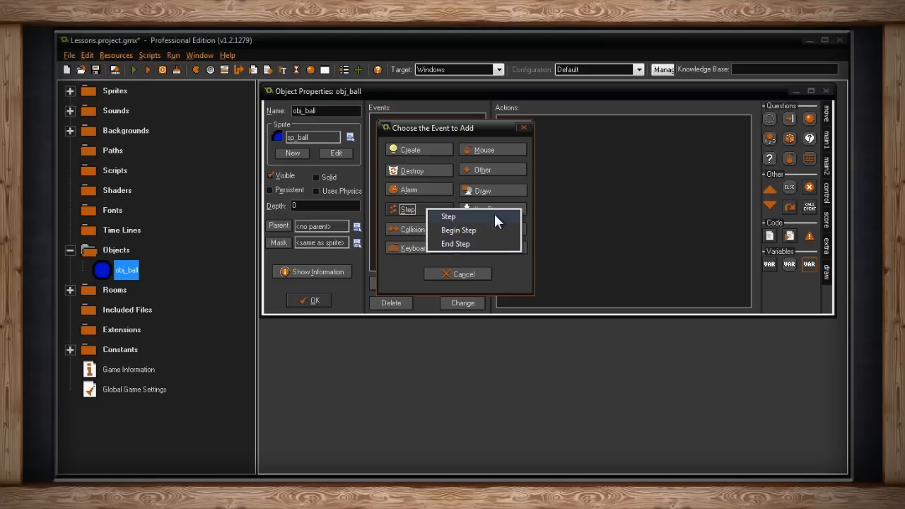
{"action": "mouse_move", "coordinate": [497, 248]}
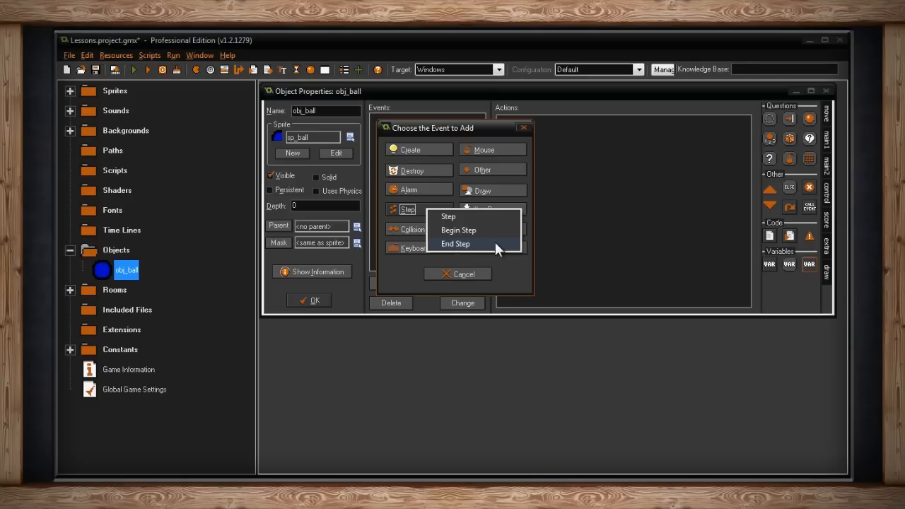
{"action": "mouse_move", "coordinate": [465, 260]}
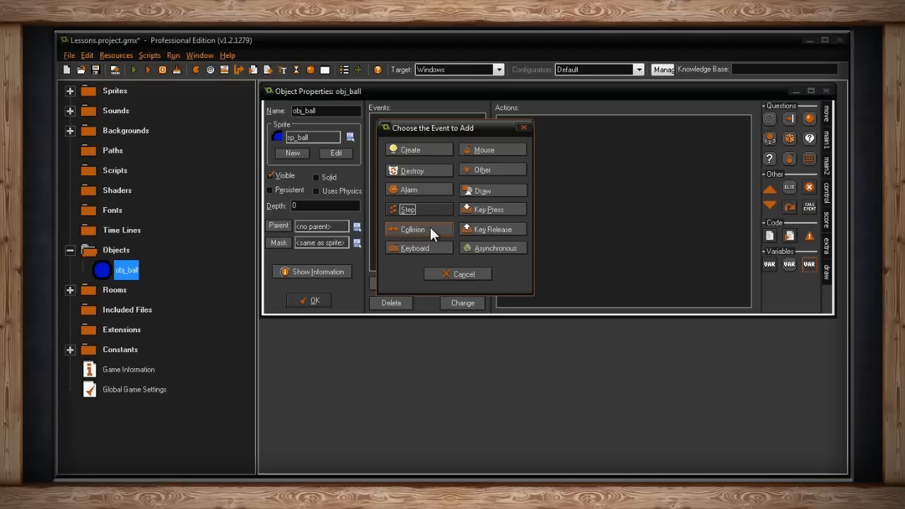
{"action": "mouse_move", "coordinate": [438, 236]}
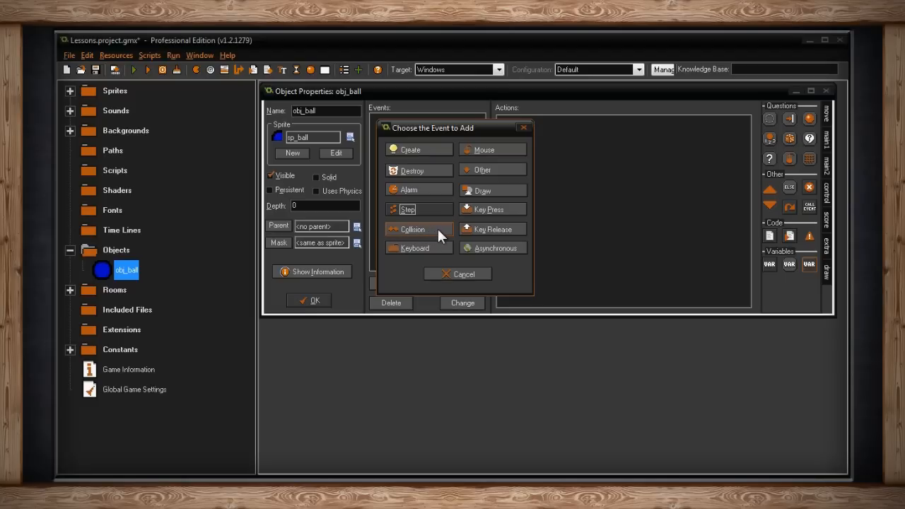
{"action": "left_click", "coordinate": [412, 229]}
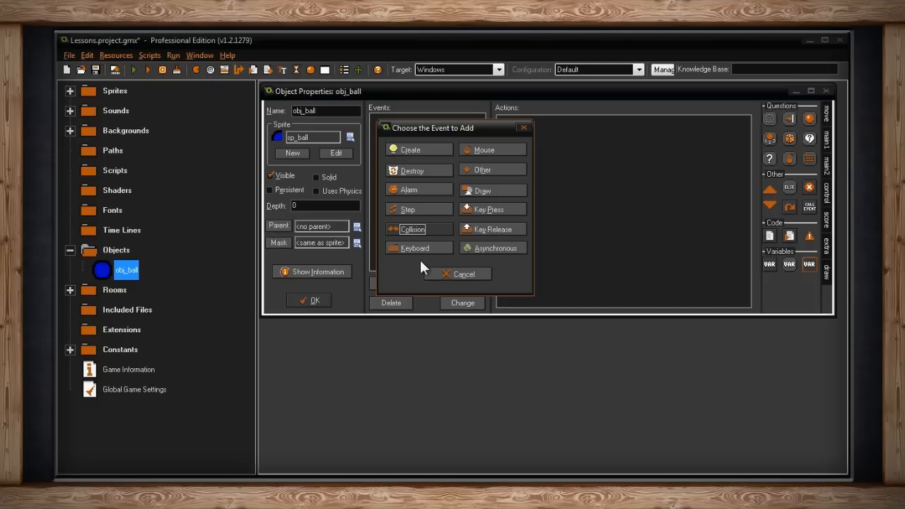
{"action": "mouse_move", "coordinate": [417, 247]}
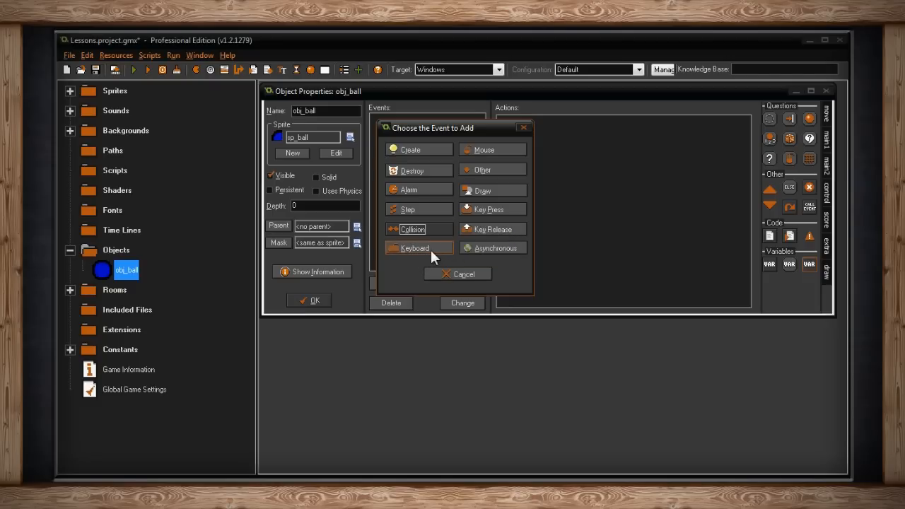
{"action": "left_click", "coordinate": [415, 247]}
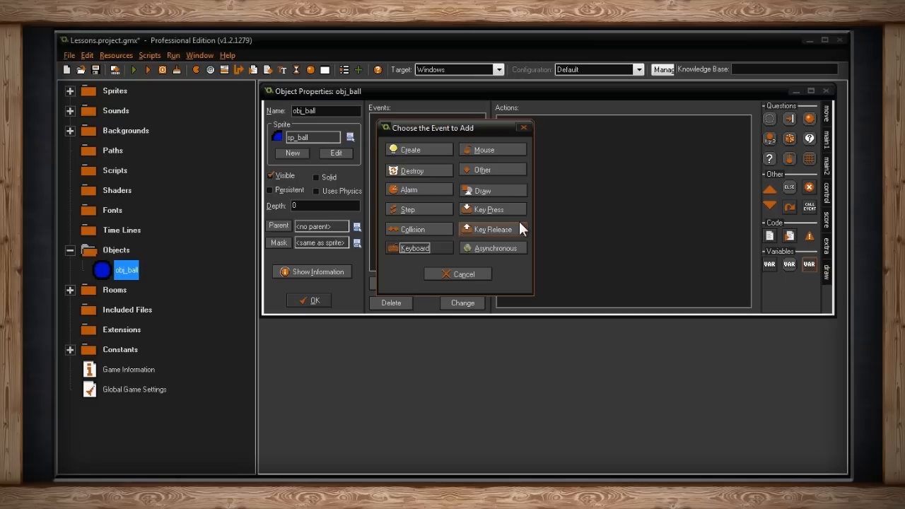
{"action": "mouse_move", "coordinate": [515, 233]}
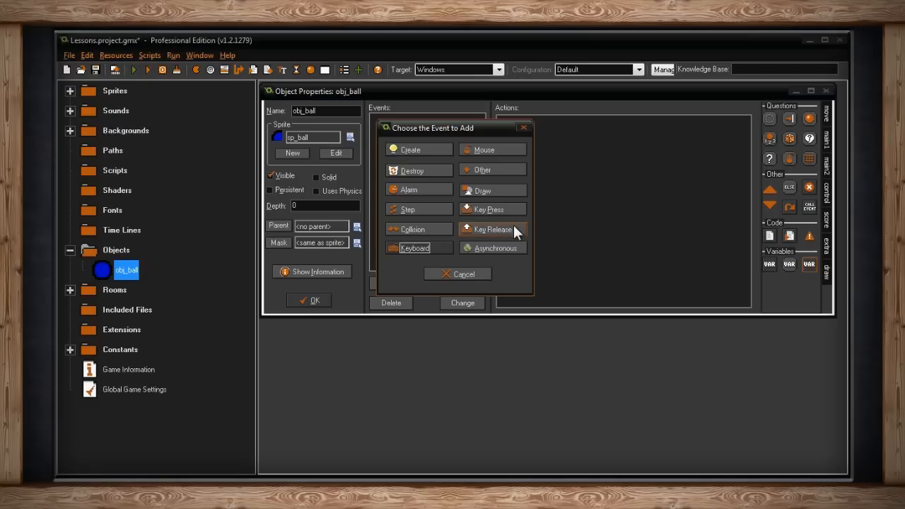
{"action": "mouse_move", "coordinate": [414, 247]}
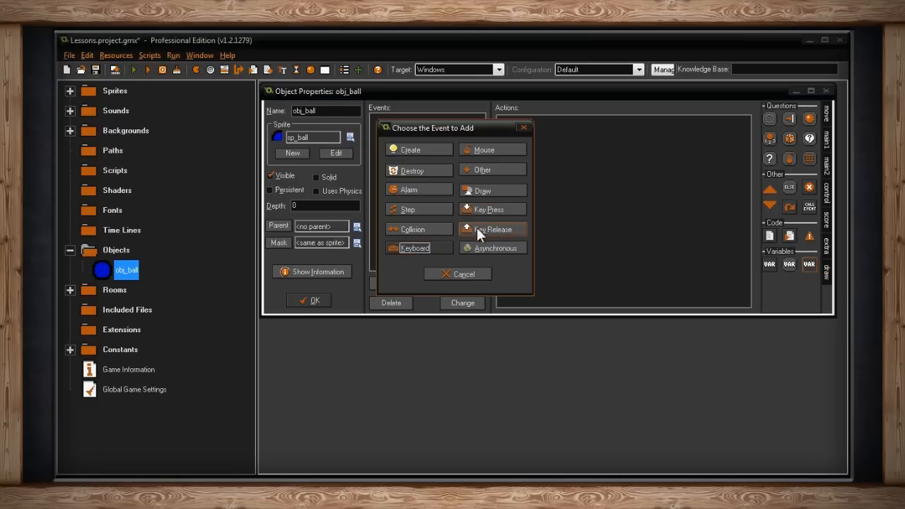
{"action": "mouse_move", "coordinate": [513, 233]}
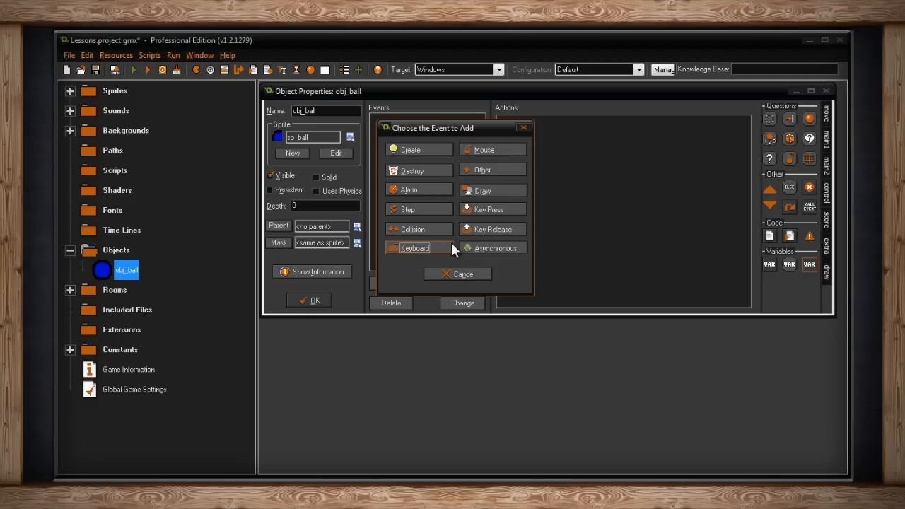
{"action": "left_click", "coordinate": [415, 247]}
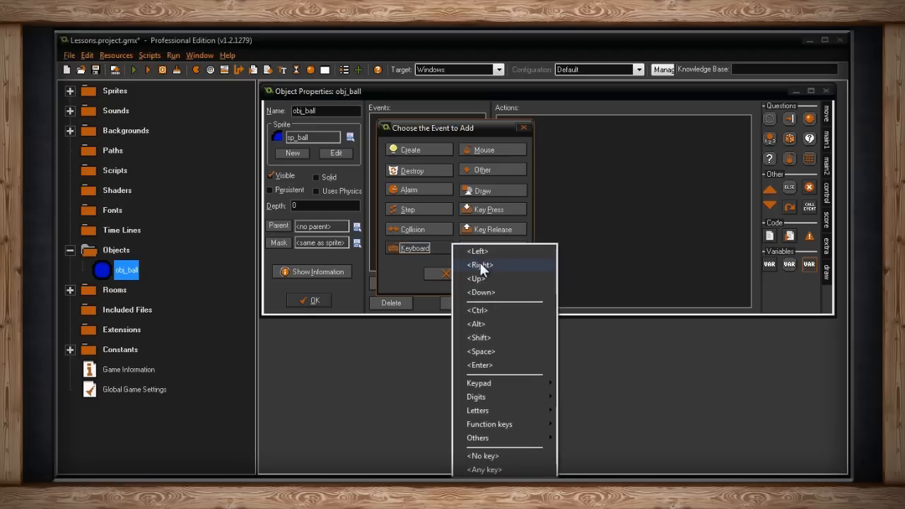
{"action": "mouse_move", "coordinate": [514, 271]}
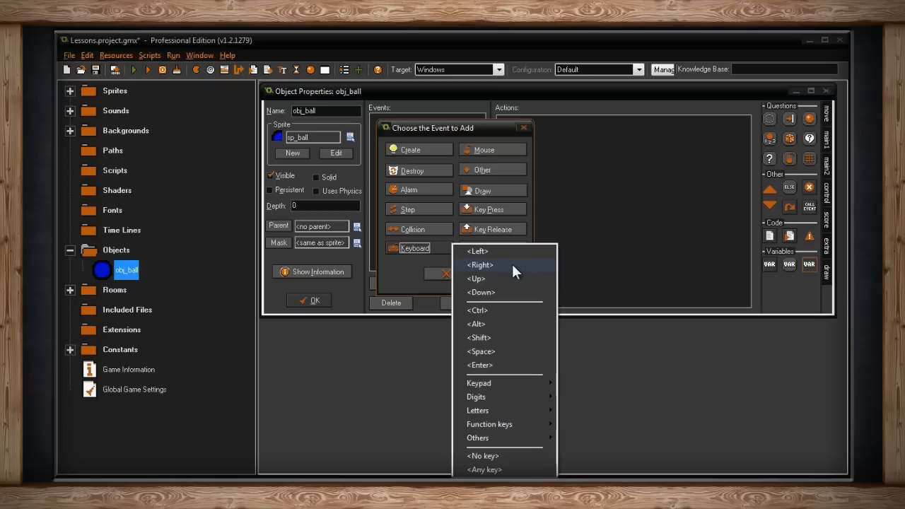
{"action": "mouse_move", "coordinate": [415, 275]}
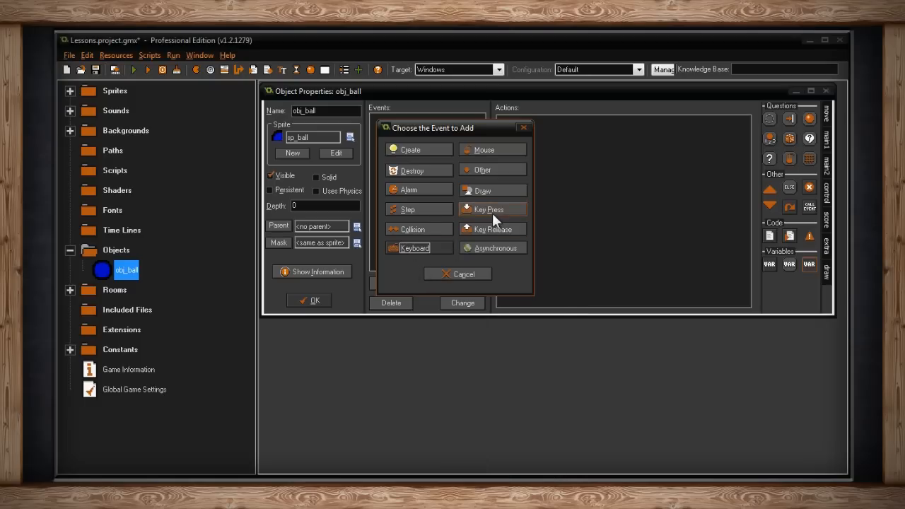
{"action": "mouse_move", "coordinate": [493, 218]}
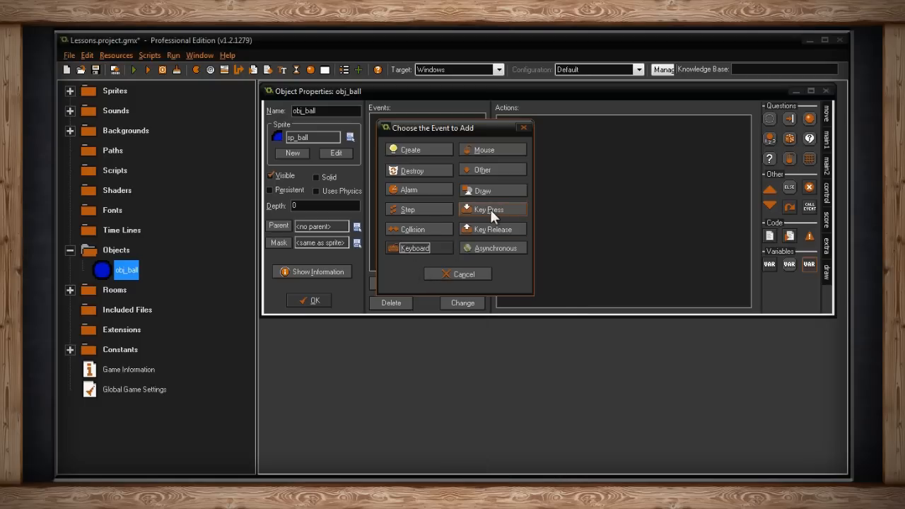
{"action": "mouse_move", "coordinate": [488, 218]}
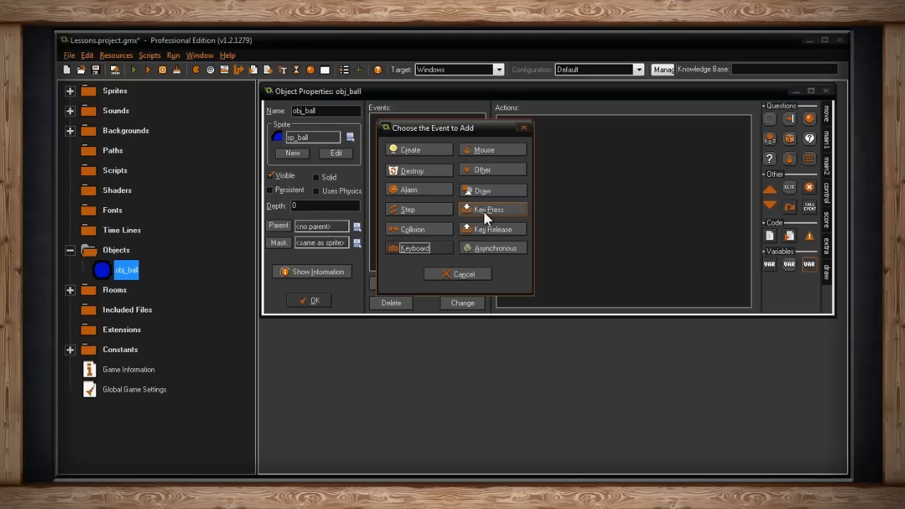
{"action": "mouse_move", "coordinate": [511, 236]}
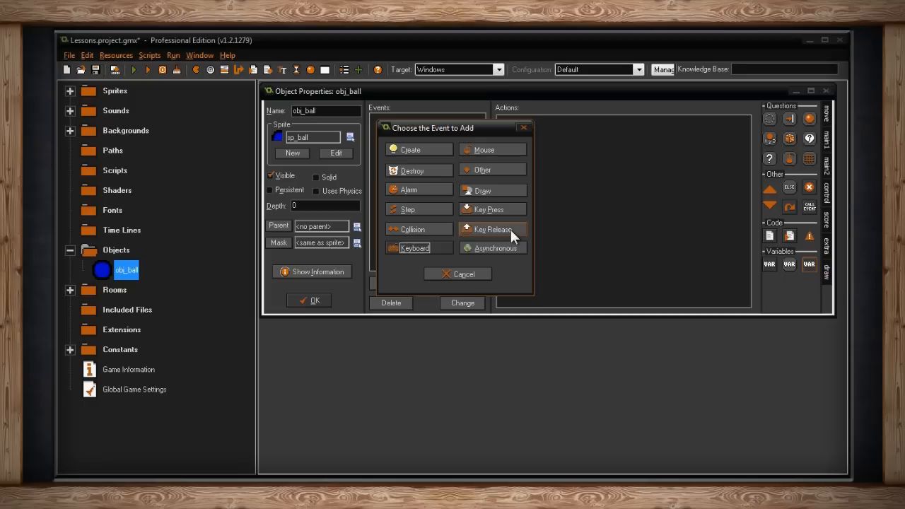
{"action": "mouse_move", "coordinate": [518, 270]}
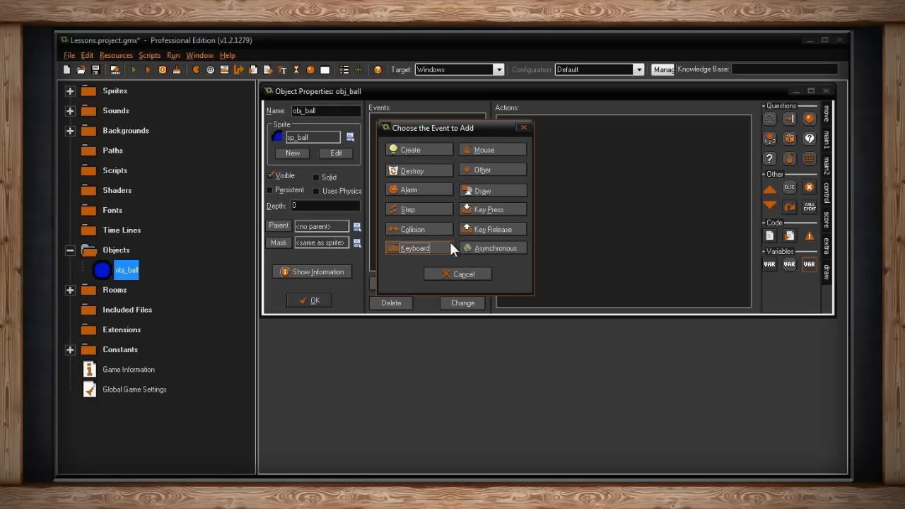
{"action": "left_click", "coordinate": [414, 247]}
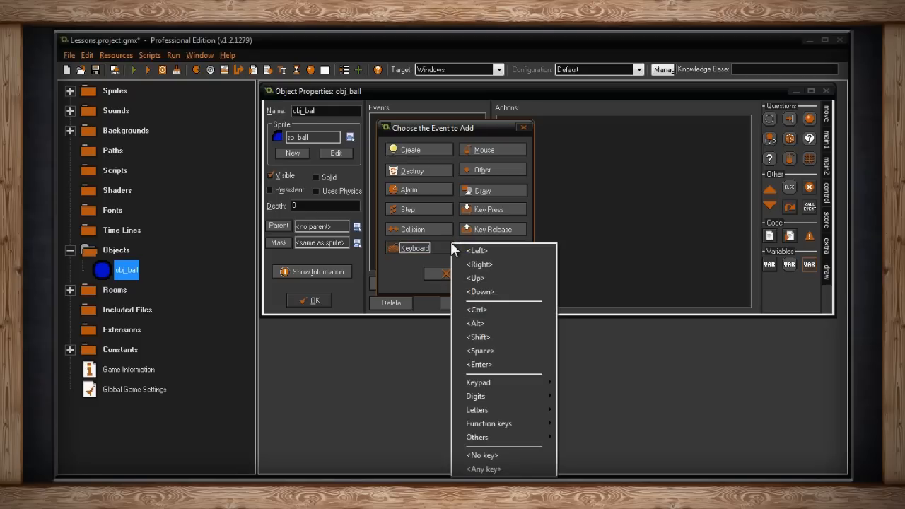
{"action": "mouse_move", "coordinate": [495, 250]}
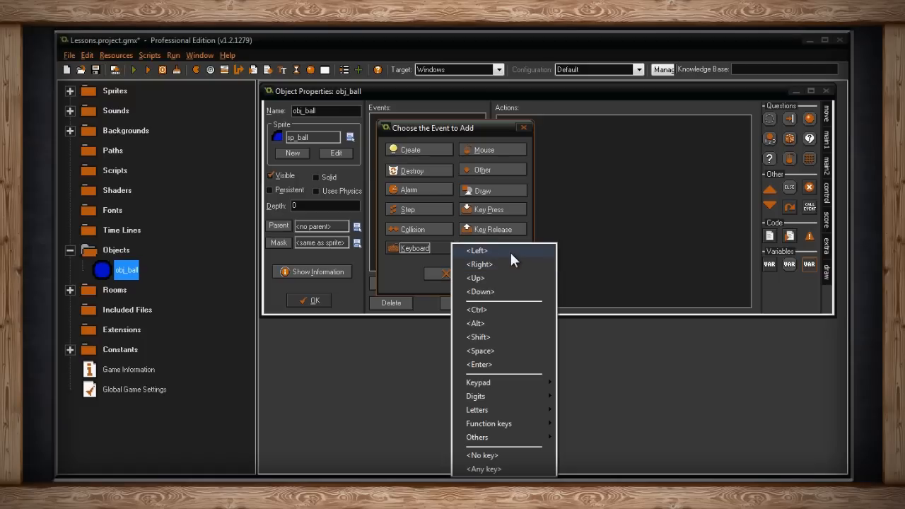
{"action": "mouse_move", "coordinate": [515, 310]}
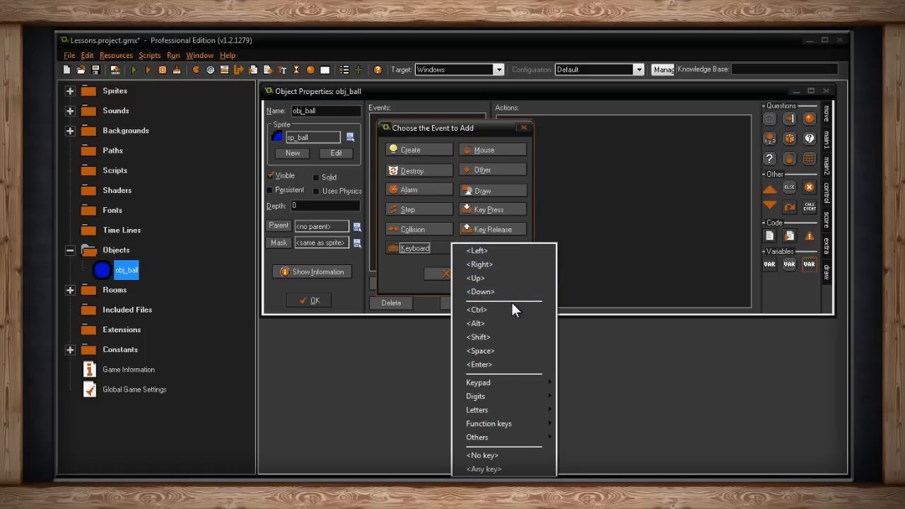
{"action": "mouse_move", "coordinate": [506, 364]}
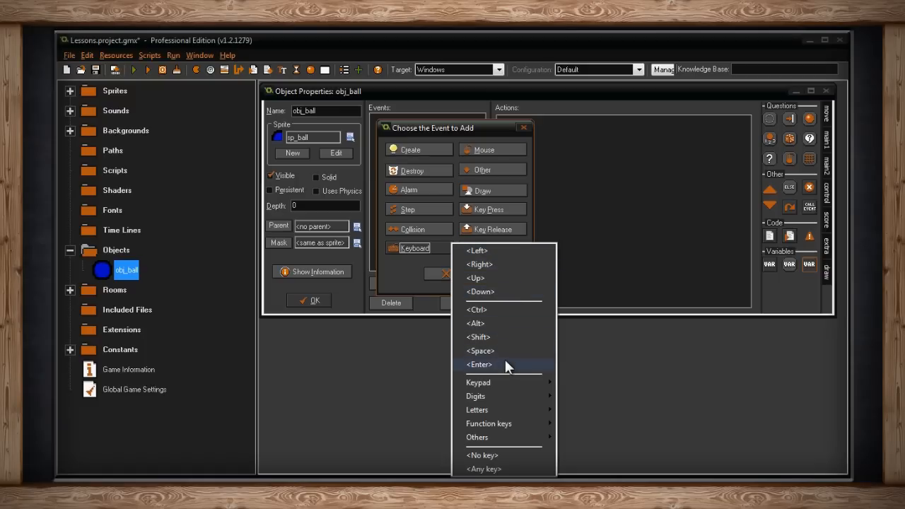
{"action": "mouse_move", "coordinate": [504, 309]}
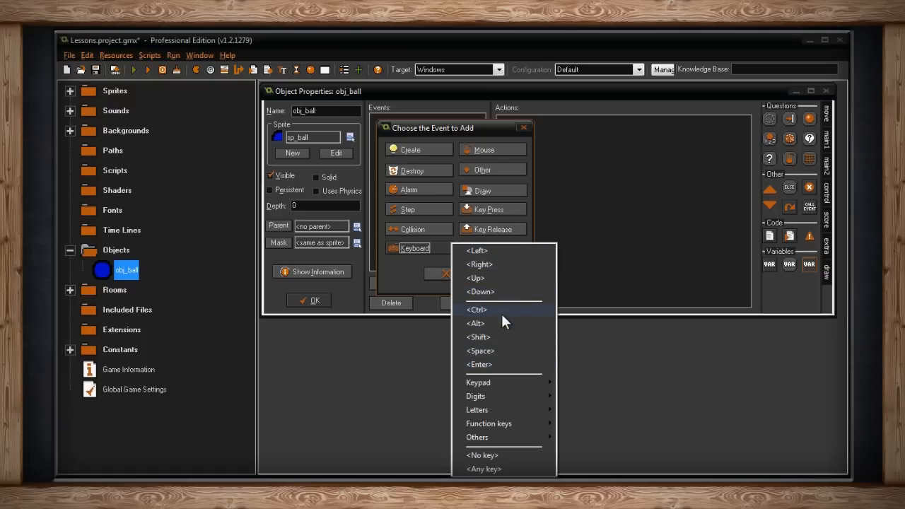
{"action": "mouse_move", "coordinate": [511, 368]}
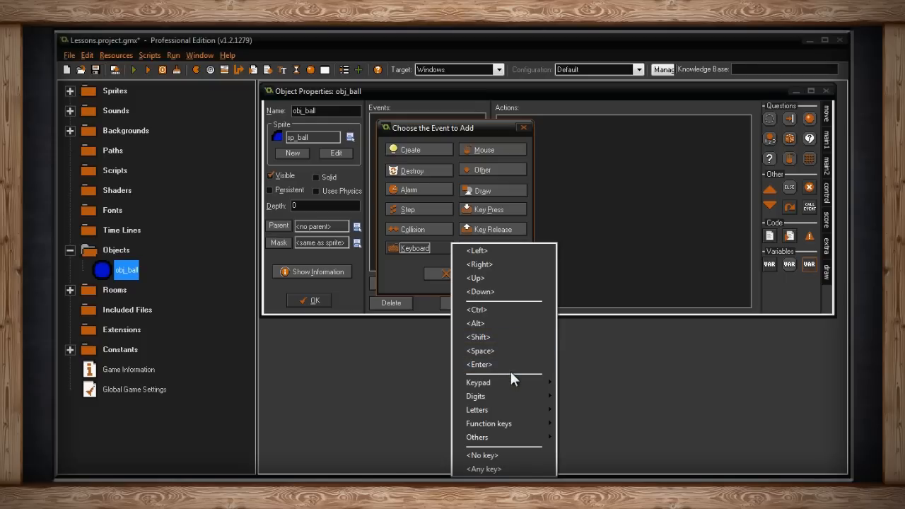
{"action": "mouse_move", "coordinate": [478, 381]}
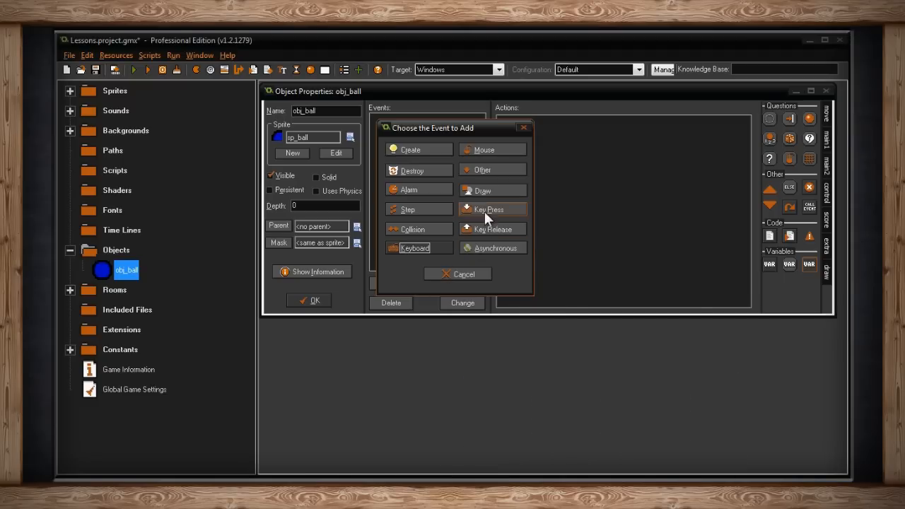
{"action": "left_click", "coordinate": [489, 209]}
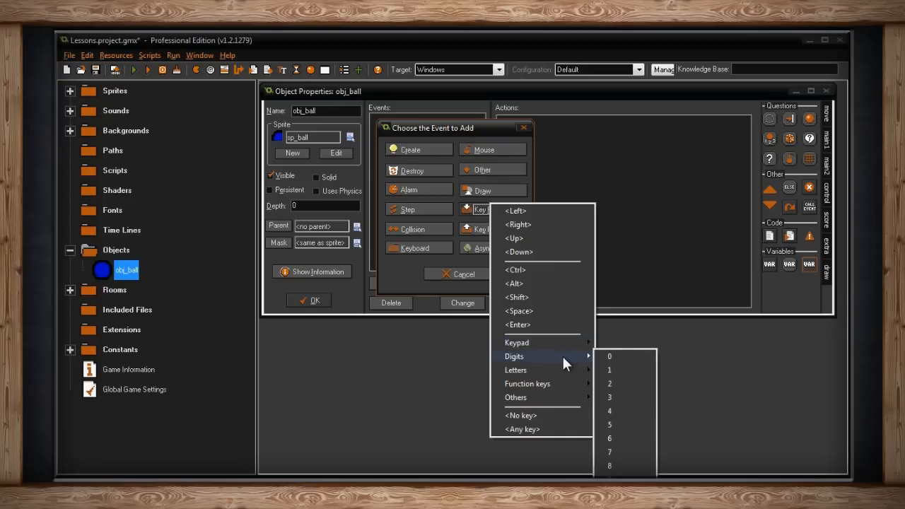
{"action": "mouse_move", "coordinate": [610, 451]}
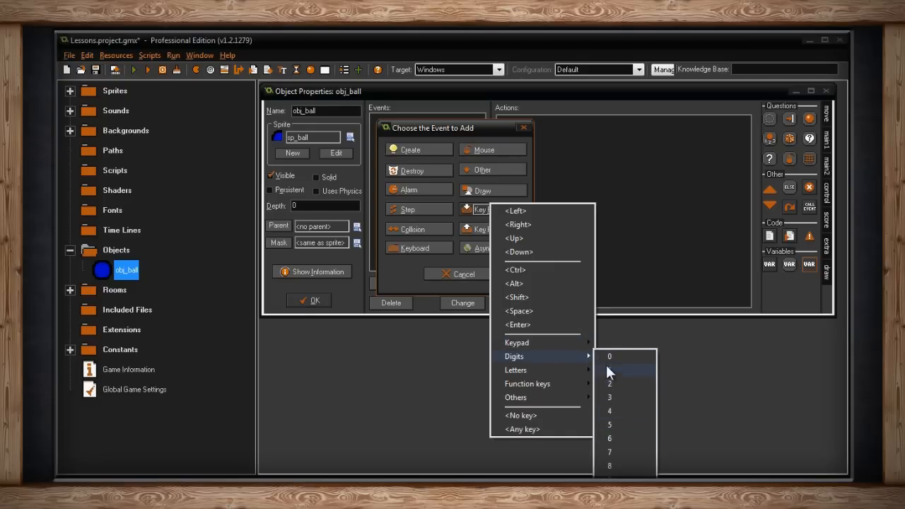
{"action": "mouse_move", "coordinate": [516, 370]}
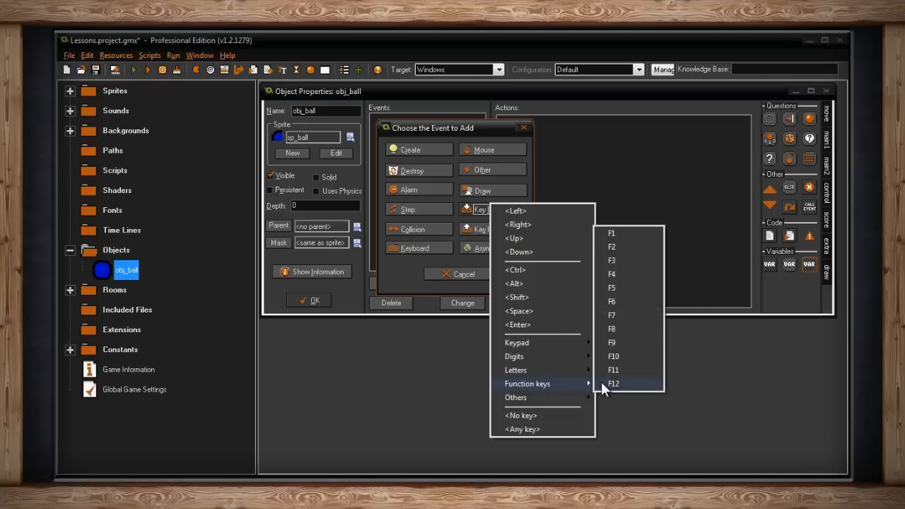
{"action": "mouse_move", "coordinate": [618, 369]}
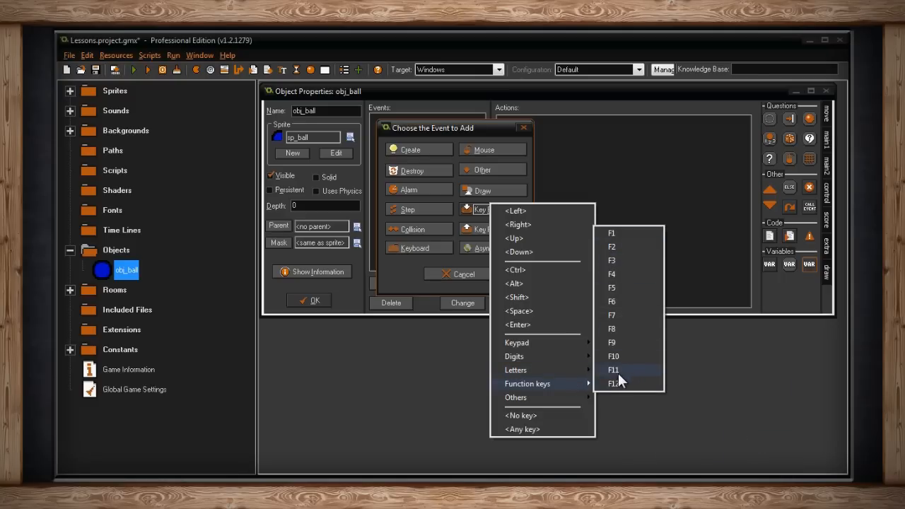
{"action": "mouse_move", "coordinate": [515, 397]}
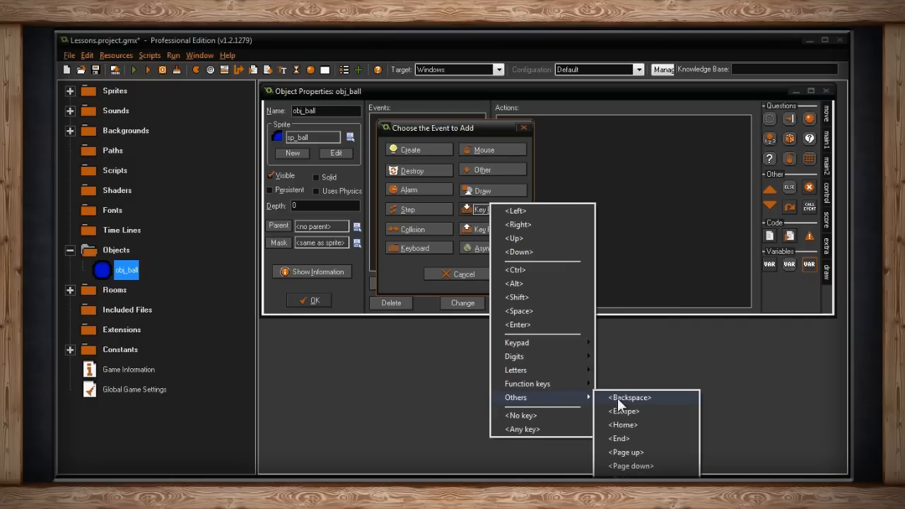
{"action": "mouse_move", "coordinate": [658, 438]}
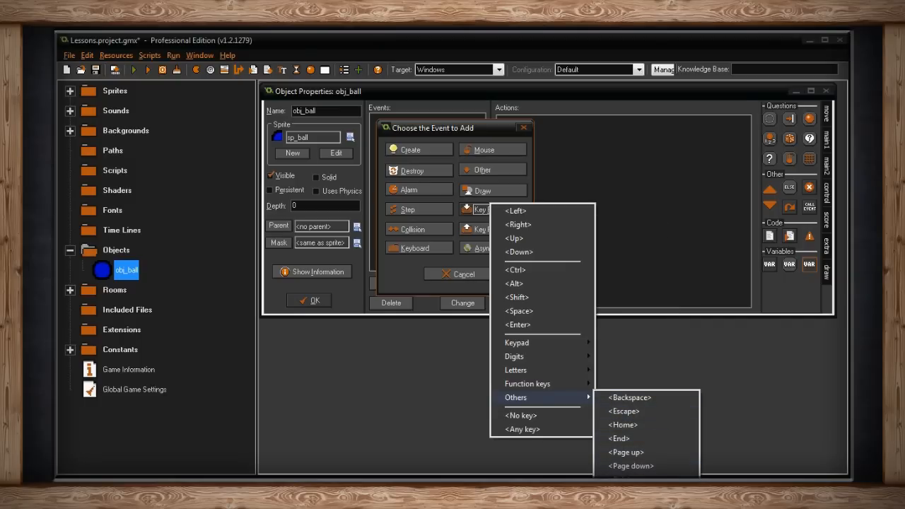
{"action": "mouse_move", "coordinate": [564, 410]}
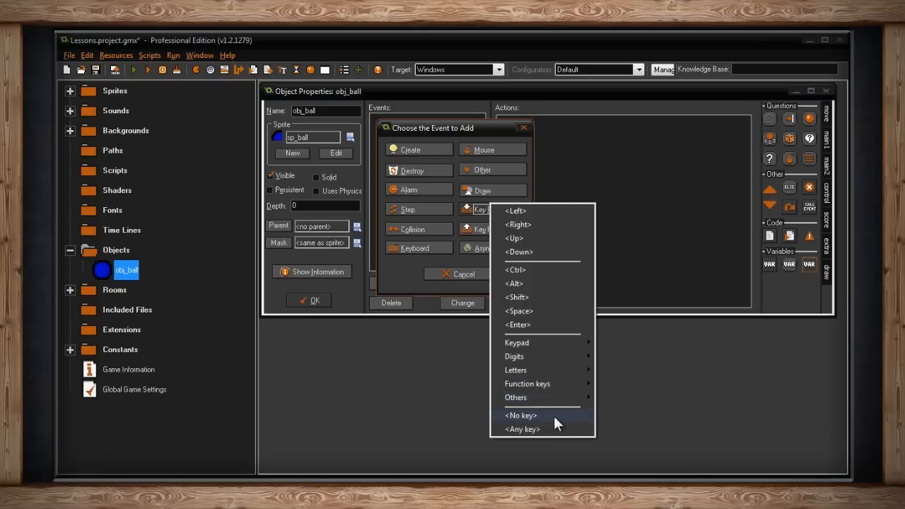
{"action": "mouse_move", "coordinate": [522, 429]}
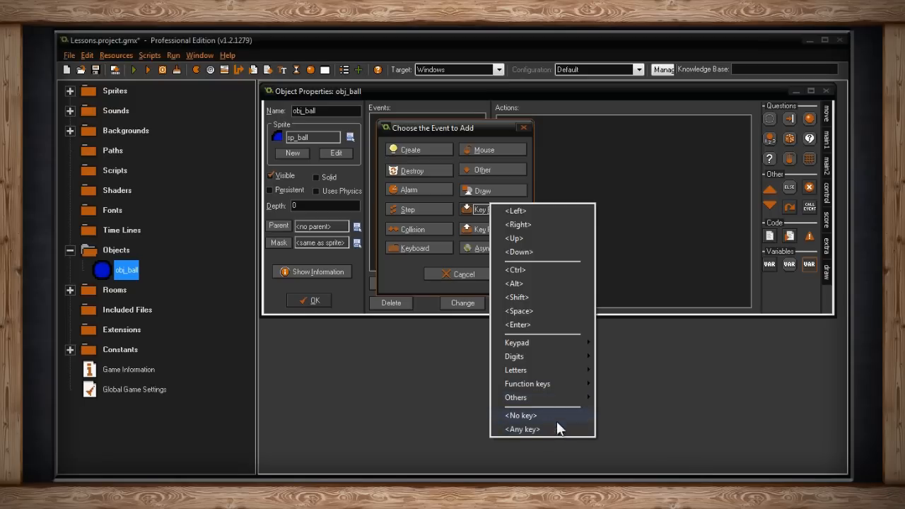
{"action": "mouse_move", "coordinate": [558, 415]}
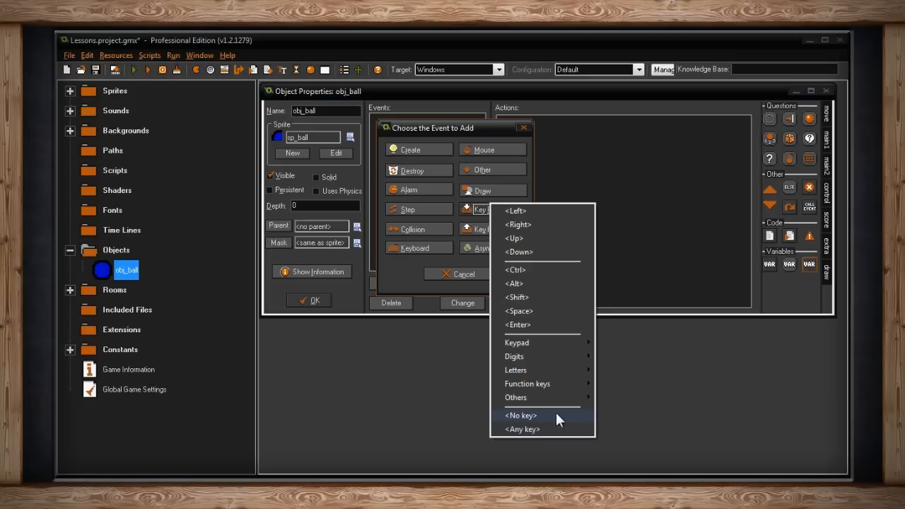
{"action": "mouse_move", "coordinate": [562, 426]}
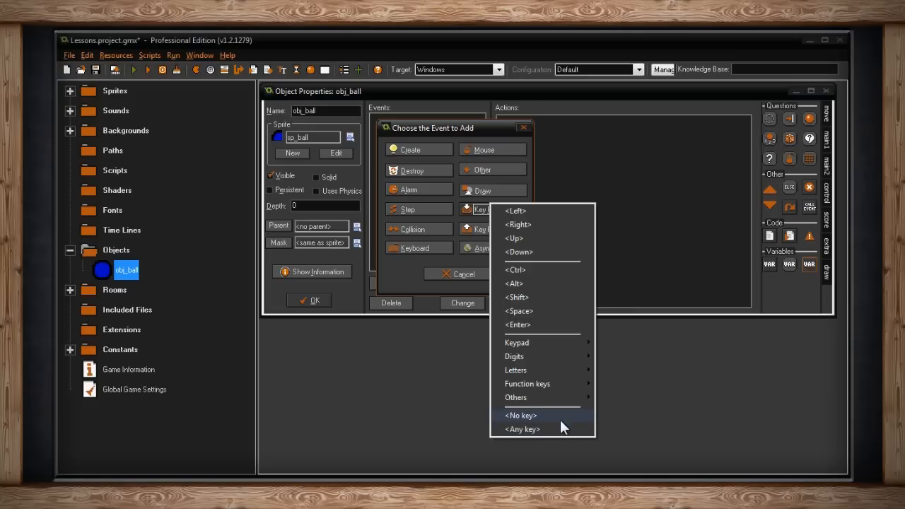
{"action": "mouse_move", "coordinate": [523, 429]}
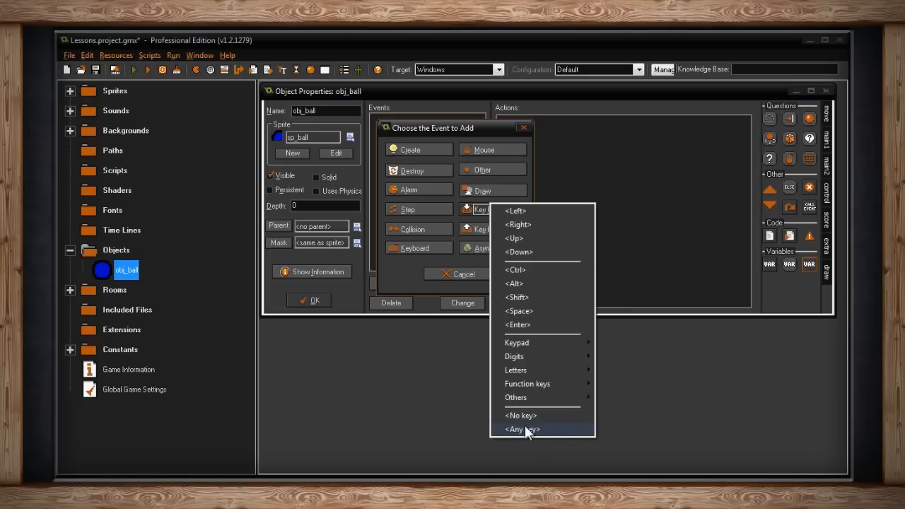
{"action": "mouse_move", "coordinate": [556, 432]}
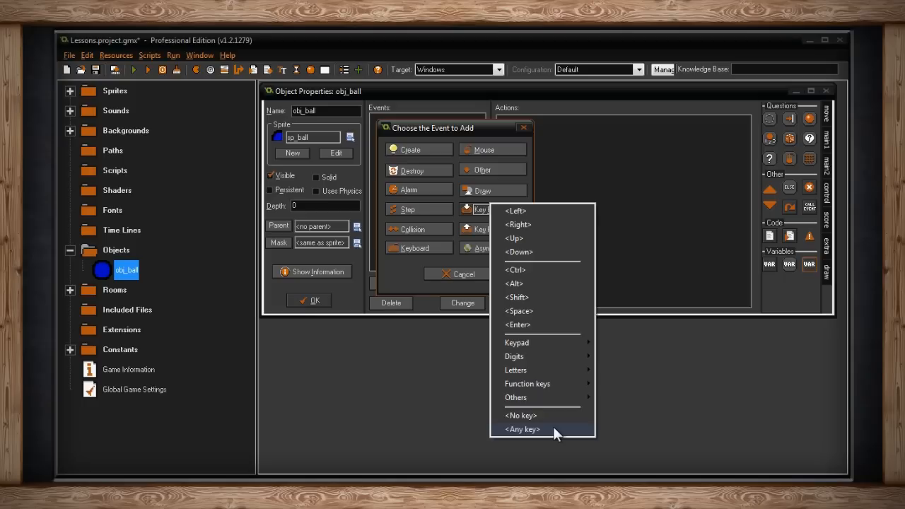
{"action": "mouse_move", "coordinate": [521, 436]}
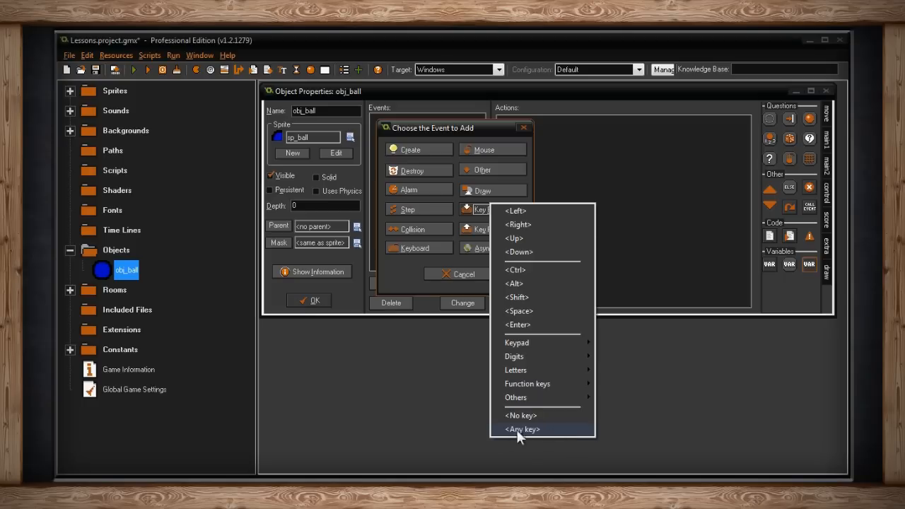
{"action": "mouse_move", "coordinate": [543, 436]}
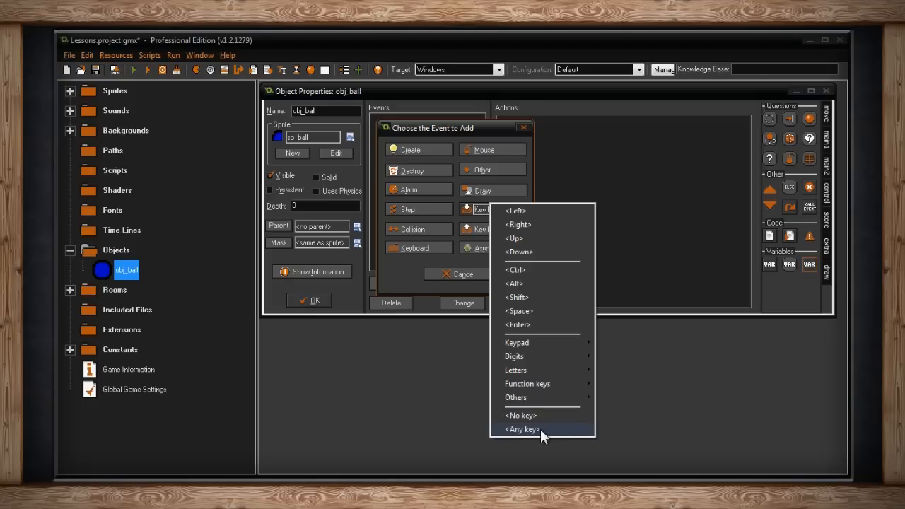
{"action": "mouse_move", "coordinate": [551, 419]}
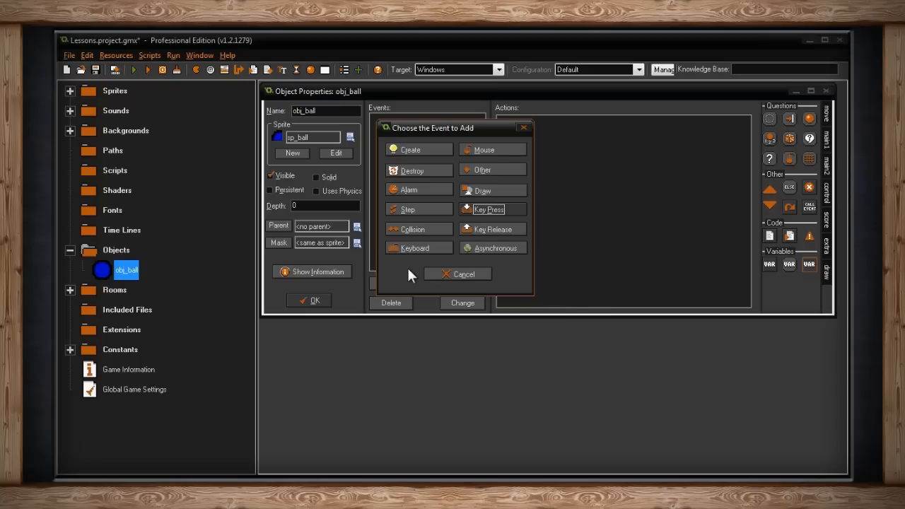
{"action": "mouse_move", "coordinate": [493, 149]}
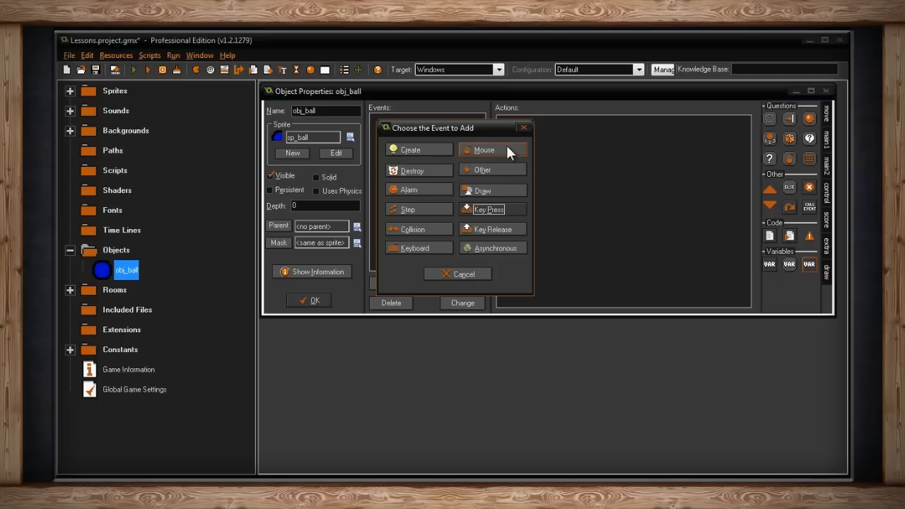
- Show the Mouse event category, listing Left button, Mouse enter and similar events
{"action": "left_click", "coordinate": [484, 149]}
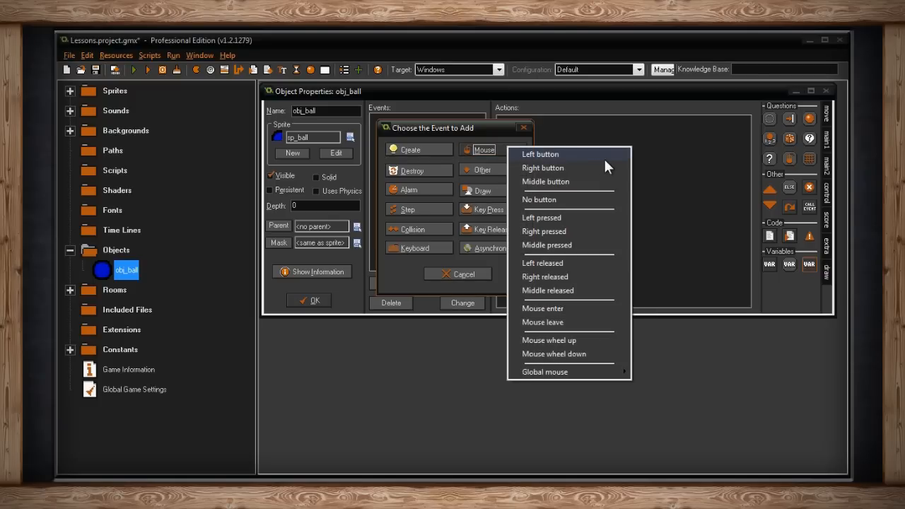
{"action": "mouse_move", "coordinate": [604, 185]}
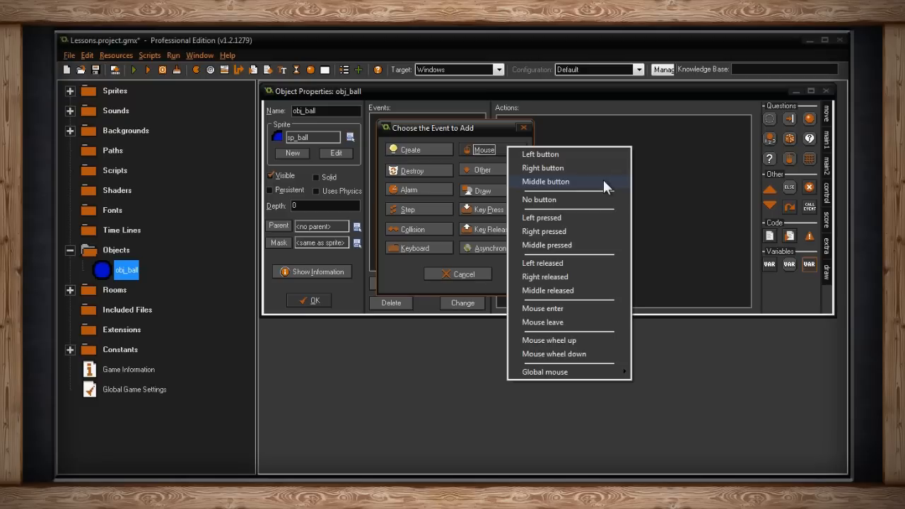
{"action": "mouse_move", "coordinate": [598, 175]}
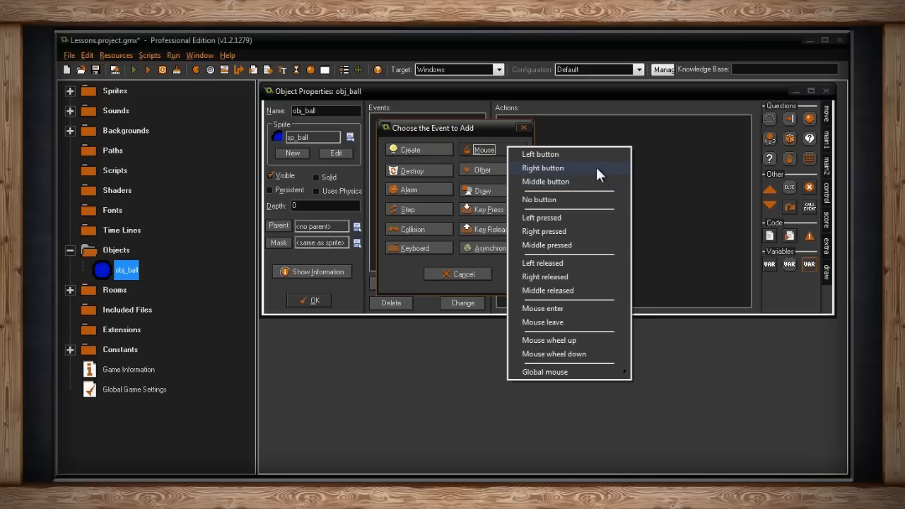
{"action": "mouse_move", "coordinate": [605, 159]}
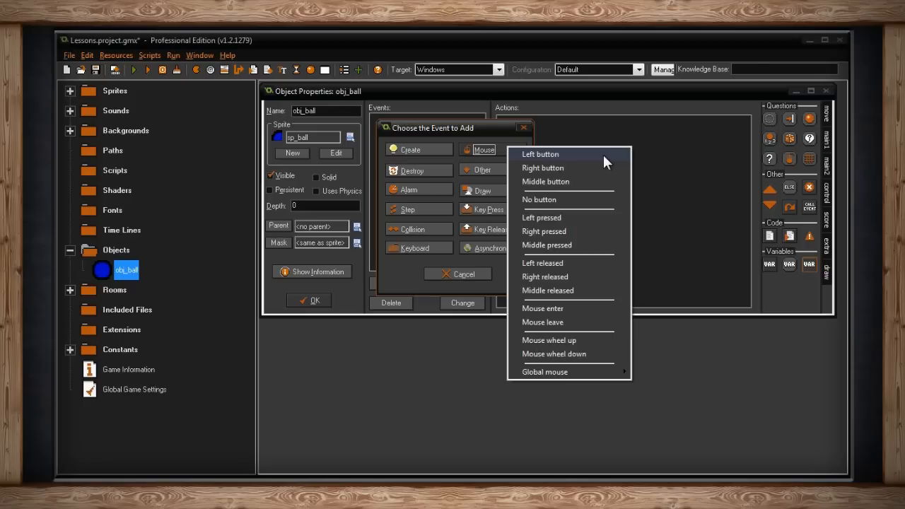
{"action": "mouse_move", "coordinate": [606, 208]}
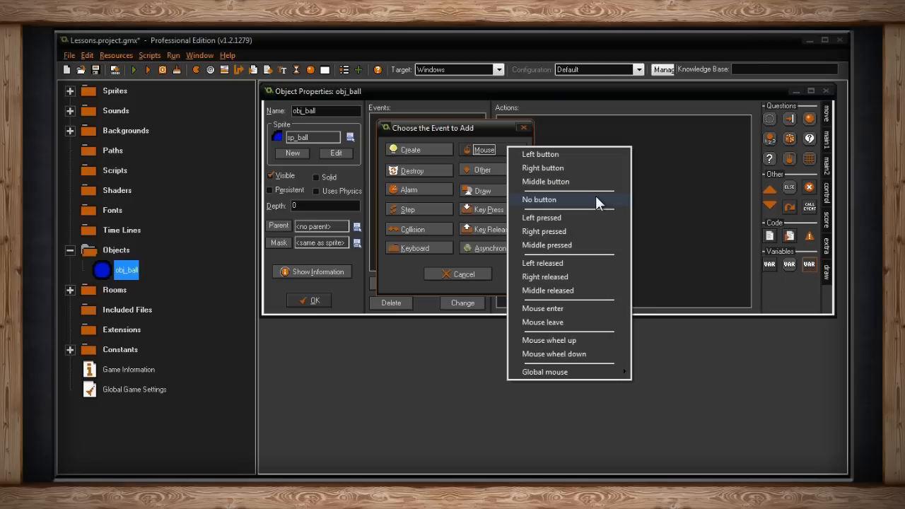
{"action": "mouse_move", "coordinate": [579, 217]}
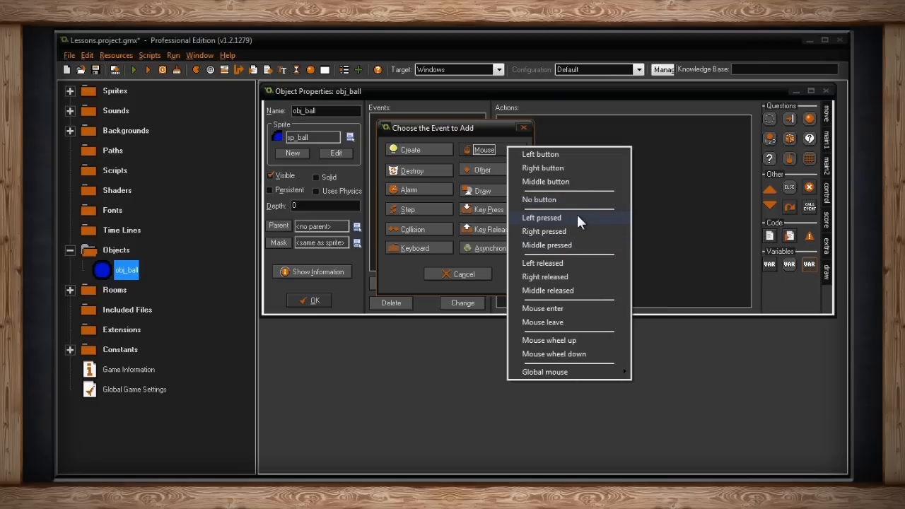
{"action": "mouse_move", "coordinate": [583, 245]}
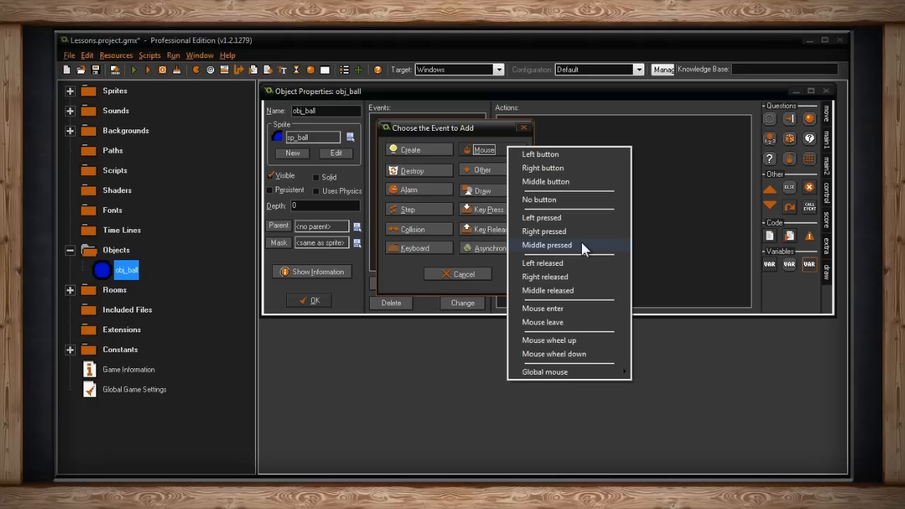
{"action": "mouse_move", "coordinate": [599, 276]}
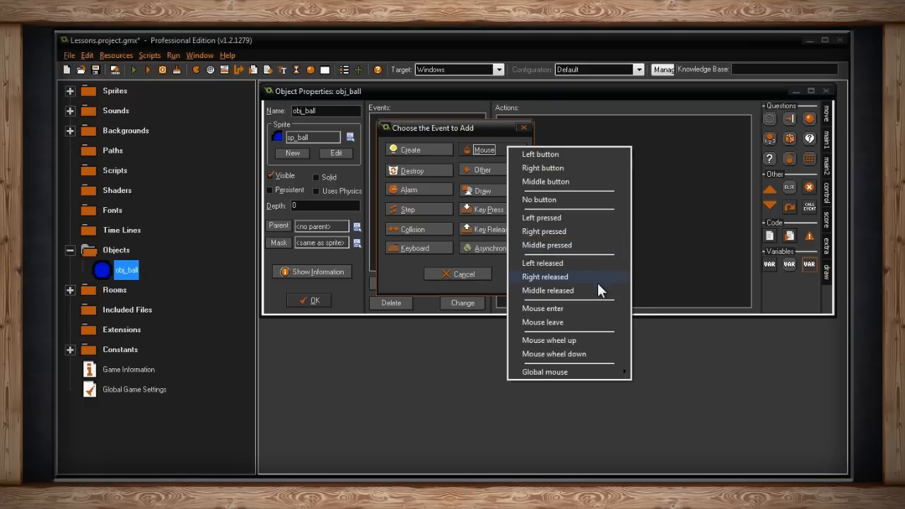
{"action": "mouse_move", "coordinate": [599, 291]}
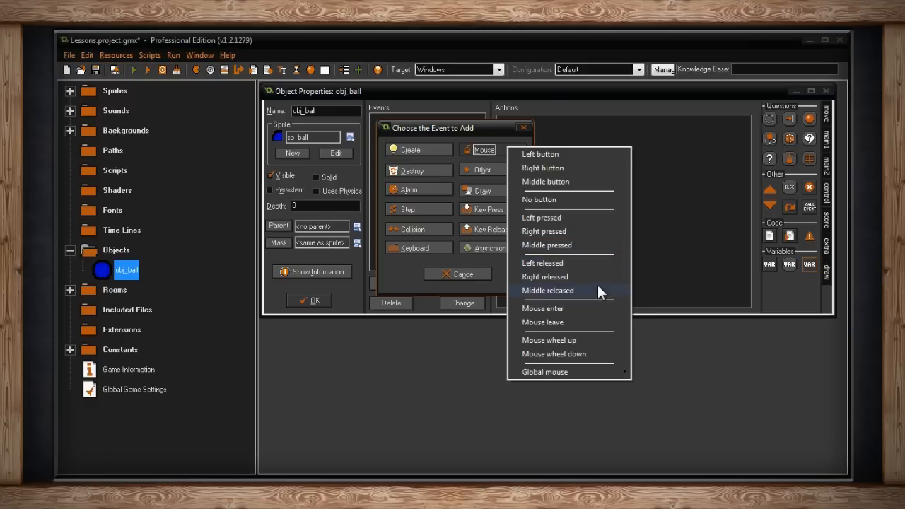
{"action": "mouse_move", "coordinate": [588, 304]}
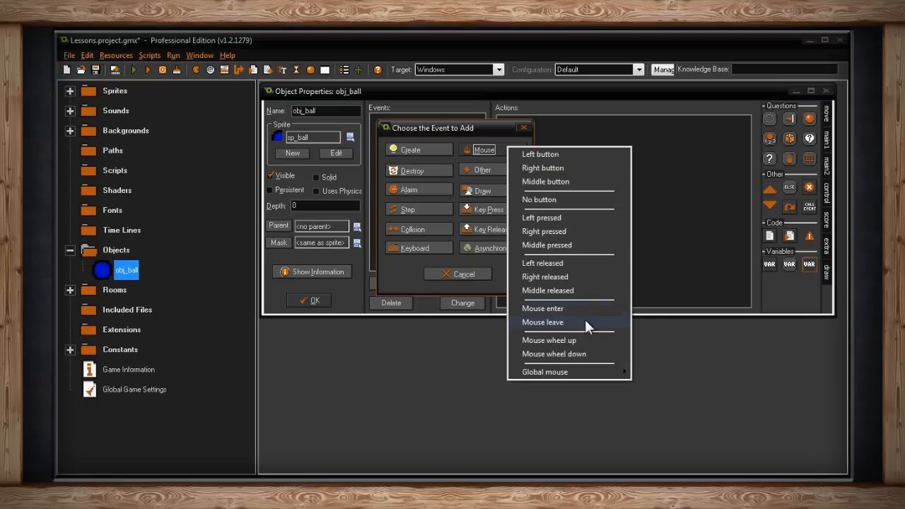
{"action": "mouse_move", "coordinate": [587, 311]}
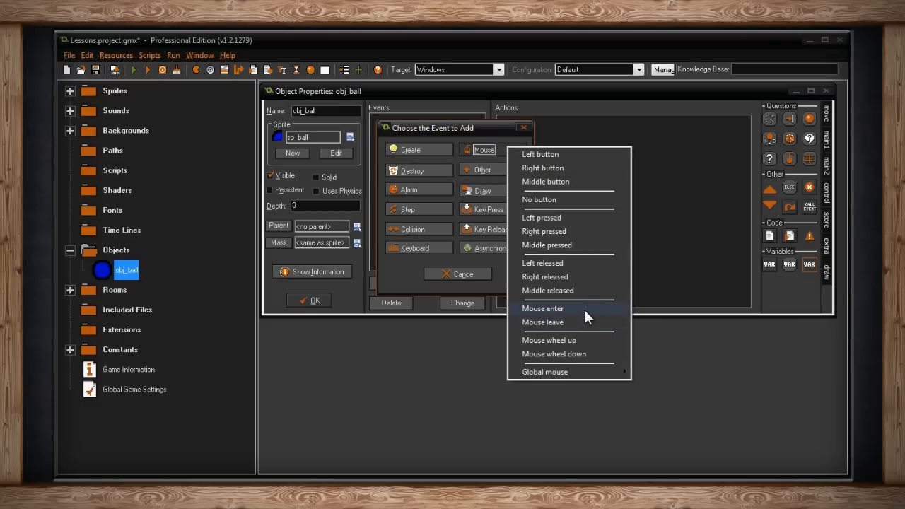
{"action": "mouse_move", "coordinate": [573, 301]}
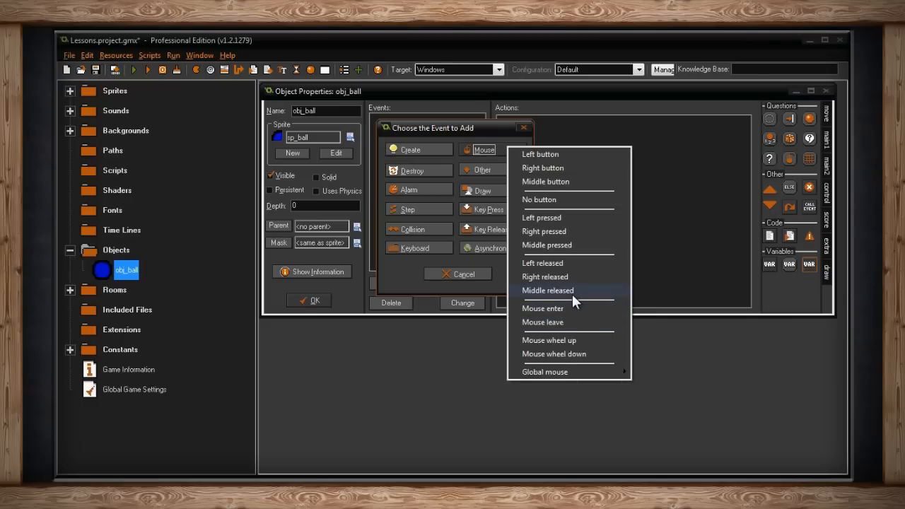
{"action": "mouse_move", "coordinate": [595, 326]}
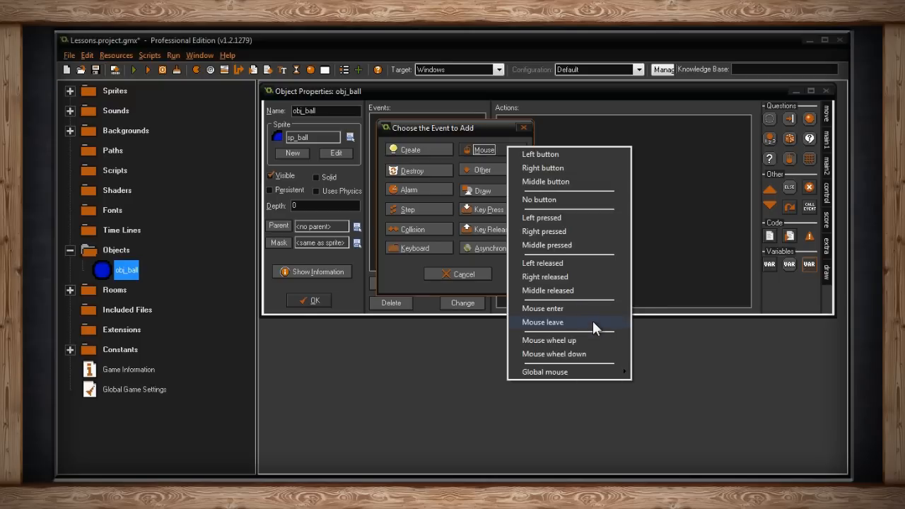
{"action": "mouse_move", "coordinate": [593, 311]}
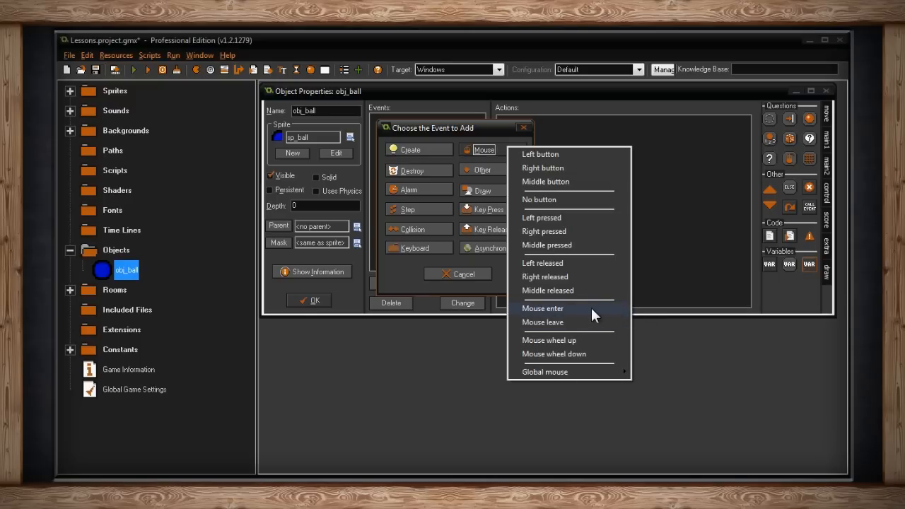
{"action": "mouse_move", "coordinate": [583, 313]}
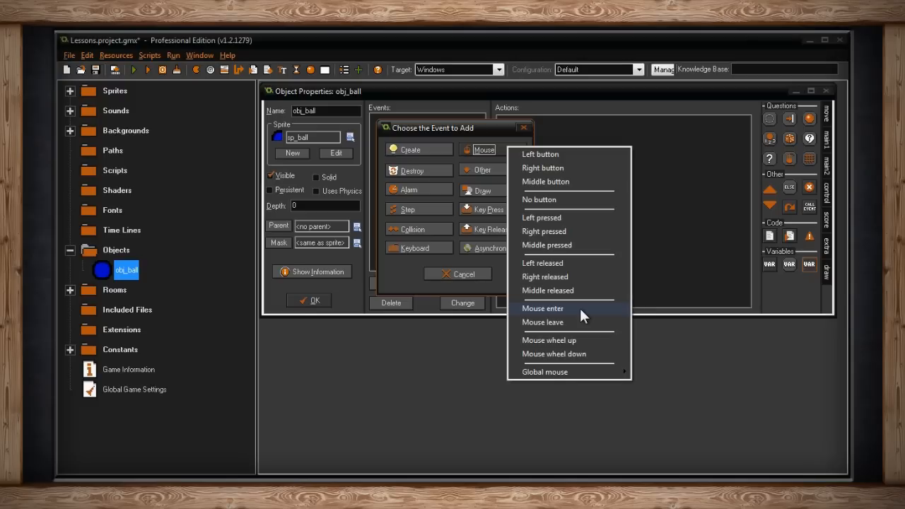
{"action": "mouse_move", "coordinate": [598, 354]}
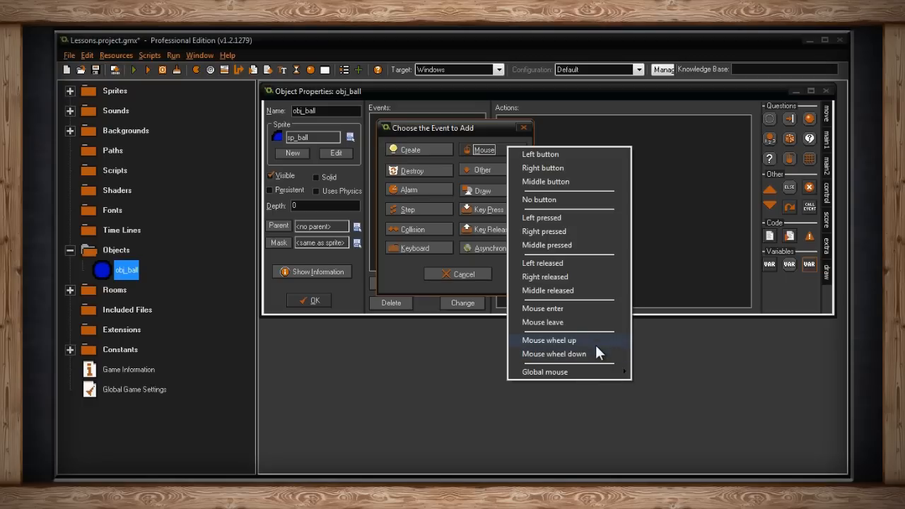
{"action": "mouse_move", "coordinate": [555, 353]}
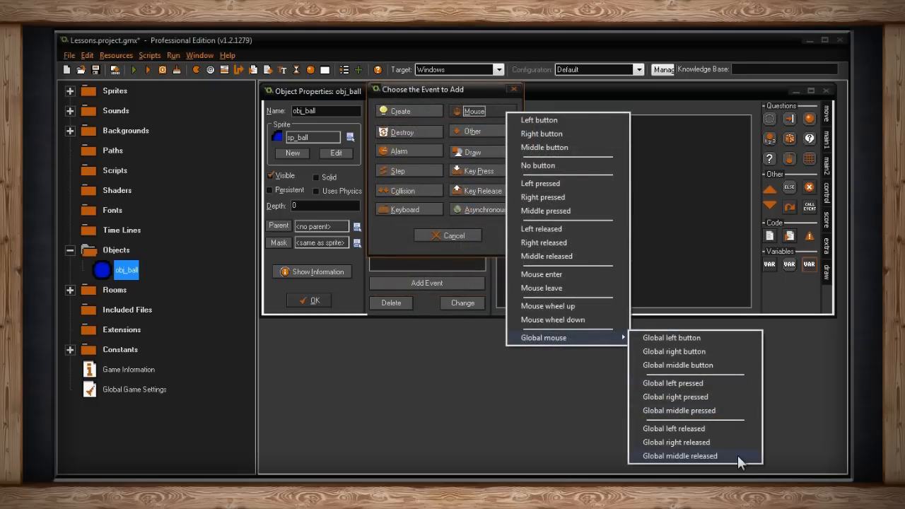
{"action": "mouse_move", "coordinate": [716, 383]}
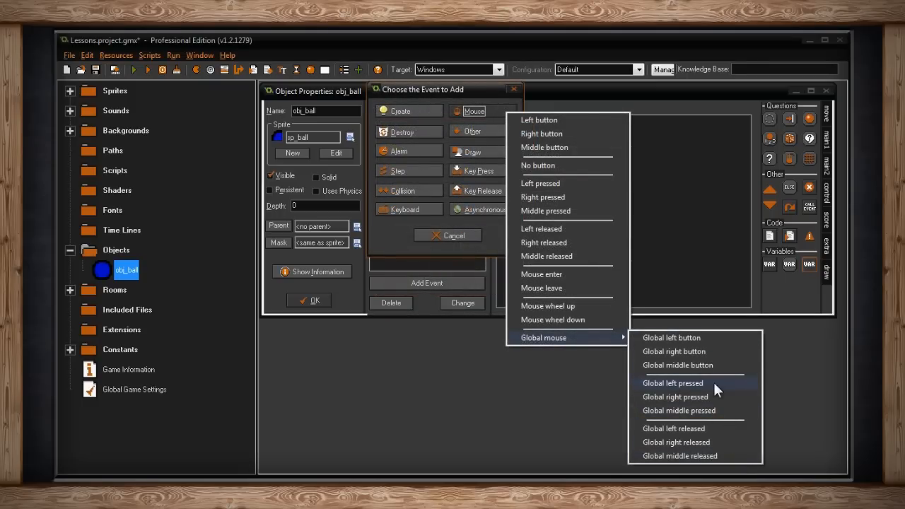
{"action": "mouse_move", "coordinate": [716, 344]}
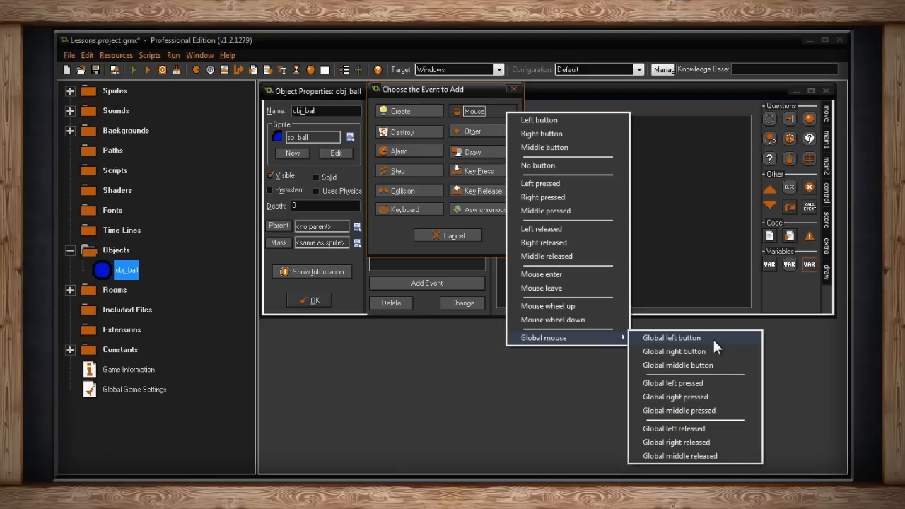
{"action": "mouse_move", "coordinate": [739, 345]}
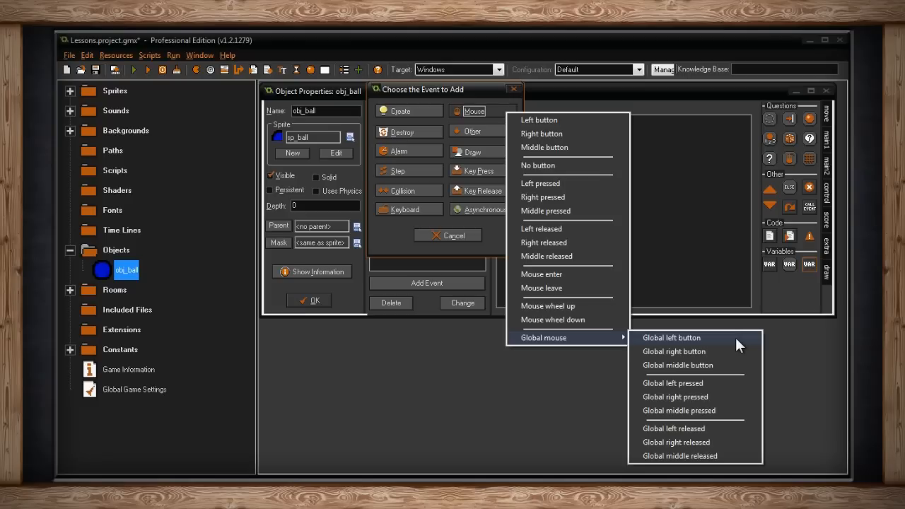
- Show the Other event list with Outside room, Game start and User defined
{"action": "left_click", "coordinate": [472, 131]}
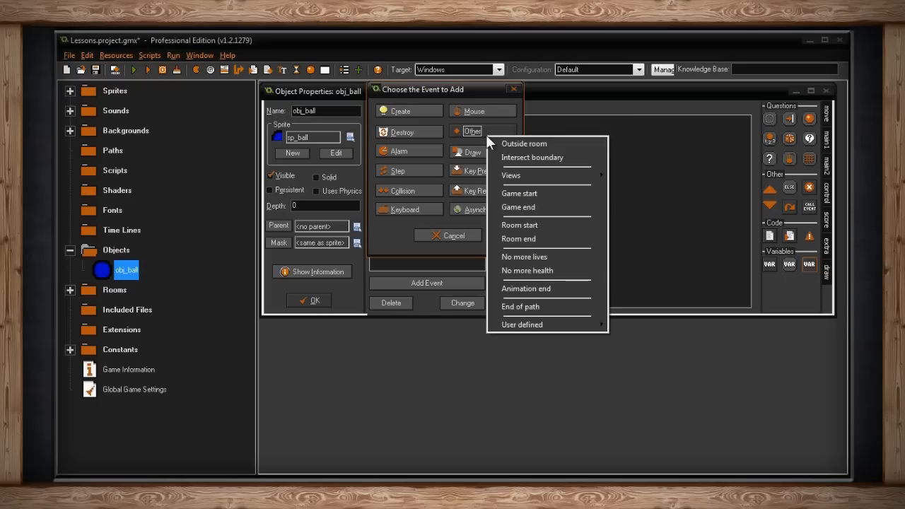
{"action": "mouse_move", "coordinate": [551, 156]}
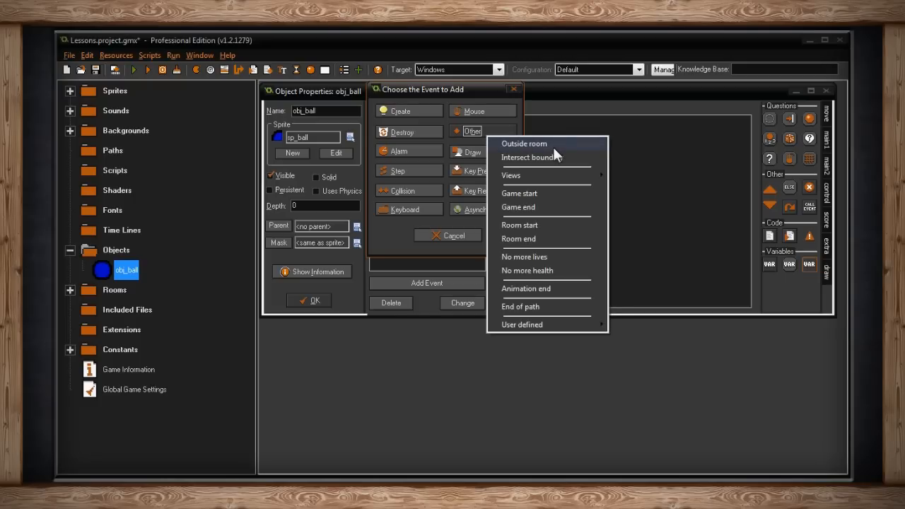
{"action": "mouse_move", "coordinate": [590, 154]}
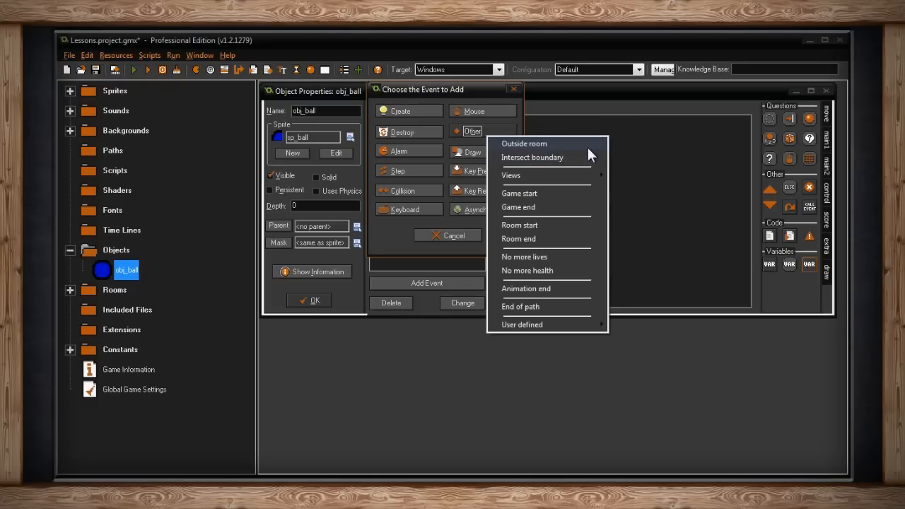
{"action": "mouse_move", "coordinate": [585, 154]}
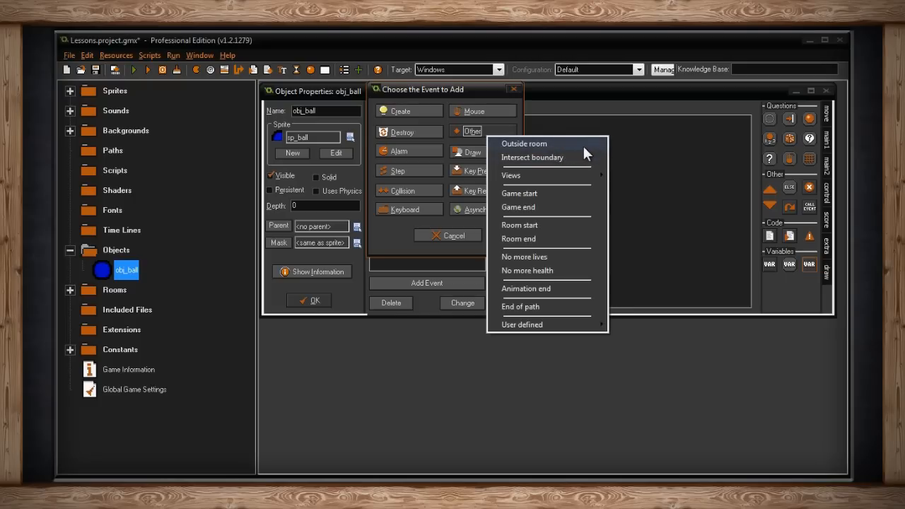
{"action": "mouse_move", "coordinate": [517, 148]}
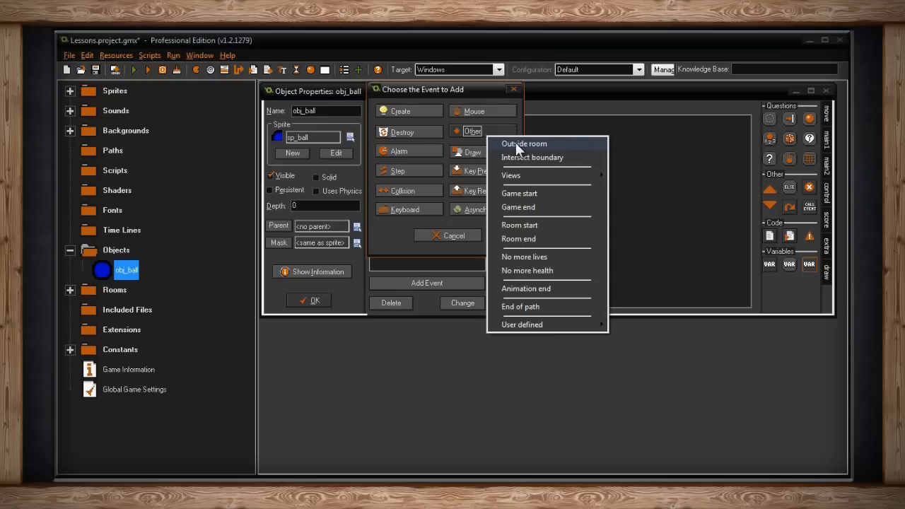
{"action": "mouse_move", "coordinate": [584, 163]}
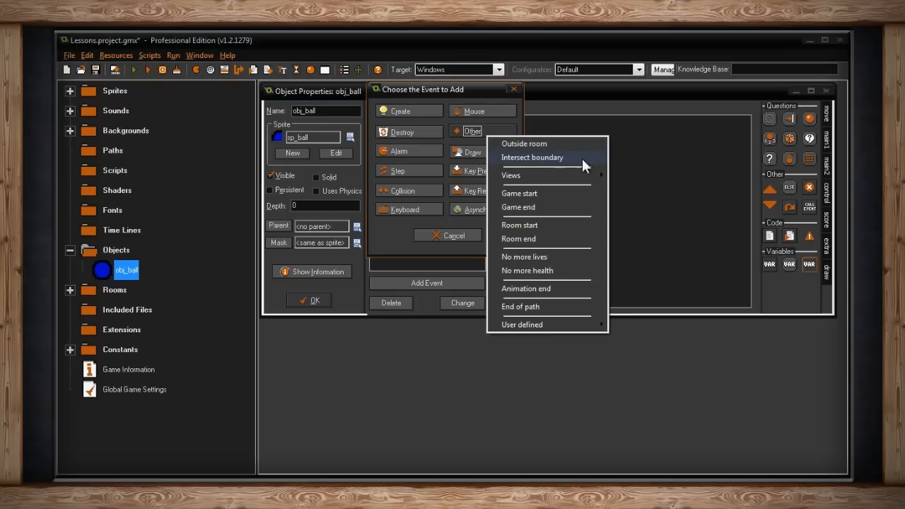
{"action": "mouse_move", "coordinate": [583, 148]}
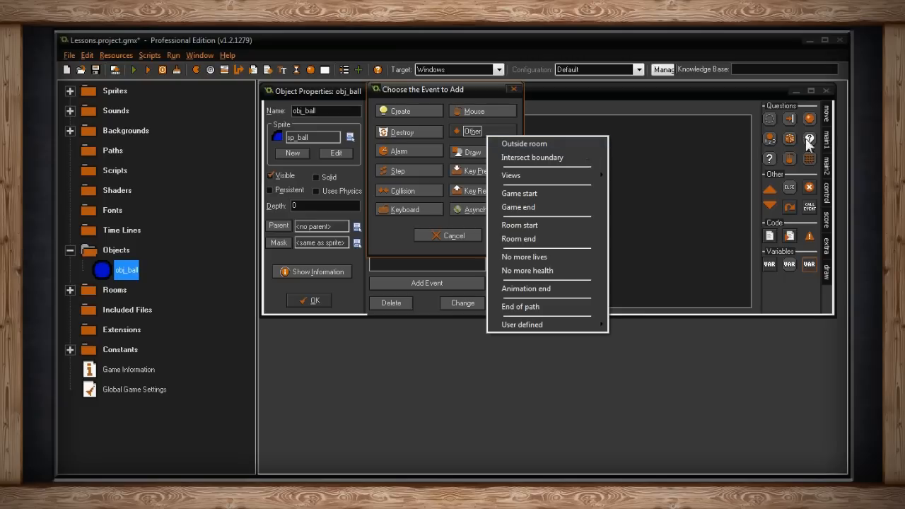
{"action": "mouse_move", "coordinate": [663, 144]}
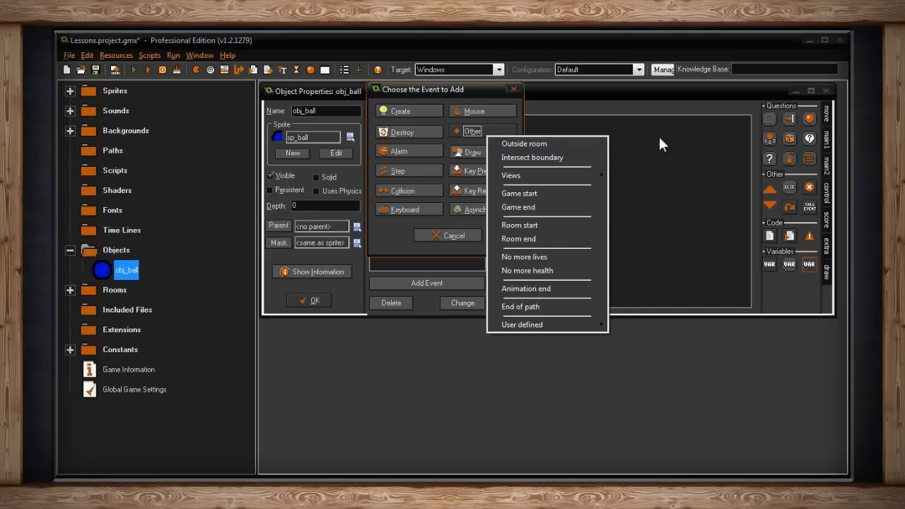
{"action": "mouse_move", "coordinate": [576, 145]}
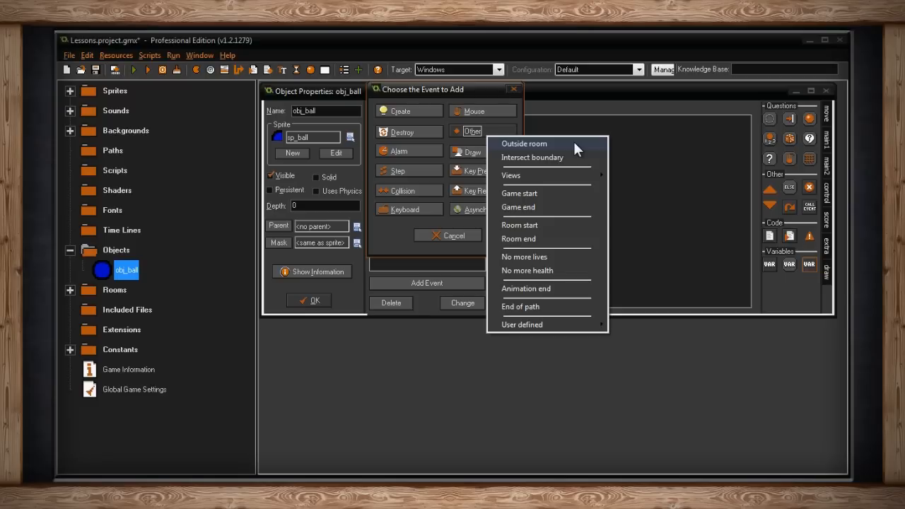
{"action": "mouse_move", "coordinate": [576, 162]}
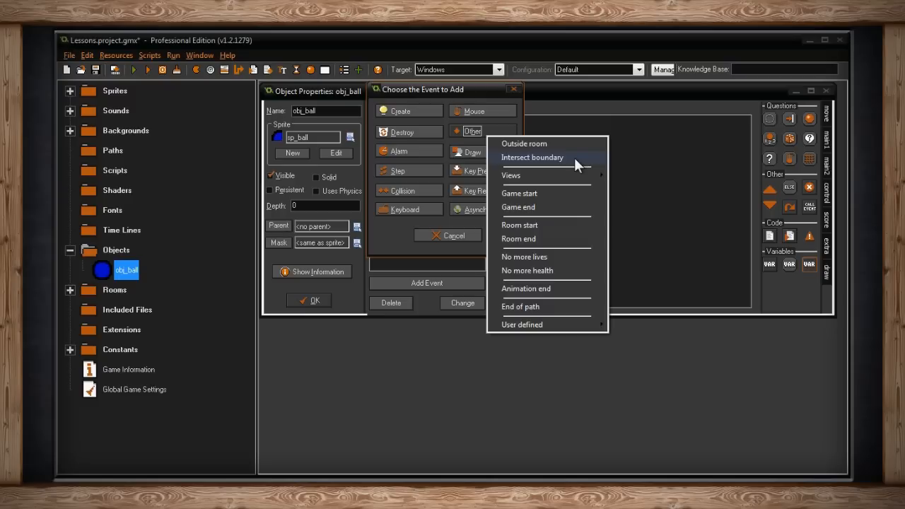
{"action": "mouse_move", "coordinate": [511, 175]}
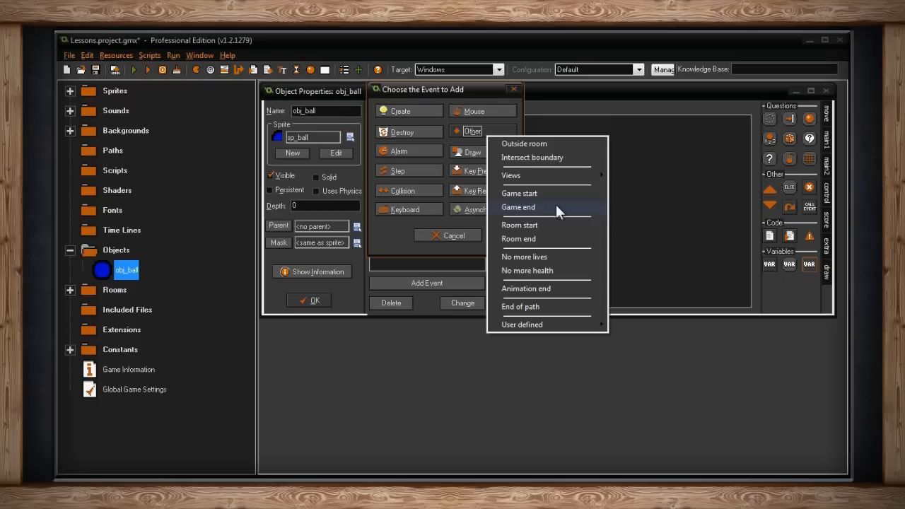
{"action": "mouse_move", "coordinate": [525, 193]}
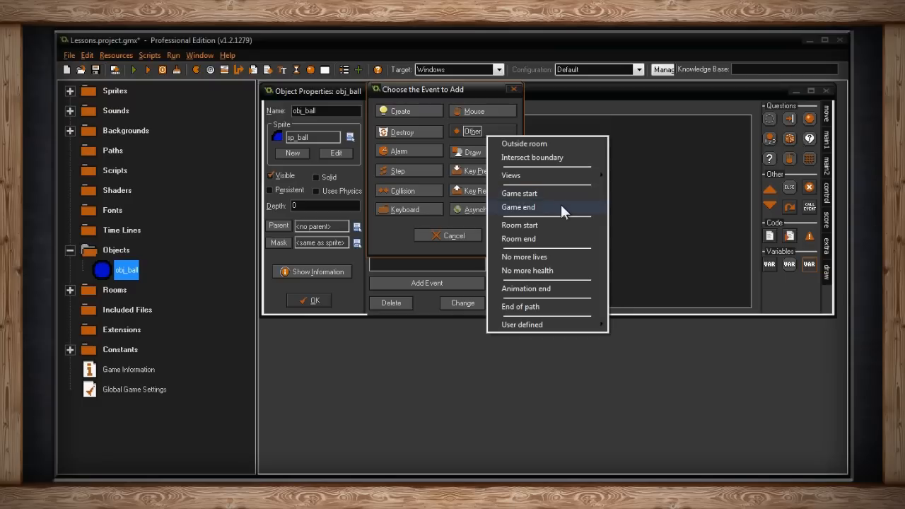
{"action": "mouse_move", "coordinate": [578, 216]}
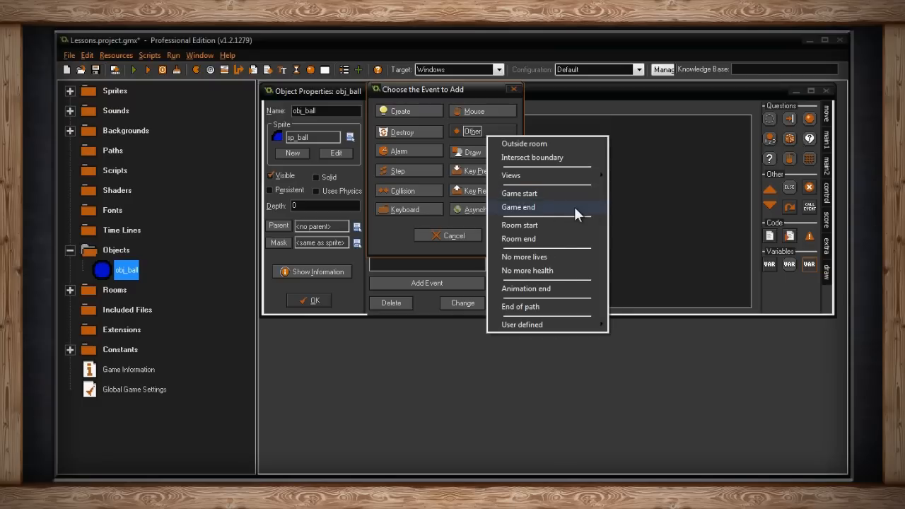
{"action": "mouse_move", "coordinate": [562, 242]}
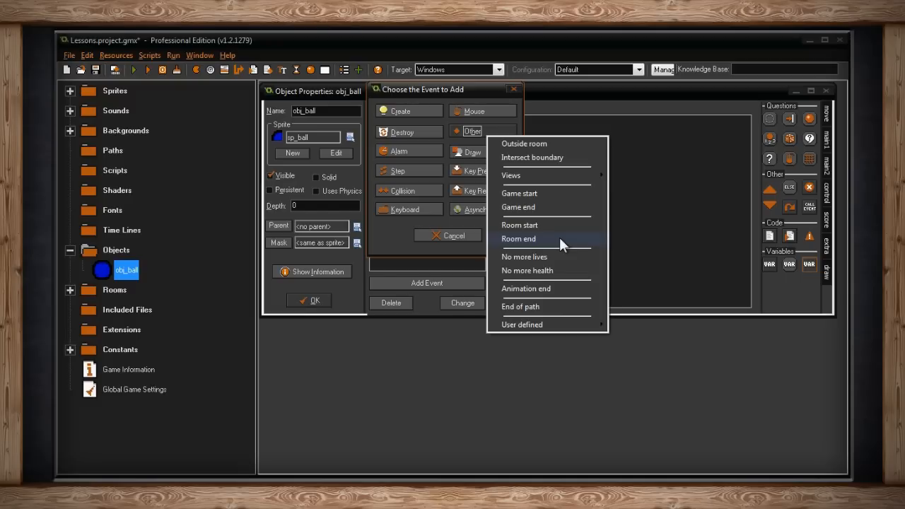
{"action": "mouse_move", "coordinate": [569, 240]}
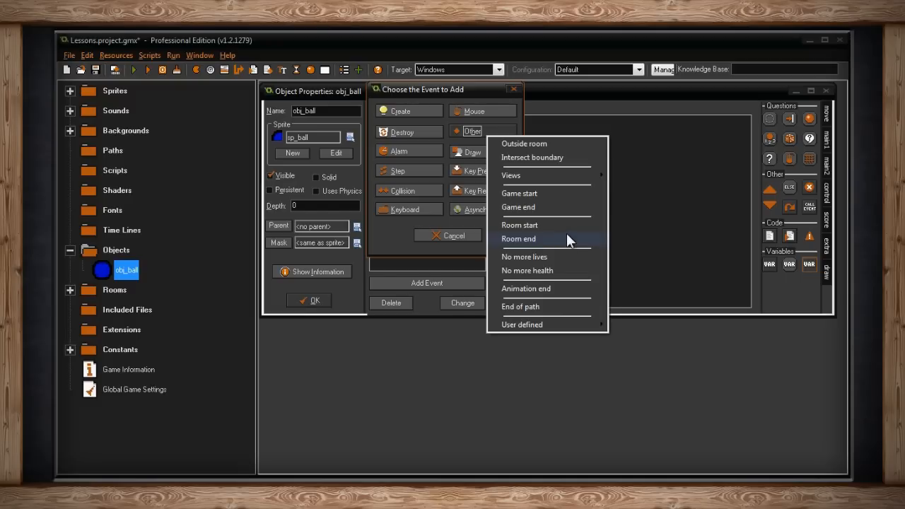
{"action": "mouse_move", "coordinate": [564, 261]}
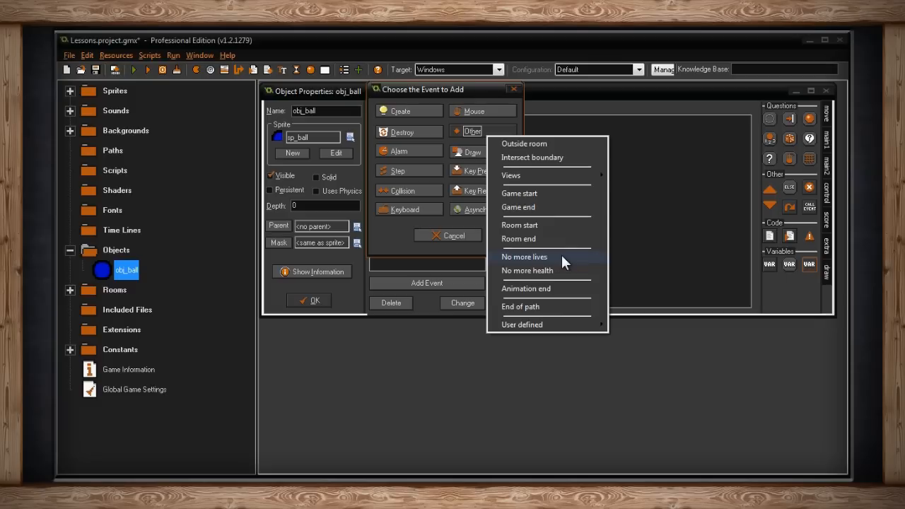
{"action": "mouse_move", "coordinate": [565, 266]}
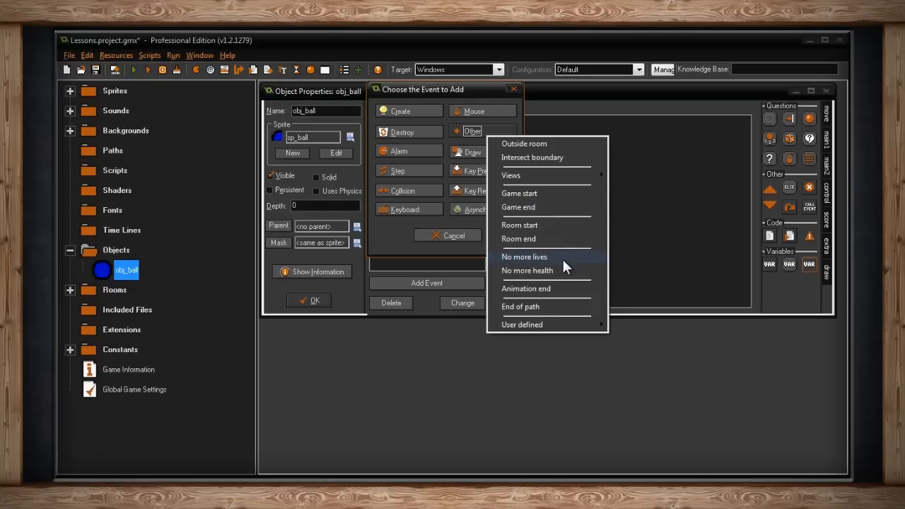
{"action": "mouse_move", "coordinate": [634, 287]}
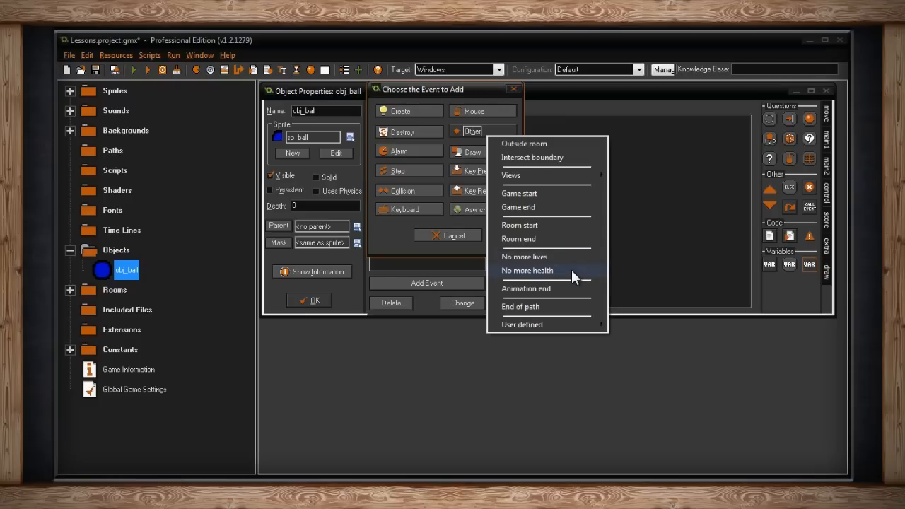
{"action": "mouse_move", "coordinate": [554, 257]}
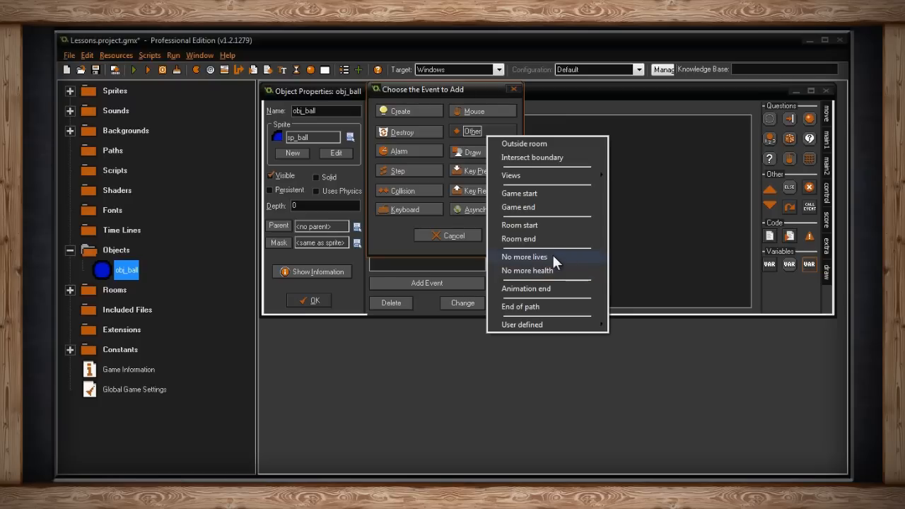
{"action": "mouse_move", "coordinate": [562, 272]}
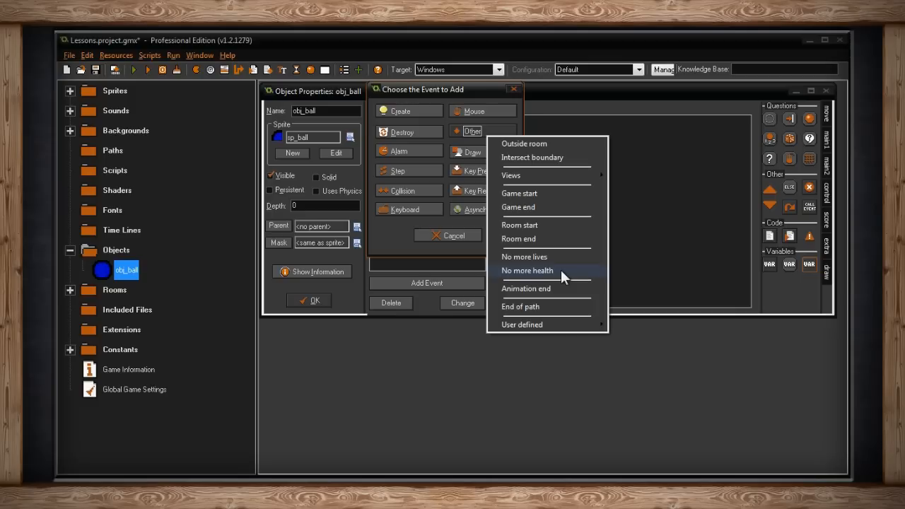
{"action": "mouse_move", "coordinate": [562, 292]}
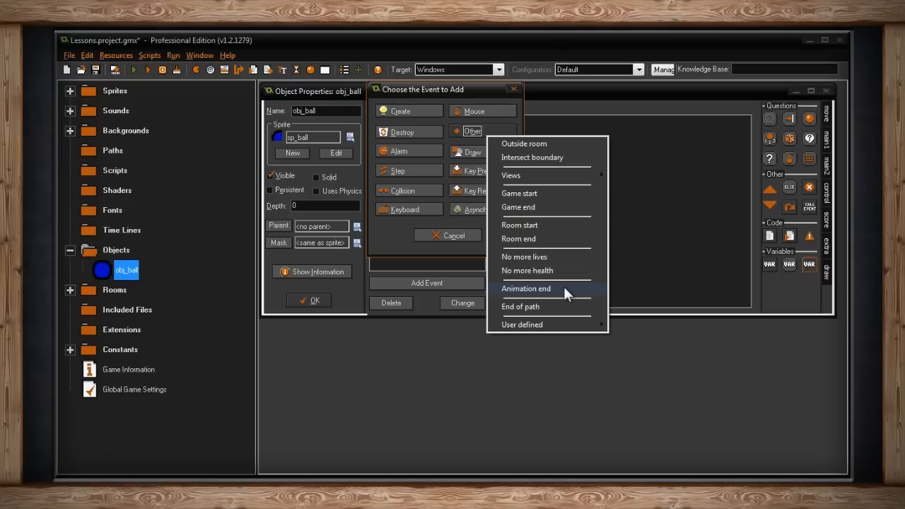
{"action": "mouse_move", "coordinate": [519, 306]}
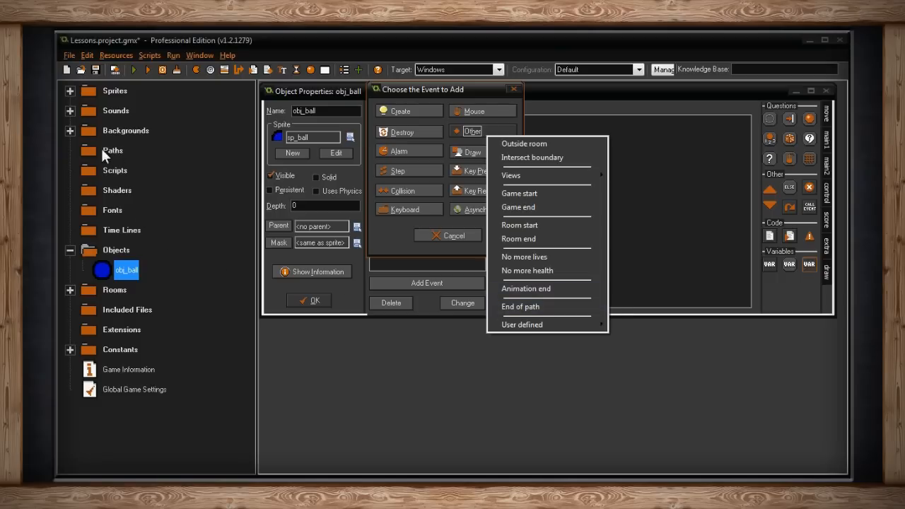
{"action": "mouse_move", "coordinate": [526, 289]}
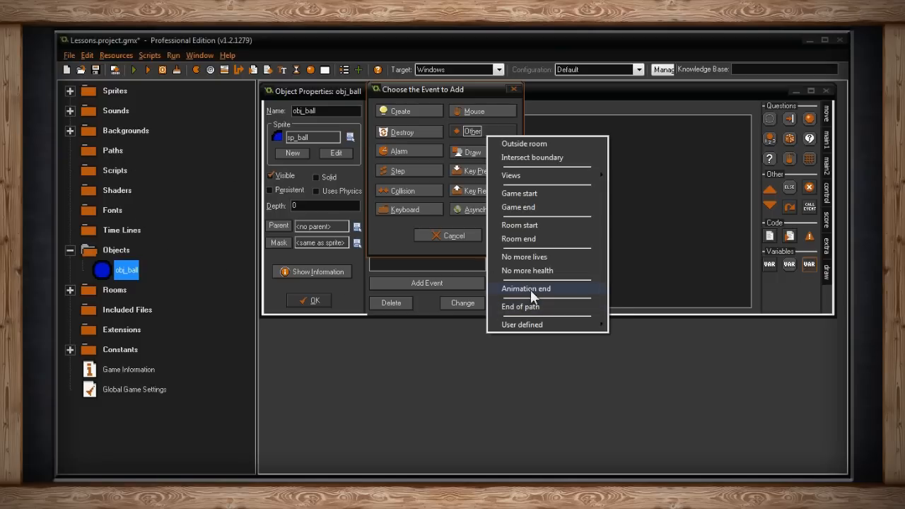
{"action": "mouse_move", "coordinate": [521, 324]}
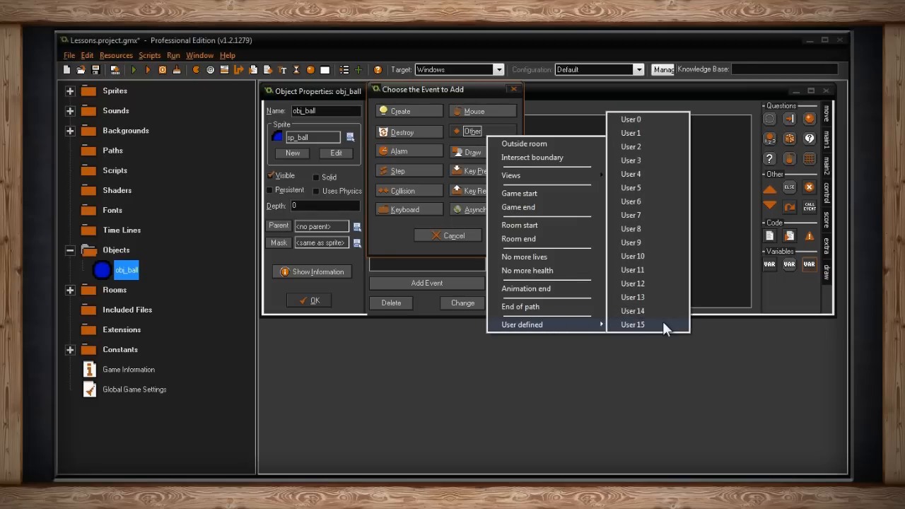
{"action": "mouse_move", "coordinate": [663, 269]}
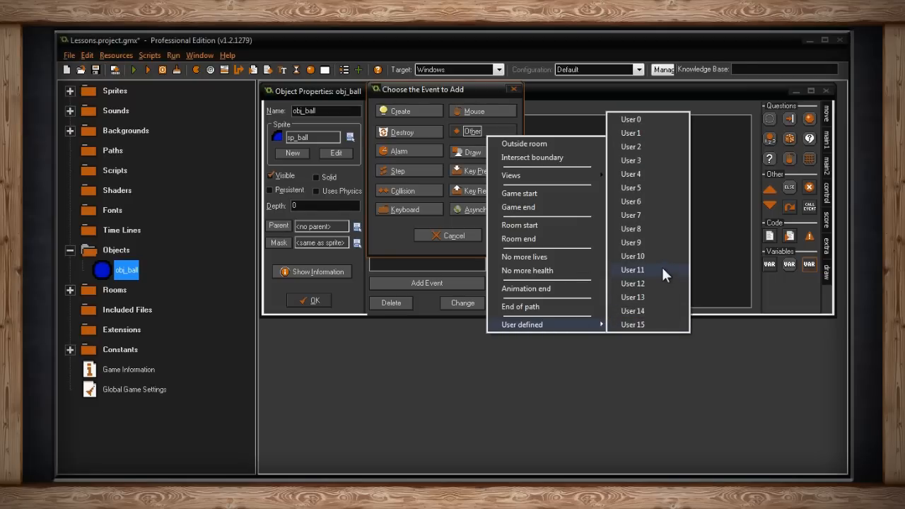
{"action": "mouse_move", "coordinate": [640, 228]}
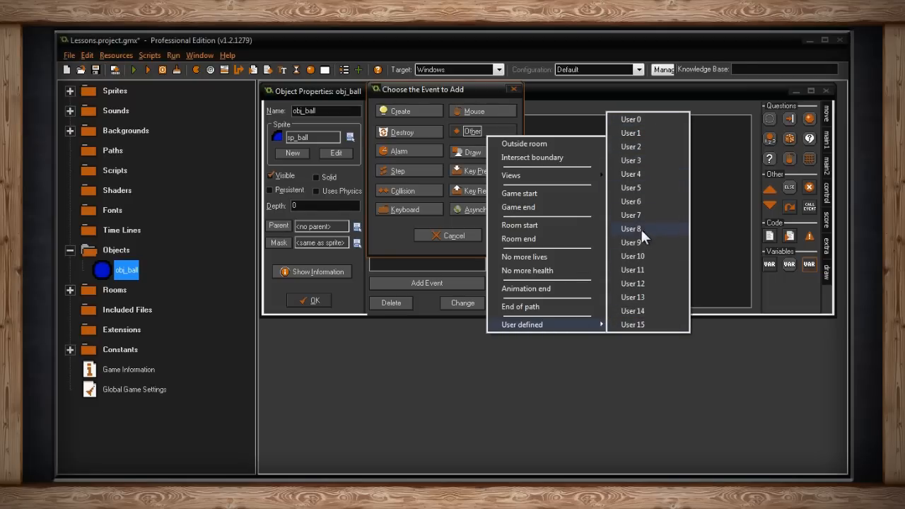
{"action": "mouse_move", "coordinate": [632, 324]}
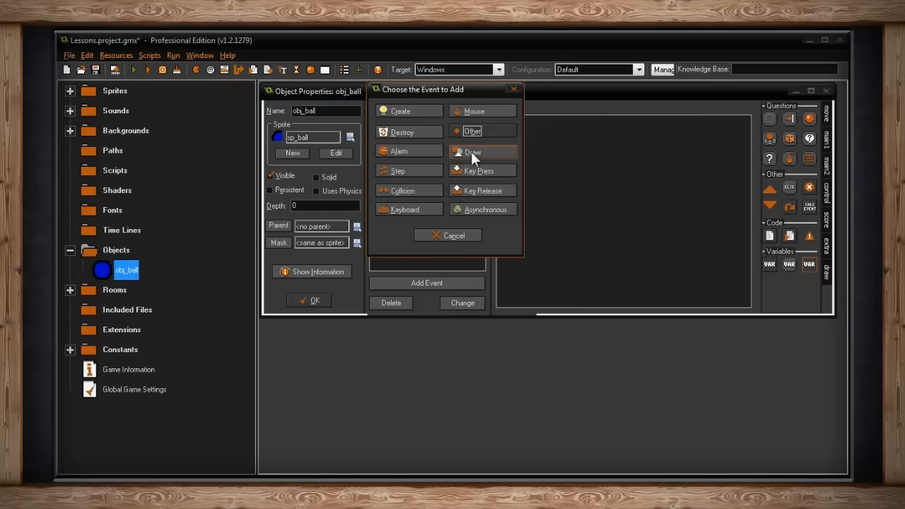
{"action": "left_click", "coordinate": [473, 151]}
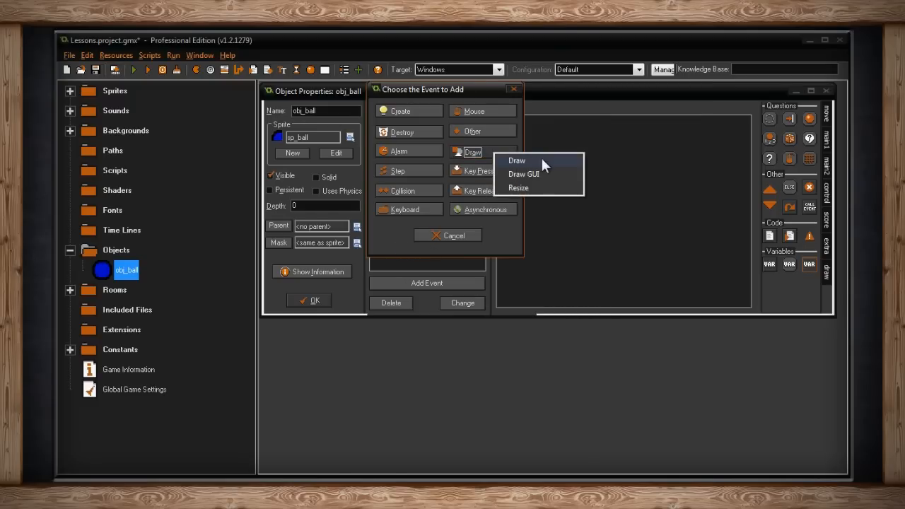
{"action": "mouse_move", "coordinate": [558, 193]}
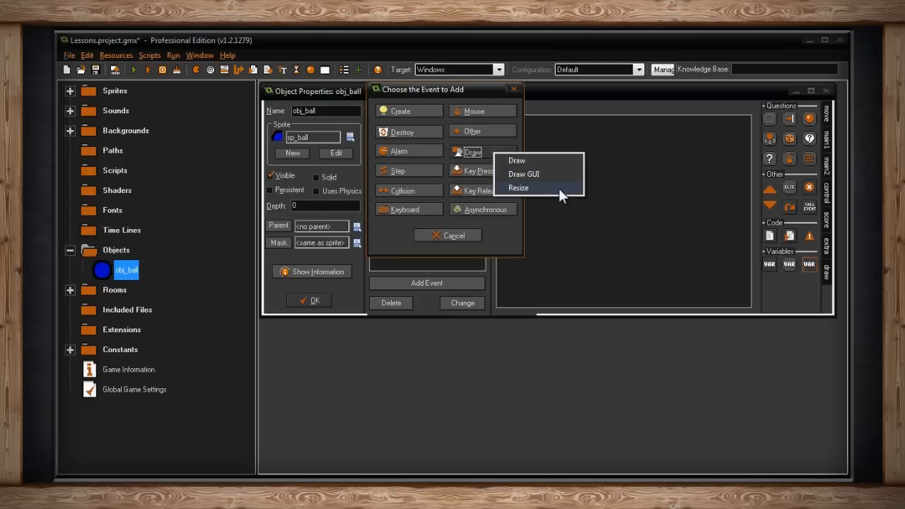
{"action": "mouse_move", "coordinate": [537, 174]}
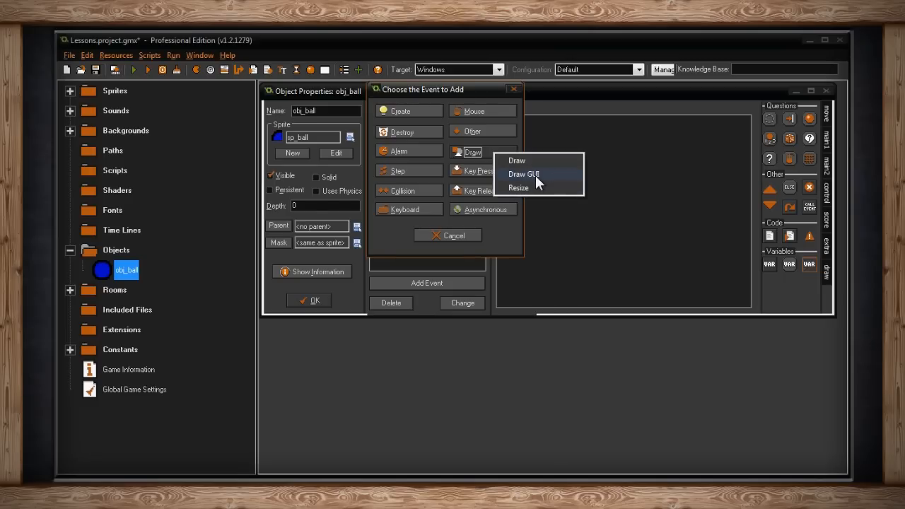
{"action": "mouse_move", "coordinate": [544, 191]}
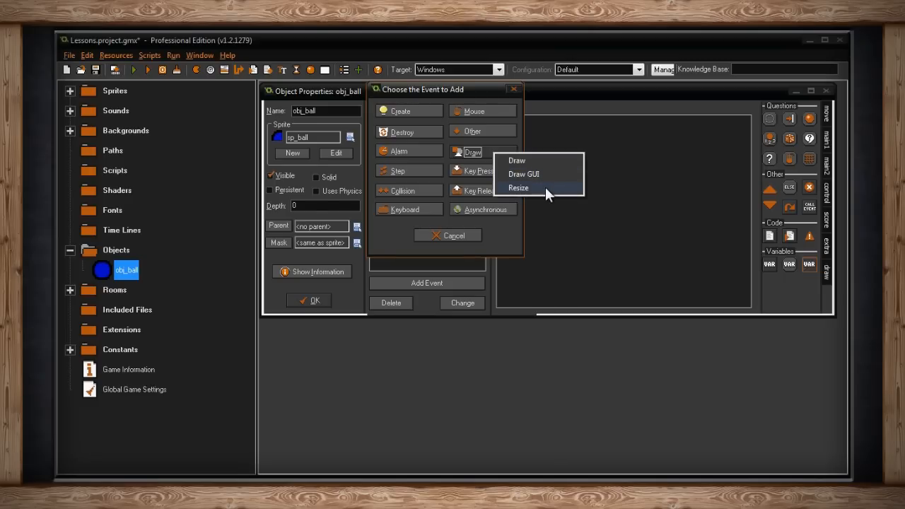
{"action": "mouse_move", "coordinate": [562, 166]}
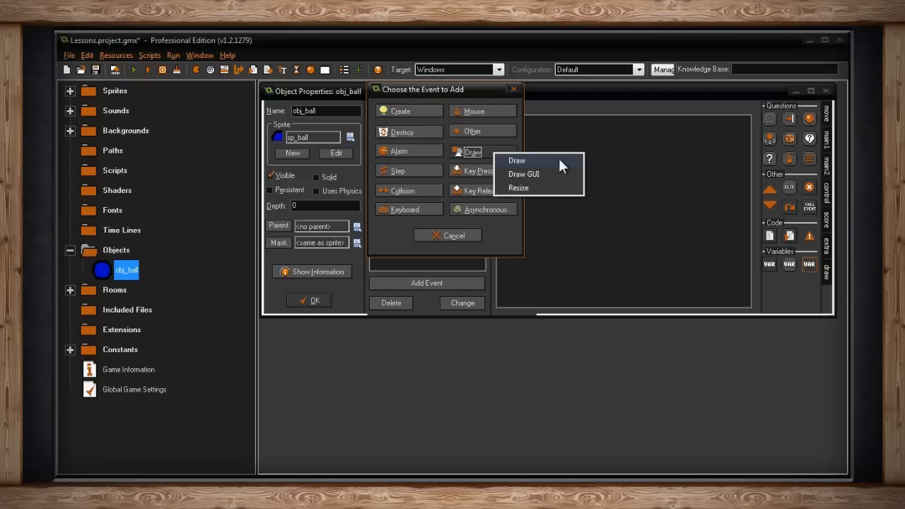
{"action": "mouse_move", "coordinate": [557, 168]}
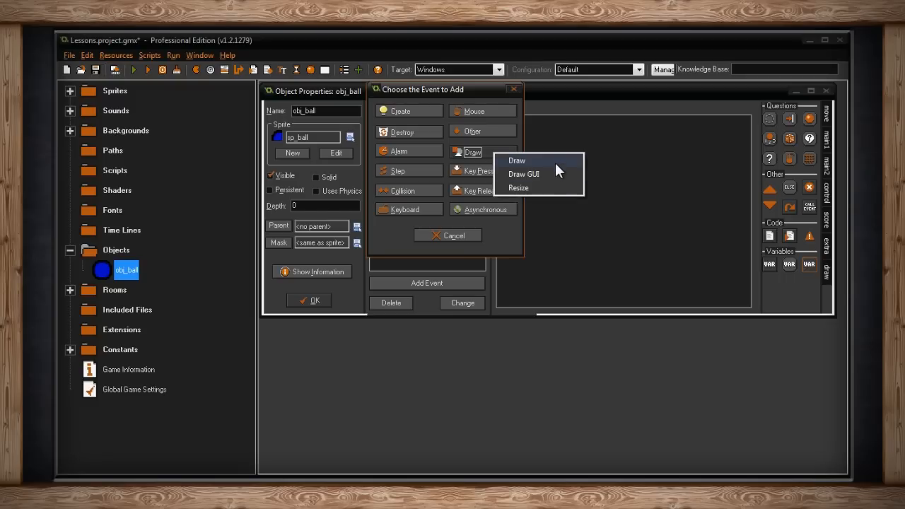
{"action": "mouse_move", "coordinate": [558, 174]}
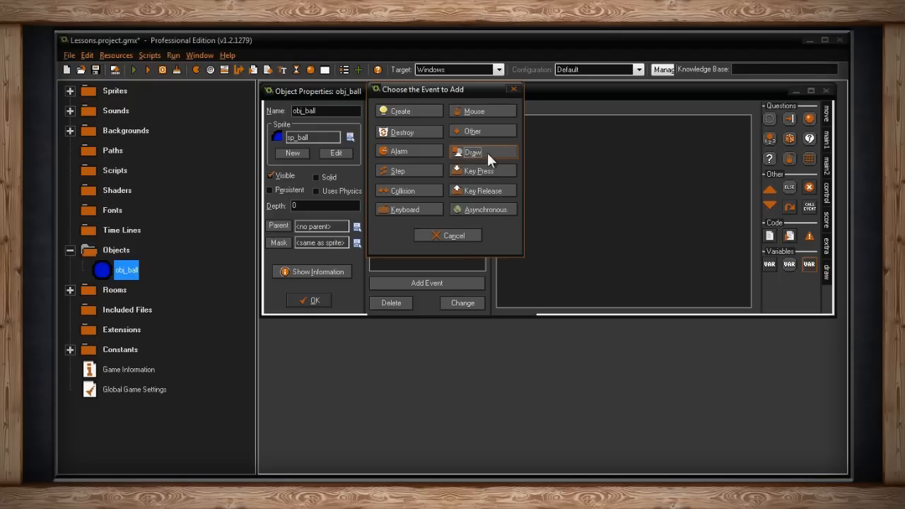
{"action": "mouse_move", "coordinate": [507, 155]}
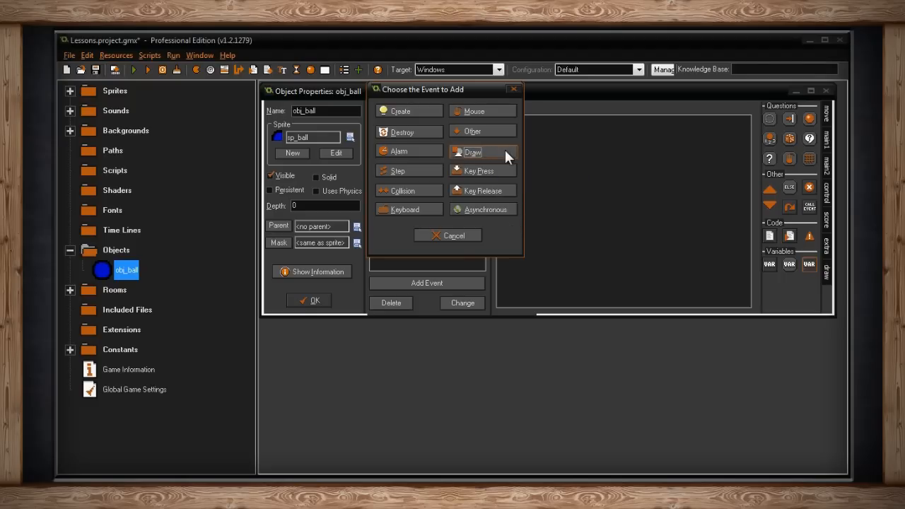
{"action": "mouse_move", "coordinate": [452, 156]}
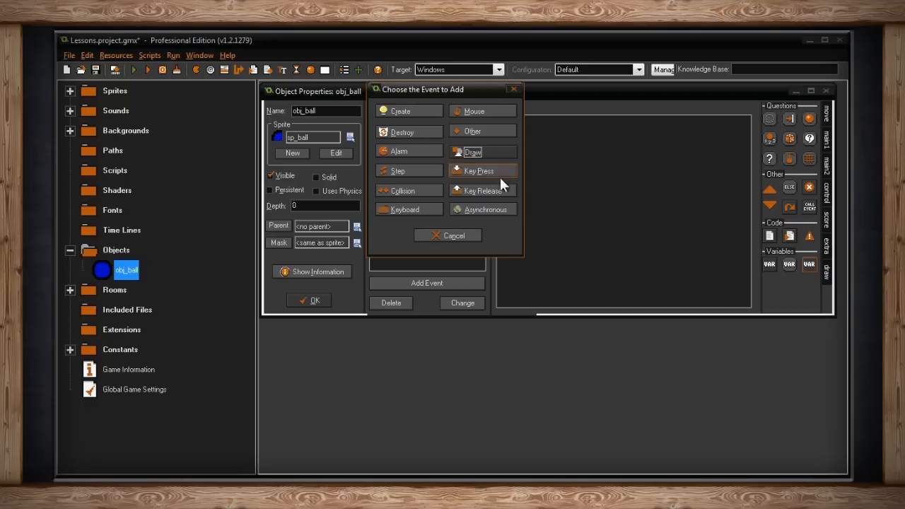
{"action": "mouse_move", "coordinate": [509, 191]}
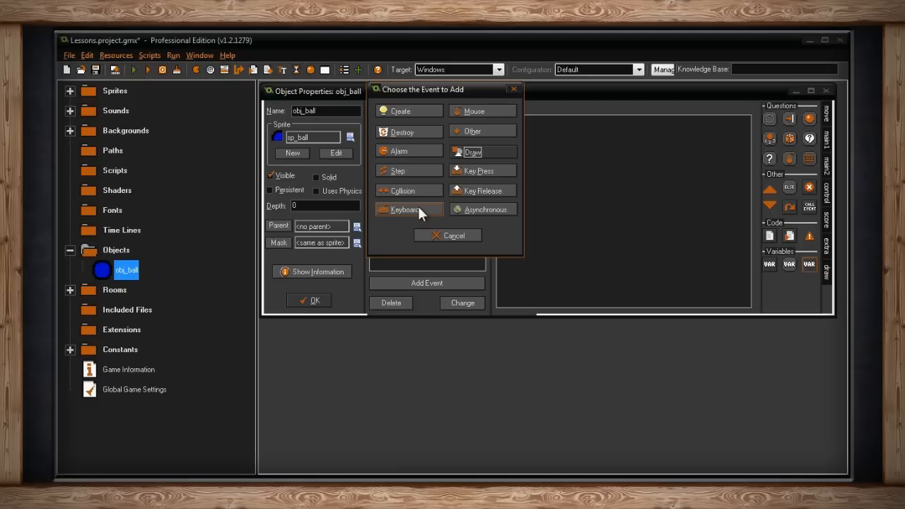
{"action": "mouse_move", "coordinate": [502, 218]}
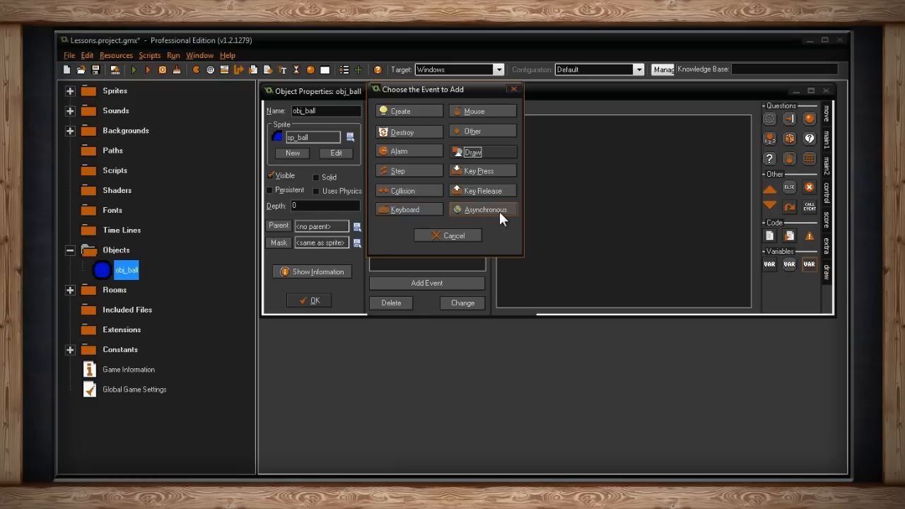
- Show the Asynchronous event types, from Image Loaded and HTTP to Steam and Social
{"action": "left_click", "coordinate": [485, 209]}
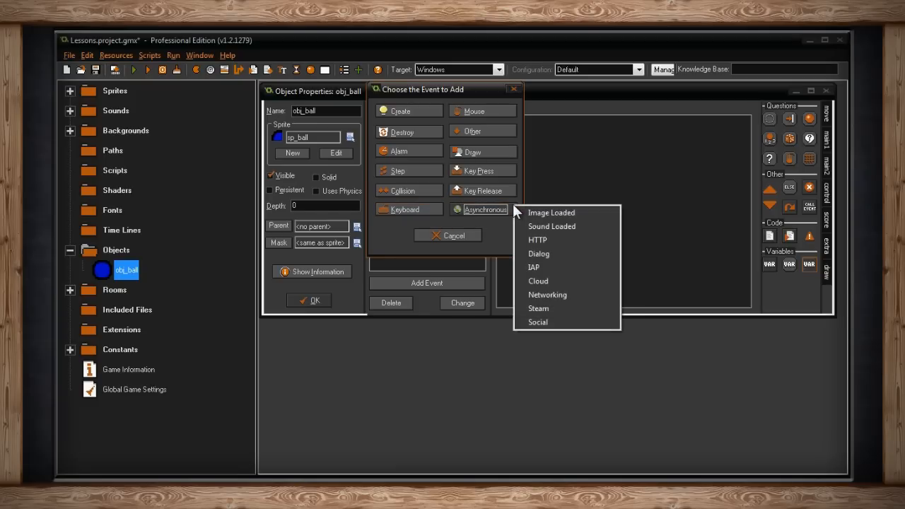
{"action": "mouse_move", "coordinate": [605, 221]}
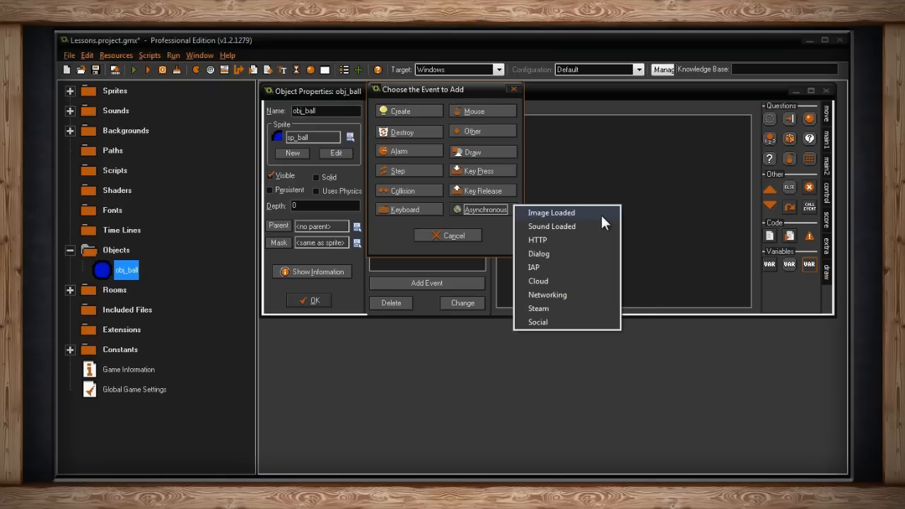
{"action": "mouse_move", "coordinate": [555, 301]}
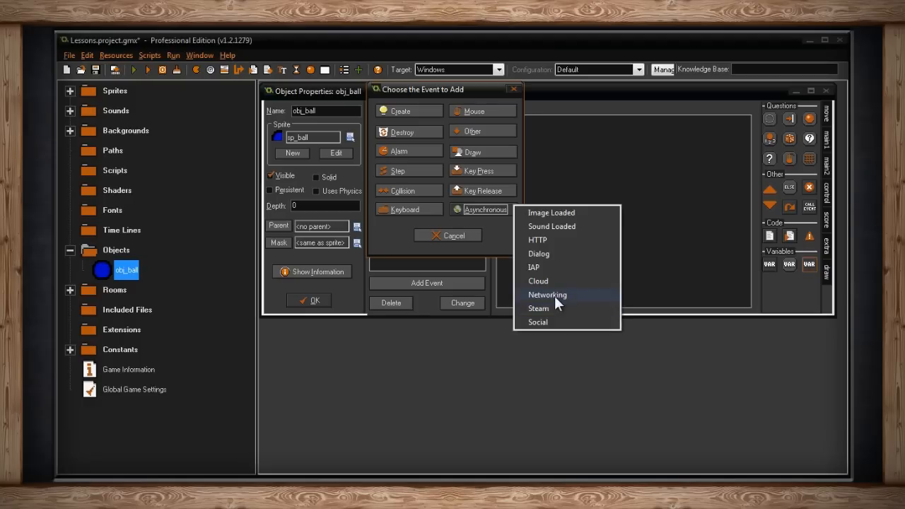
{"action": "mouse_move", "coordinate": [549, 240]}
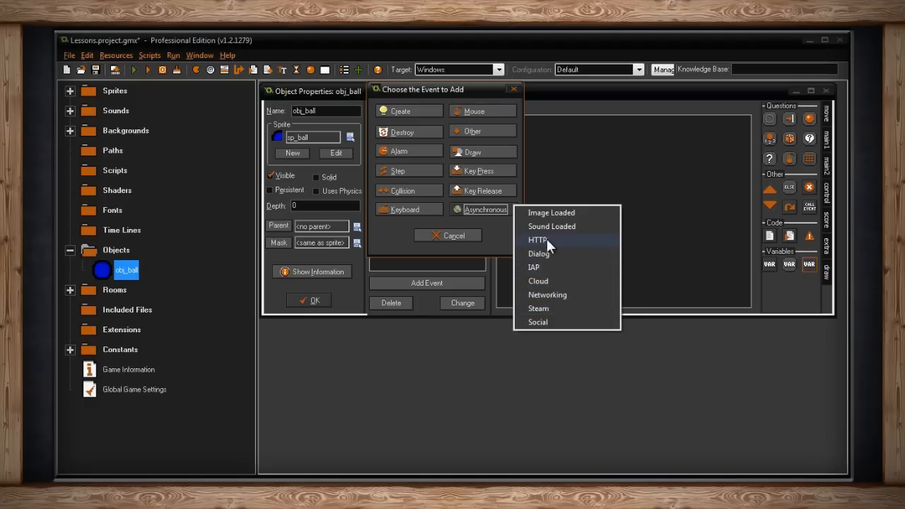
{"action": "mouse_move", "coordinate": [576, 246]}
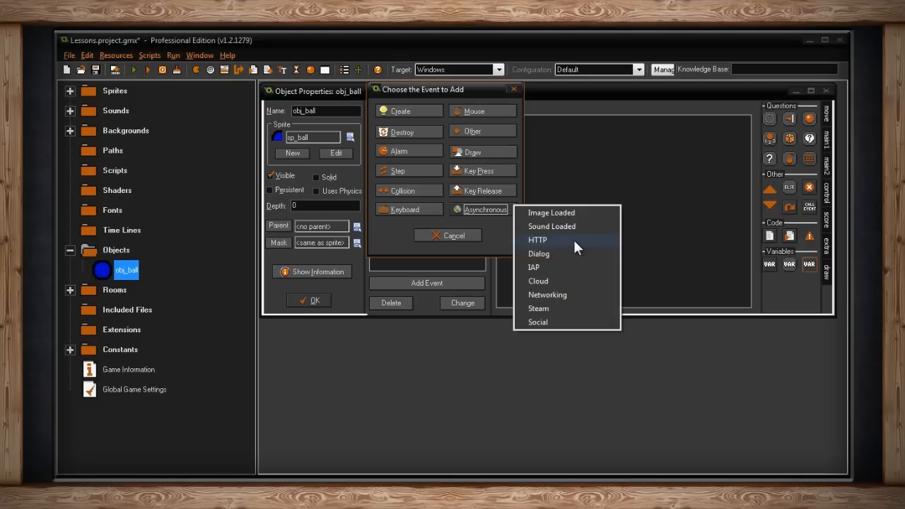
{"action": "mouse_move", "coordinate": [512, 244]}
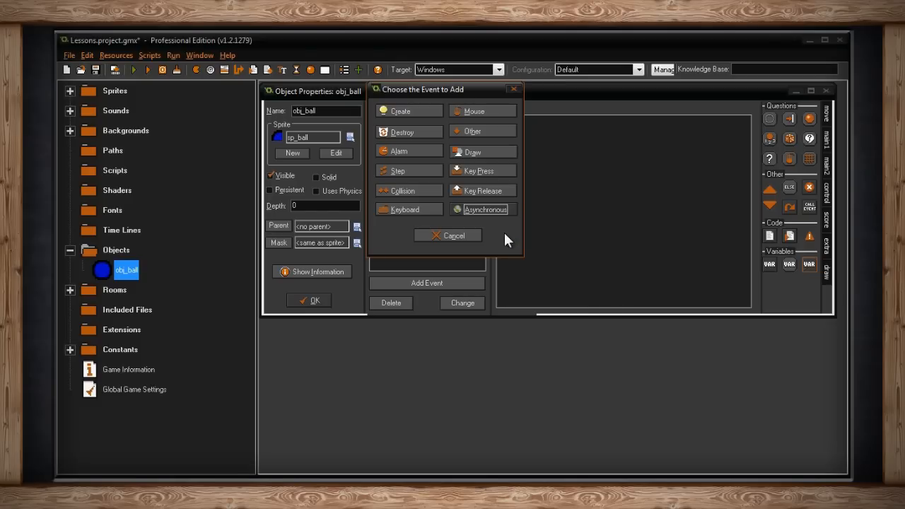
- Cancel the event chooser without adding an event, then begin adding a new one
{"action": "left_click", "coordinate": [453, 235]}
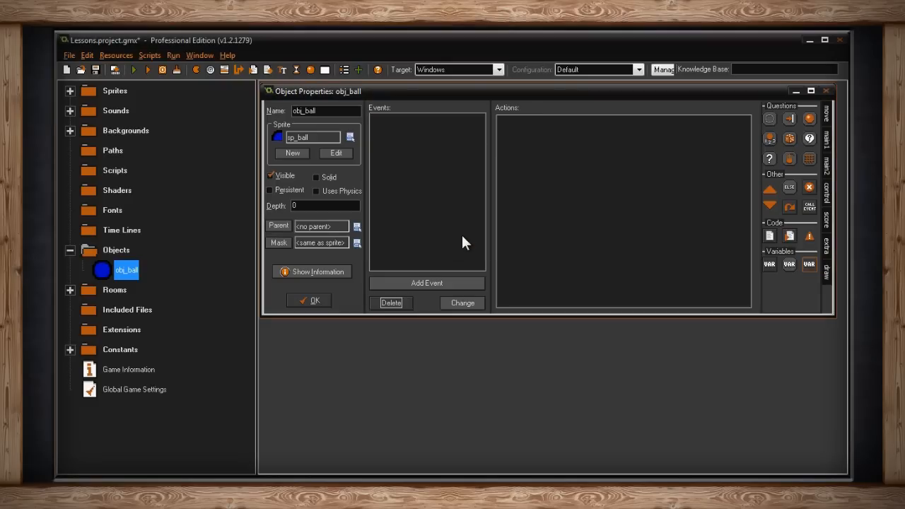
{"action": "mouse_move", "coordinate": [441, 243]}
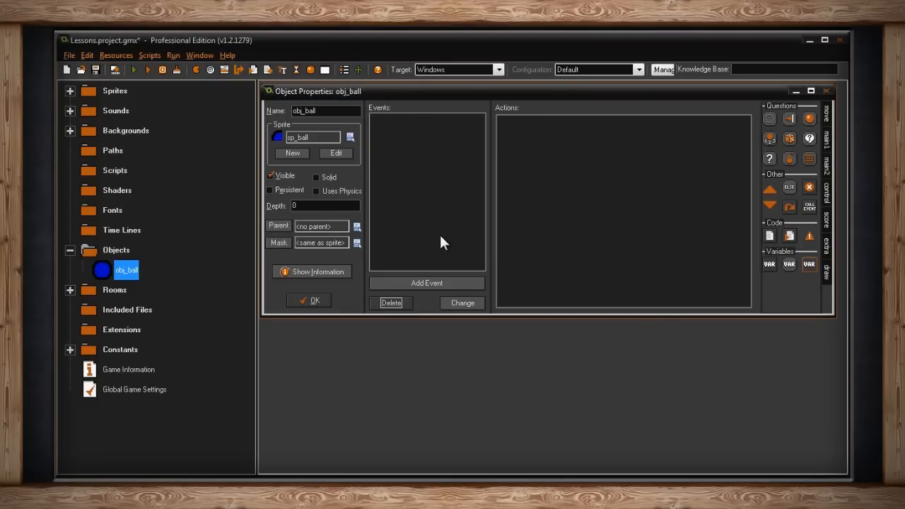
{"action": "left_click", "coordinate": [427, 283]}
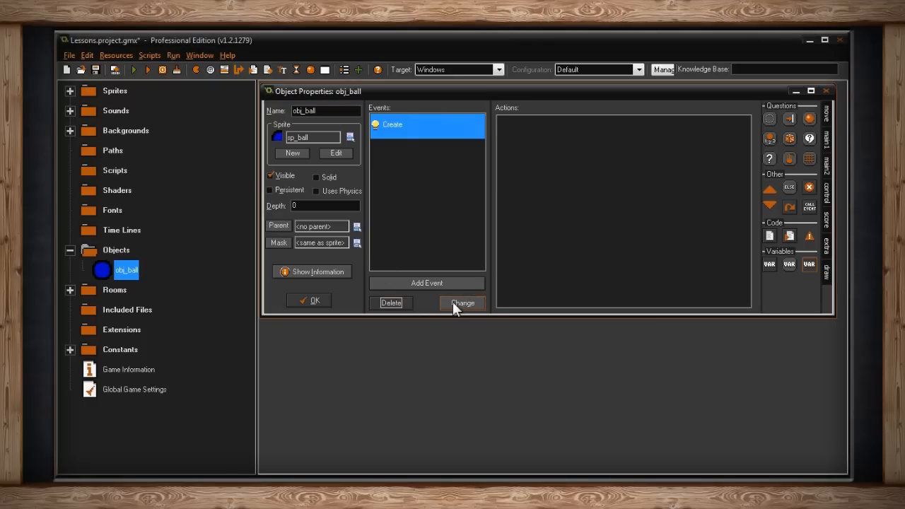
{"action": "mouse_move", "coordinate": [462, 302]}
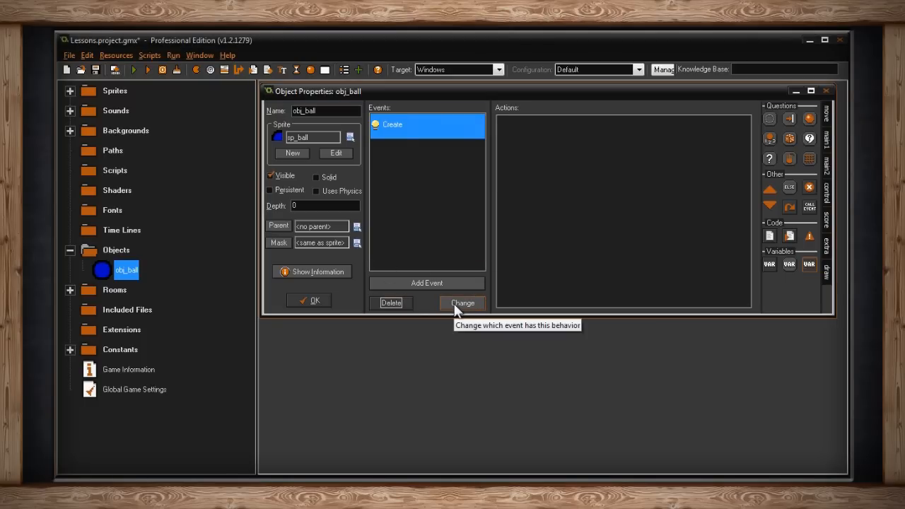
{"action": "mouse_move", "coordinate": [415, 135]}
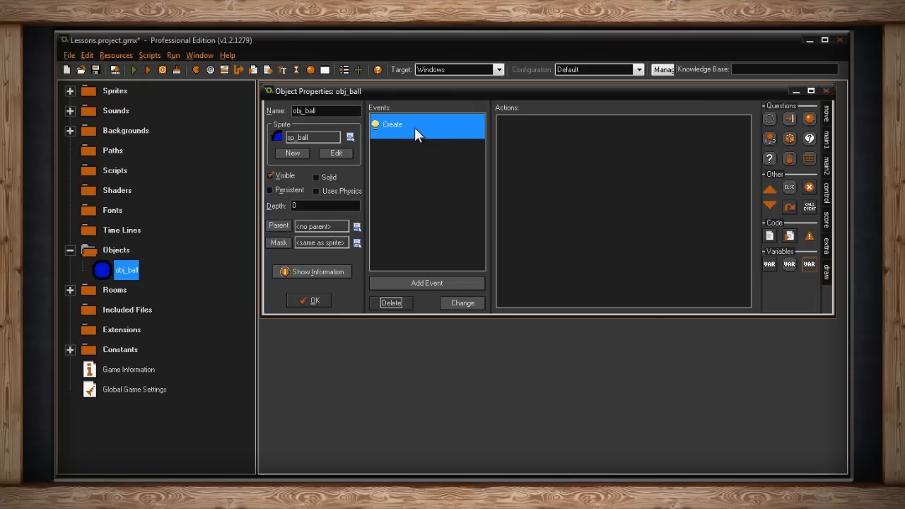
- Add a Left Released mouse event to obj_ball
{"action": "right_click", "coordinate": [392, 124]}
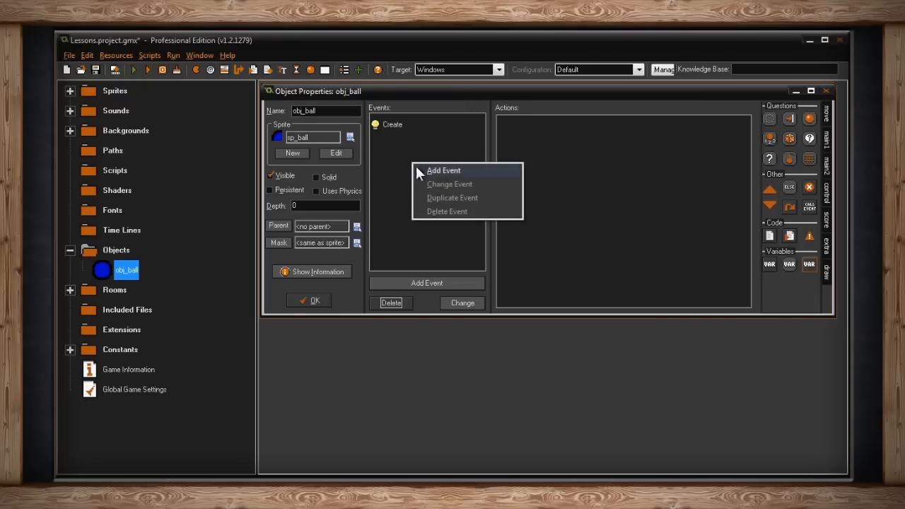
{"action": "left_click", "coordinate": [443, 170]}
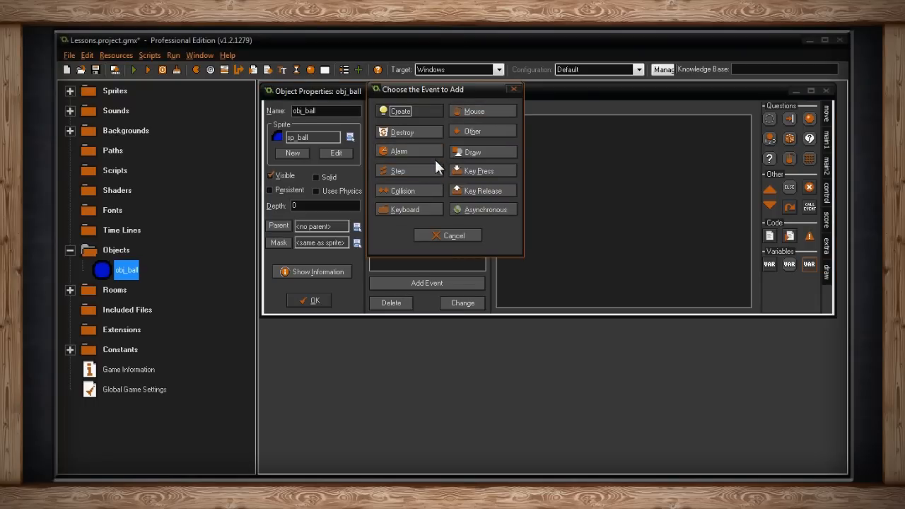
{"action": "left_click", "coordinate": [474, 111]}
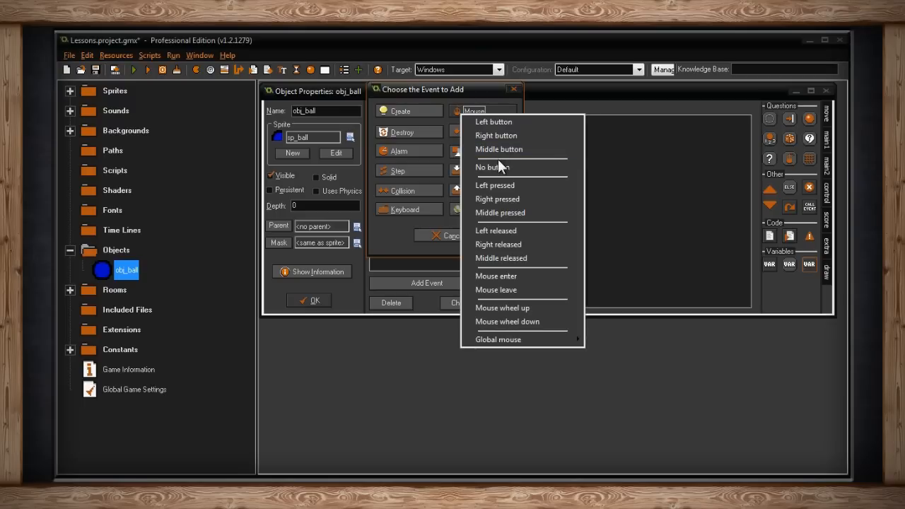
{"action": "left_click", "coordinate": [495, 230]}
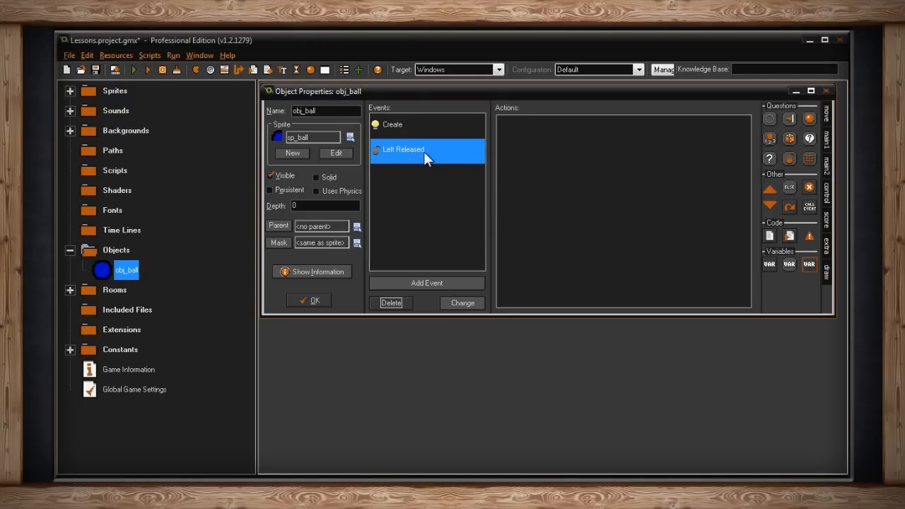
- Switch the event to Left Pressed, back to Left Released, then select Create
{"action": "left_click", "coordinate": [426, 282]}
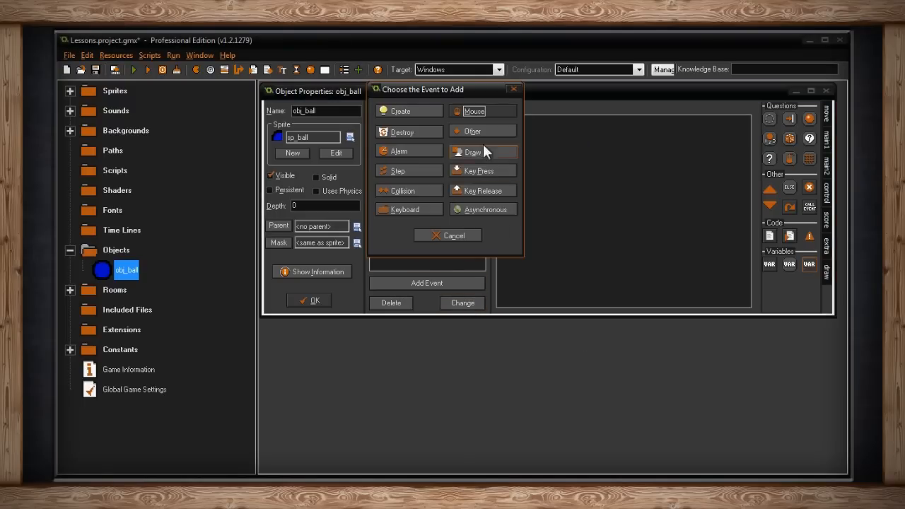
{"action": "left_click", "coordinate": [473, 111]}
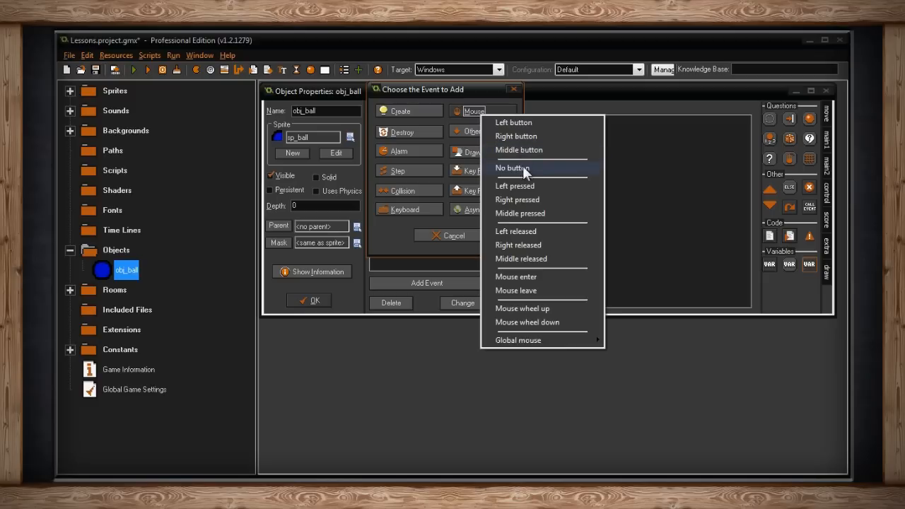
{"action": "left_click", "coordinate": [515, 185]}
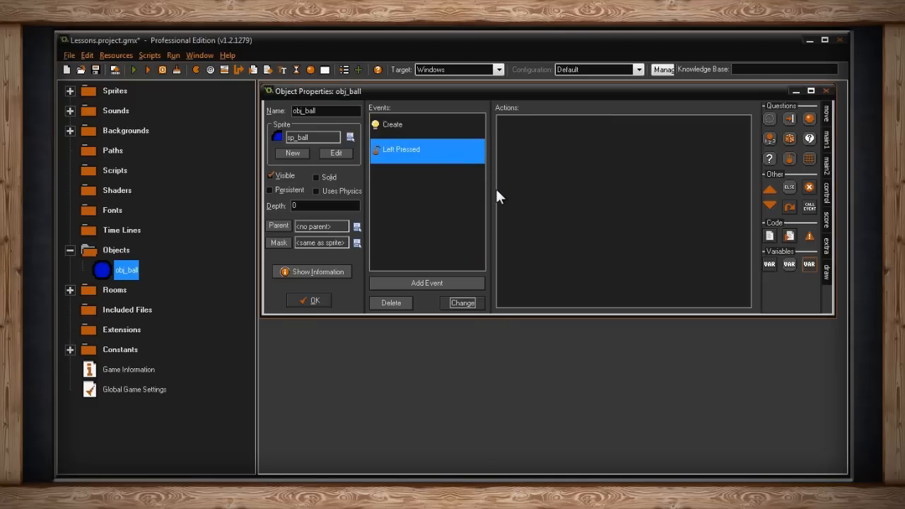
{"action": "left_click", "coordinate": [426, 283]}
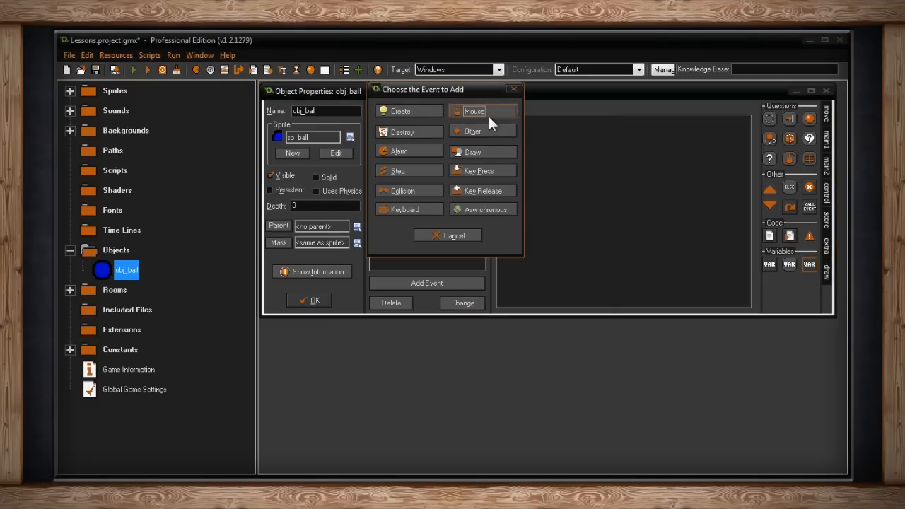
{"action": "left_click", "coordinate": [474, 111]}
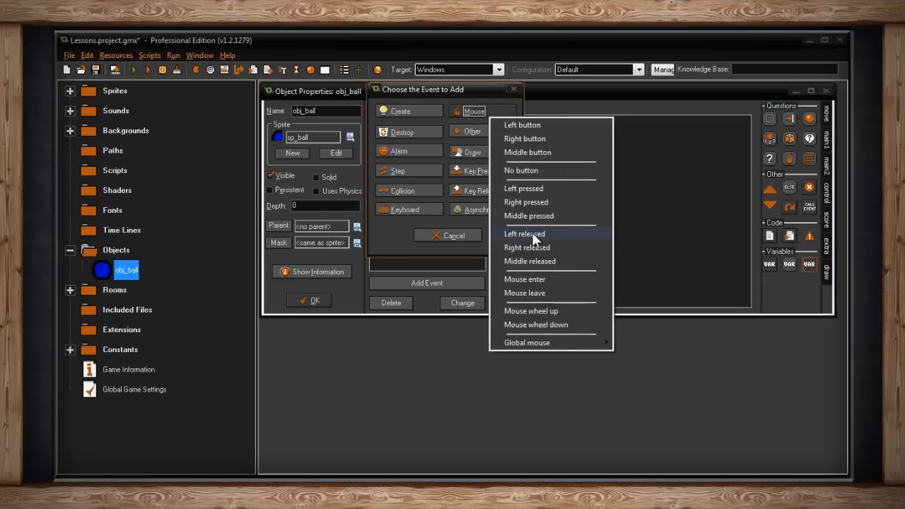
{"action": "left_click", "coordinate": [523, 233]}
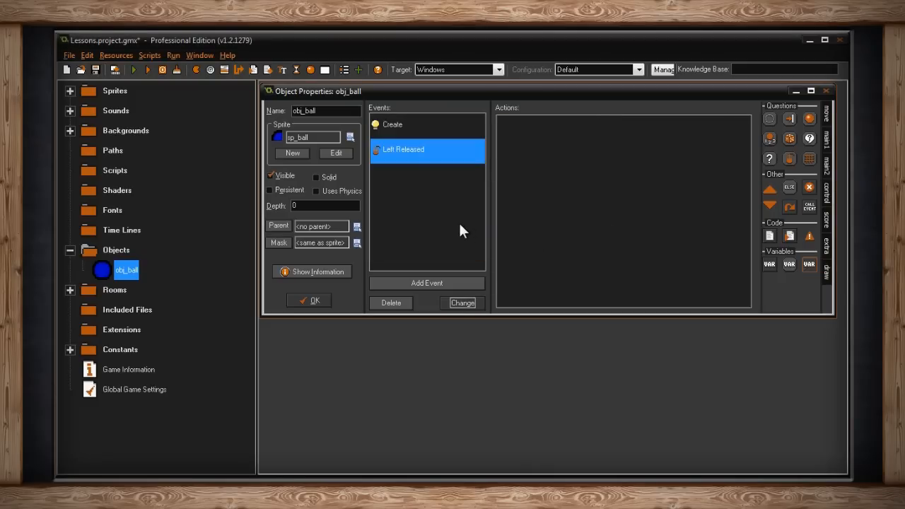
{"action": "left_click", "coordinate": [392, 125]}
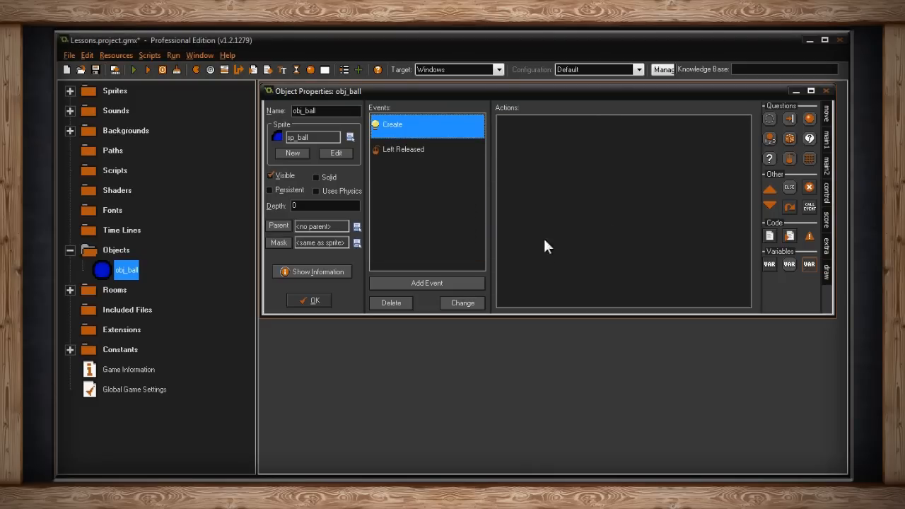
- Delete the Create and Left Released events from obj_ball
{"action": "left_click", "coordinate": [390, 303]}
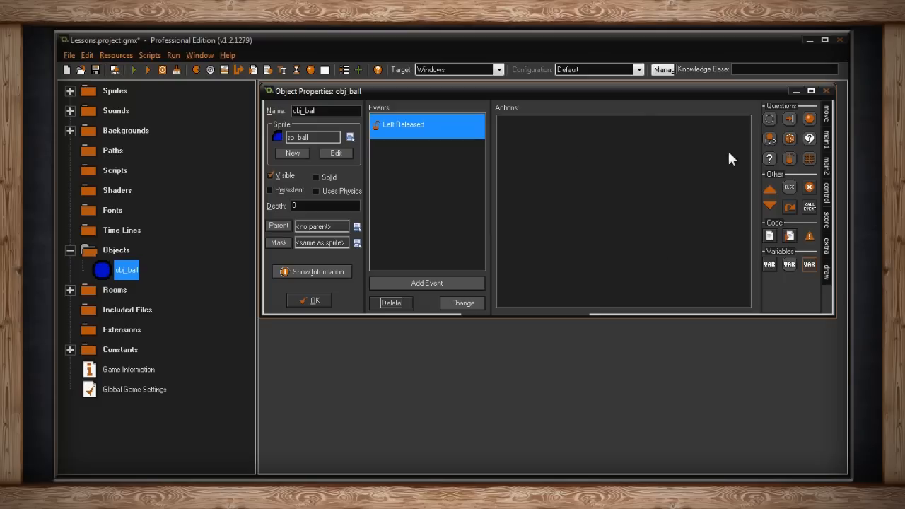
{"action": "mouse_move", "coordinate": [711, 237]}
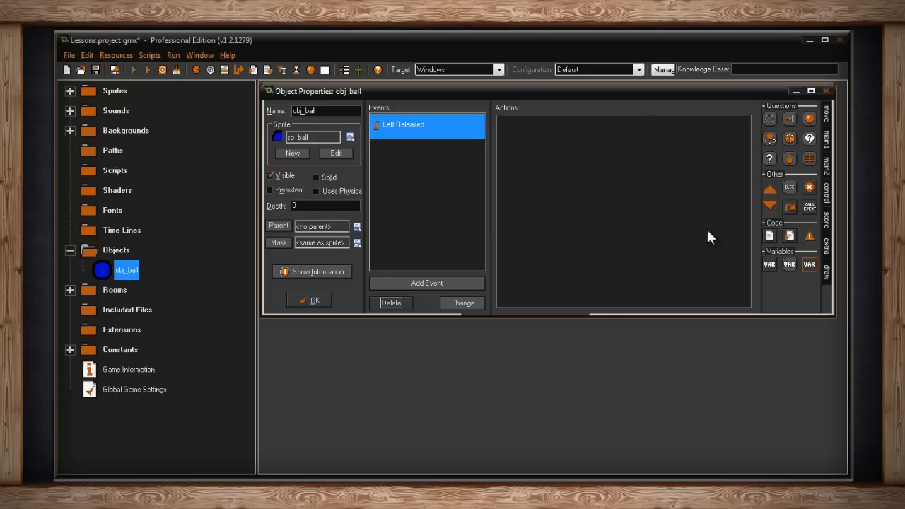
{"action": "mouse_move", "coordinate": [479, 282]}
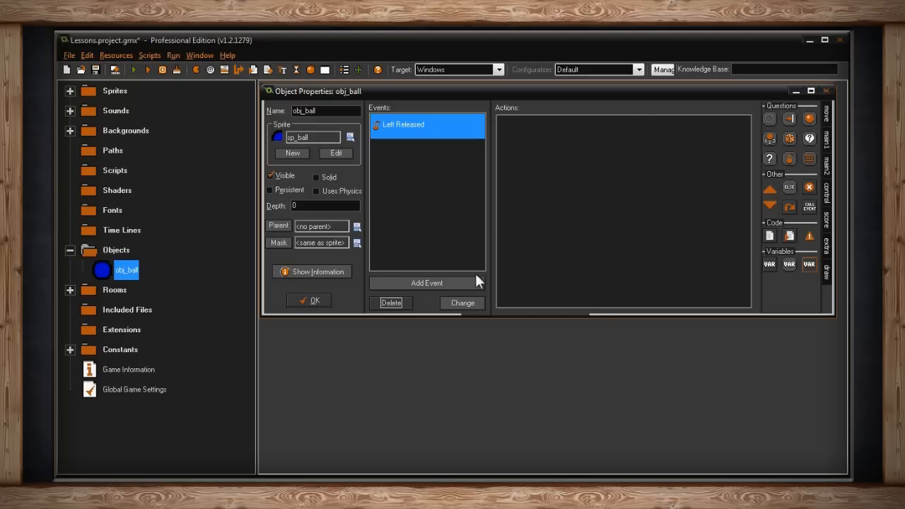
{"action": "left_click", "coordinate": [390, 303]}
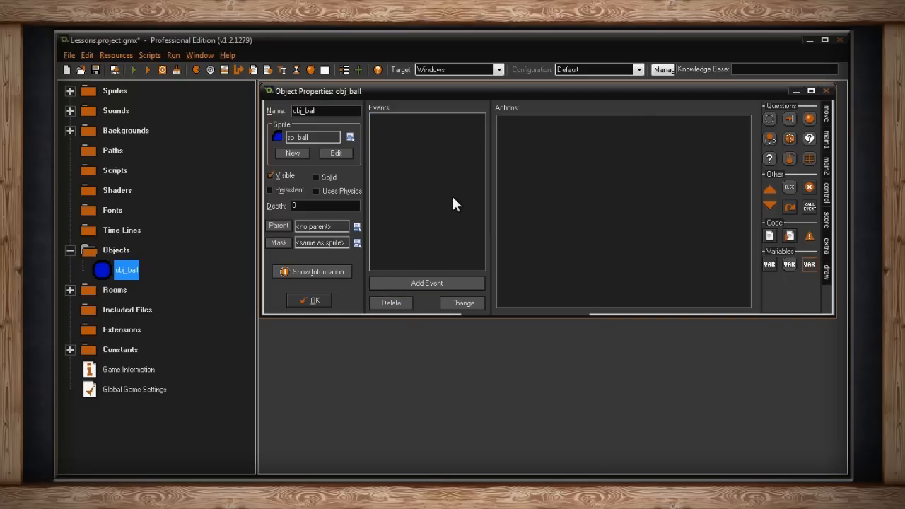
{"action": "mouse_move", "coordinate": [486, 202]}
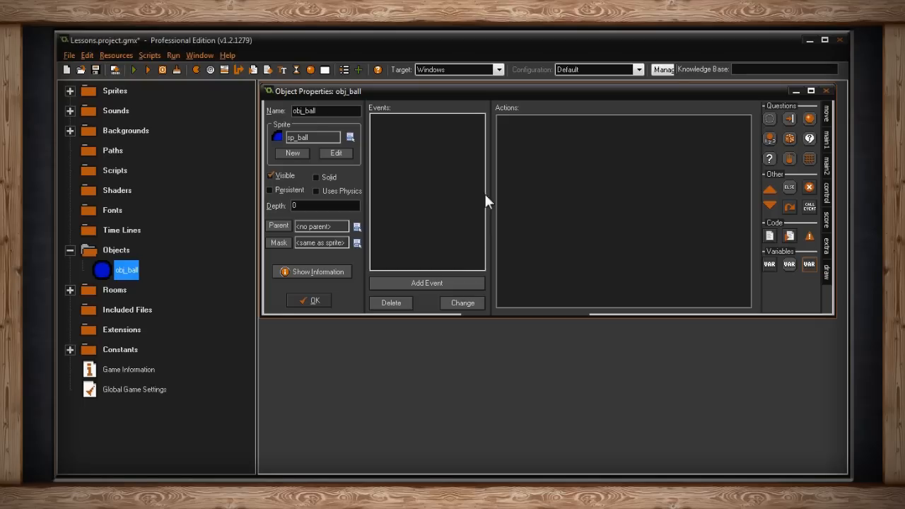
{"action": "mouse_move", "coordinate": [733, 149]}
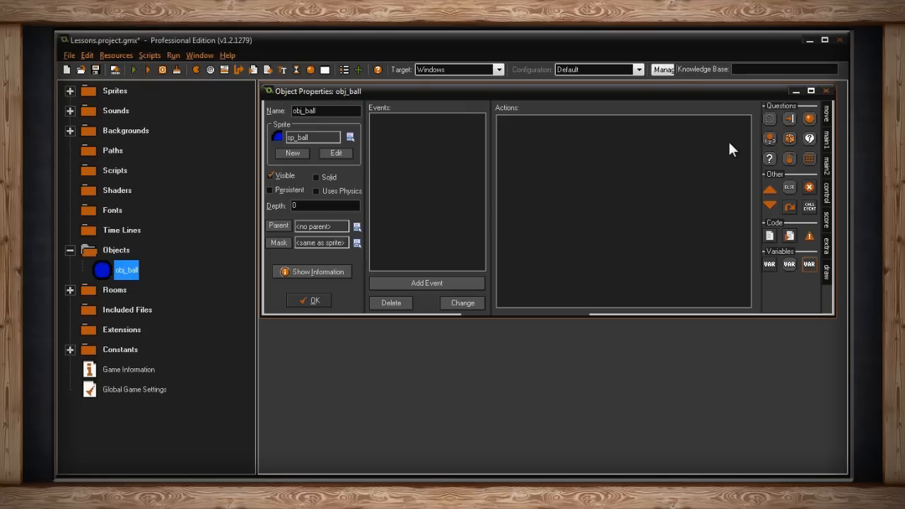
{"action": "mouse_move", "coordinate": [791, 117]}
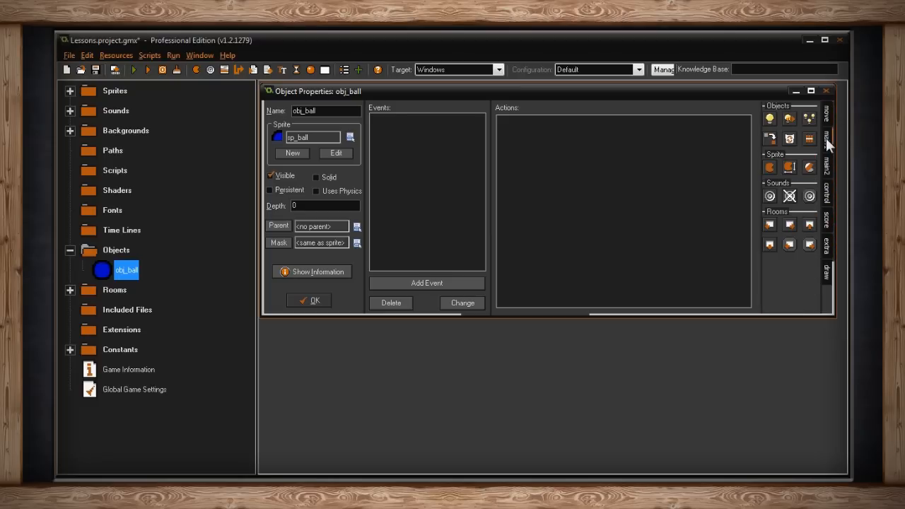
{"action": "left_click", "coordinate": [827, 198]}
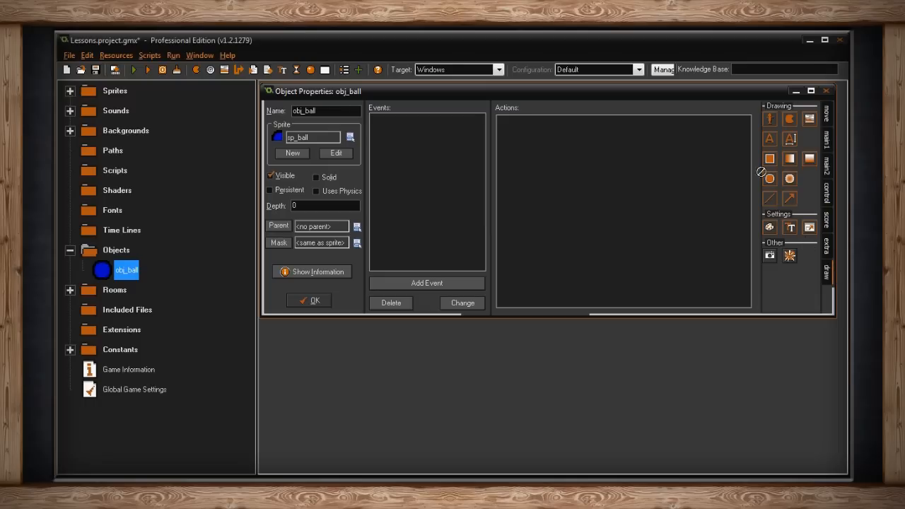
{"action": "mouse_move", "coordinate": [834, 159]}
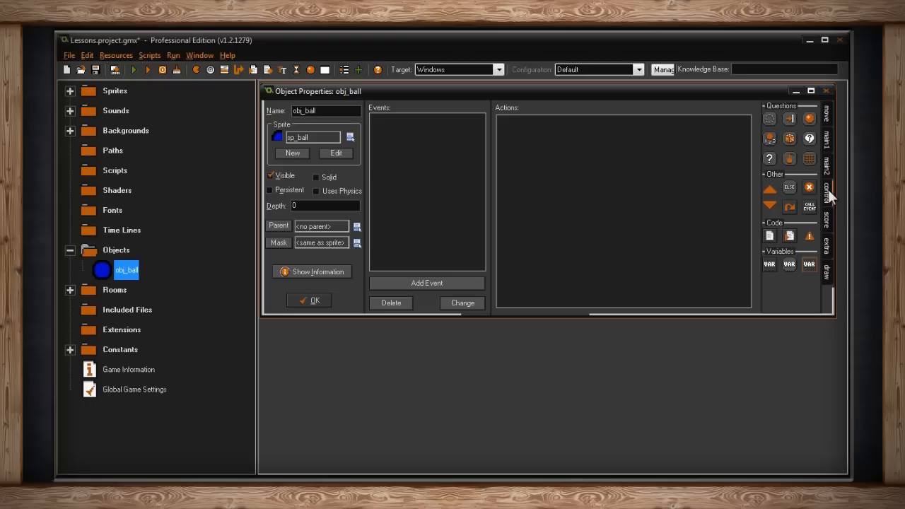
{"action": "mouse_move", "coordinate": [615, 198]}
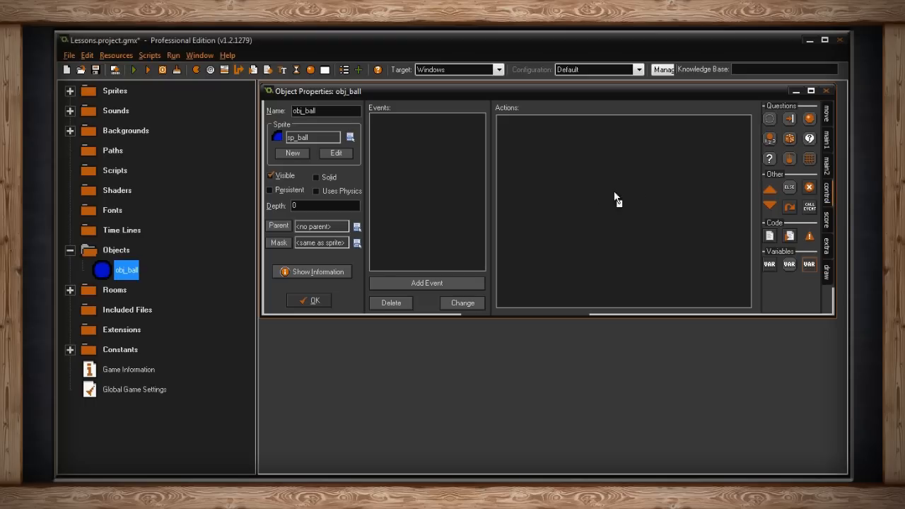
{"action": "mouse_move", "coordinate": [769, 126]}
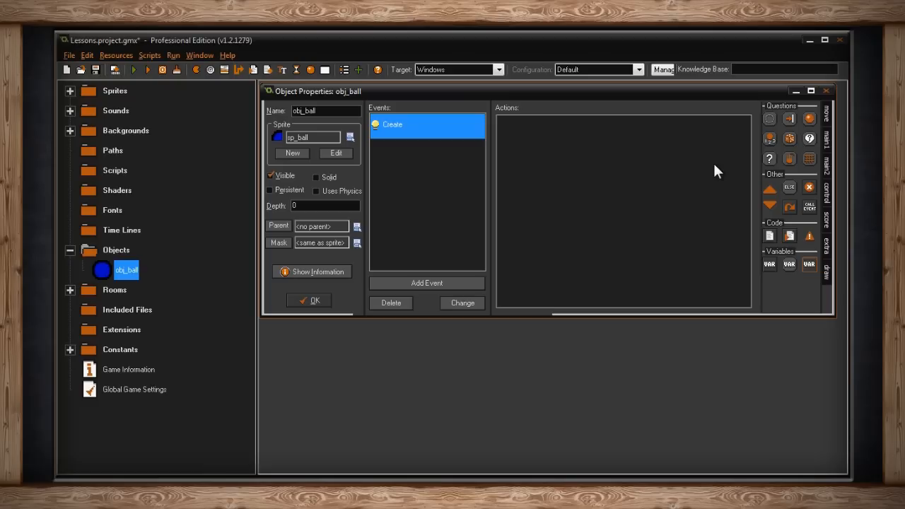
{"action": "mouse_move", "coordinate": [828, 192]}
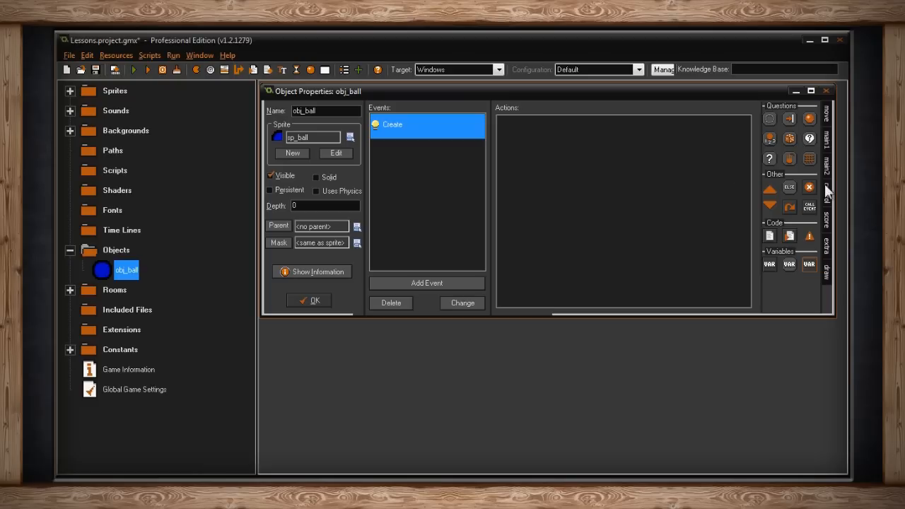
{"action": "mouse_move", "coordinate": [828, 196]}
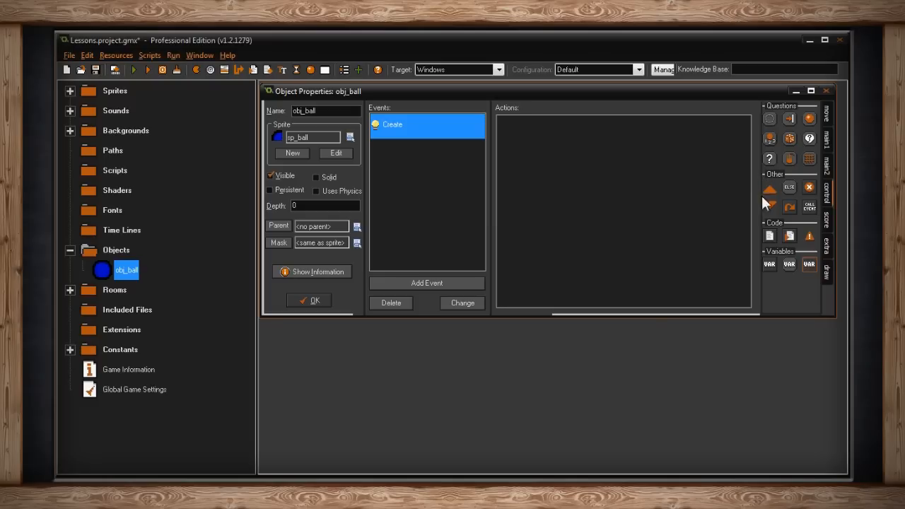
{"action": "mouse_move", "coordinate": [779, 248]}
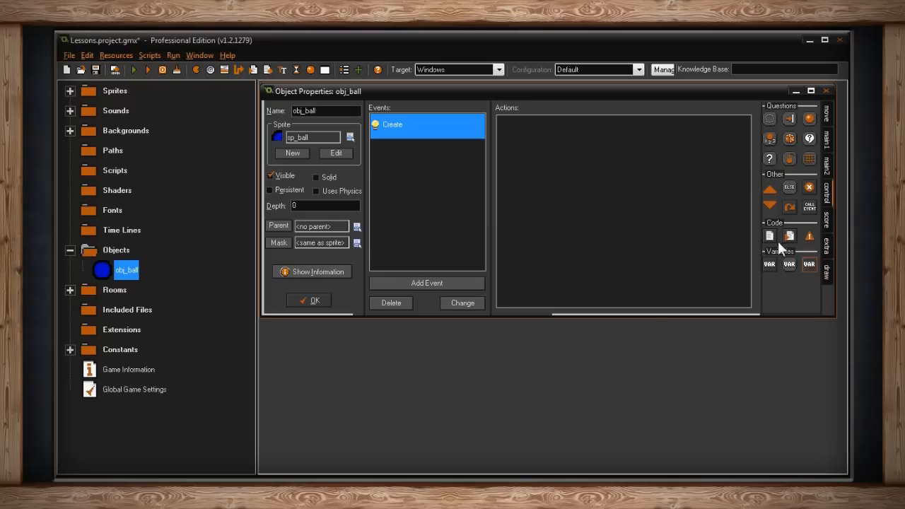
{"action": "mouse_move", "coordinate": [781, 232]}
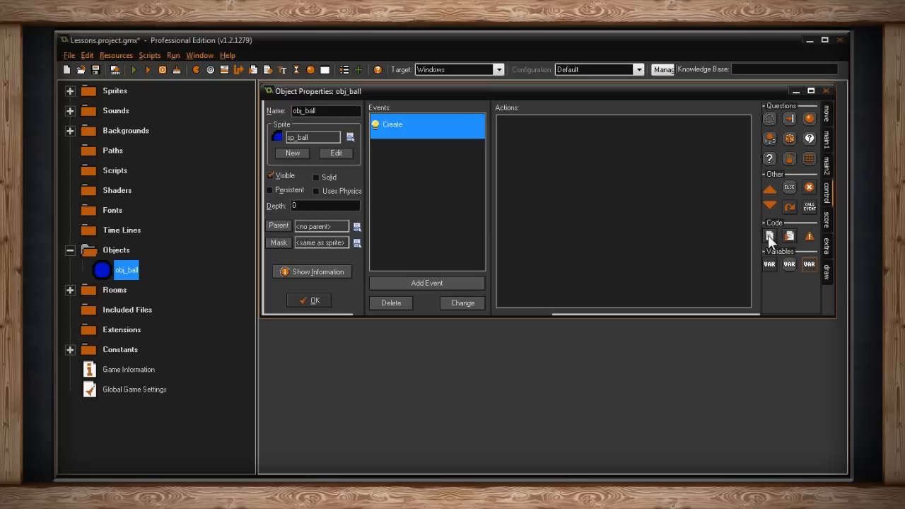
{"action": "mouse_move", "coordinate": [769, 235]}
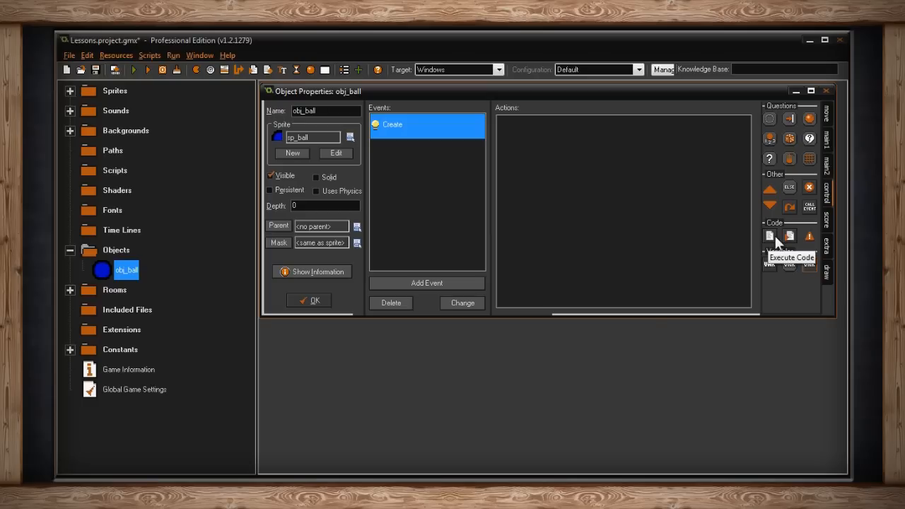
{"action": "mouse_move", "coordinate": [808, 239]}
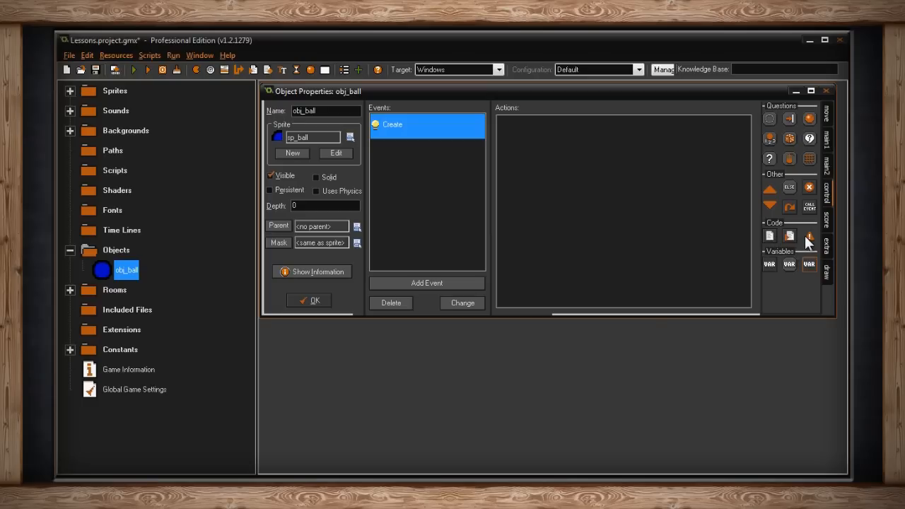
{"action": "mouse_move", "coordinate": [809, 236]}
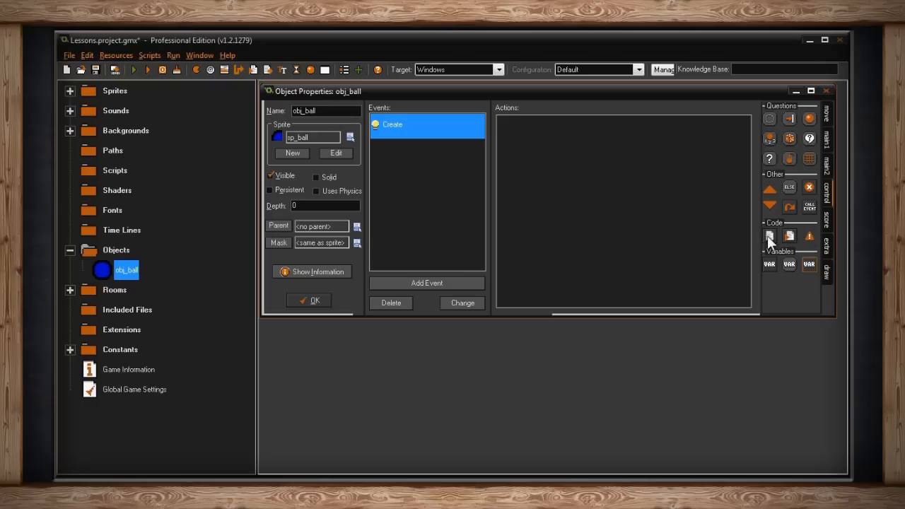
{"action": "mouse_move", "coordinate": [769, 239]}
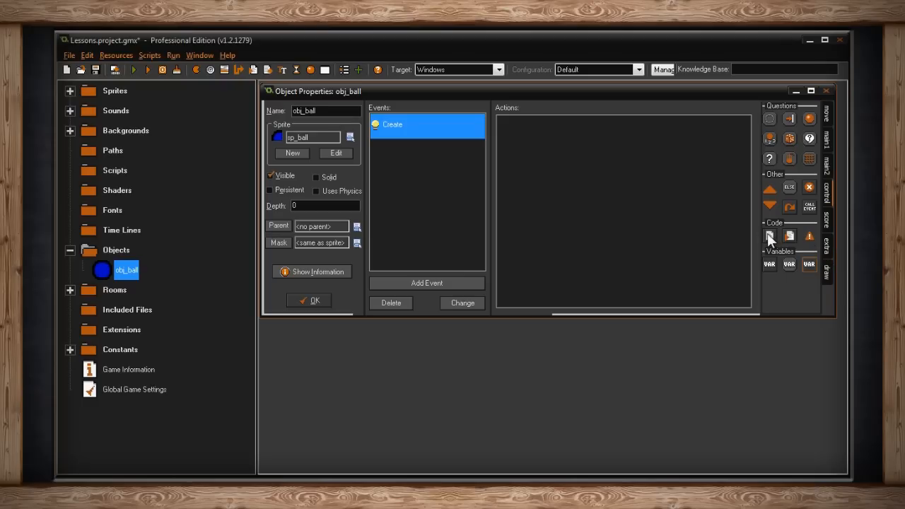
{"action": "mouse_move", "coordinate": [769, 235]}
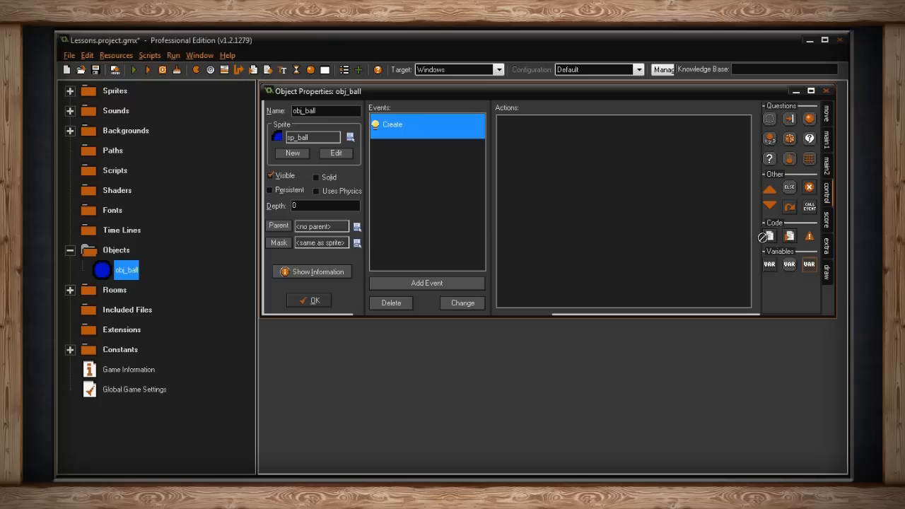
{"action": "mouse_move", "coordinate": [619, 178]}
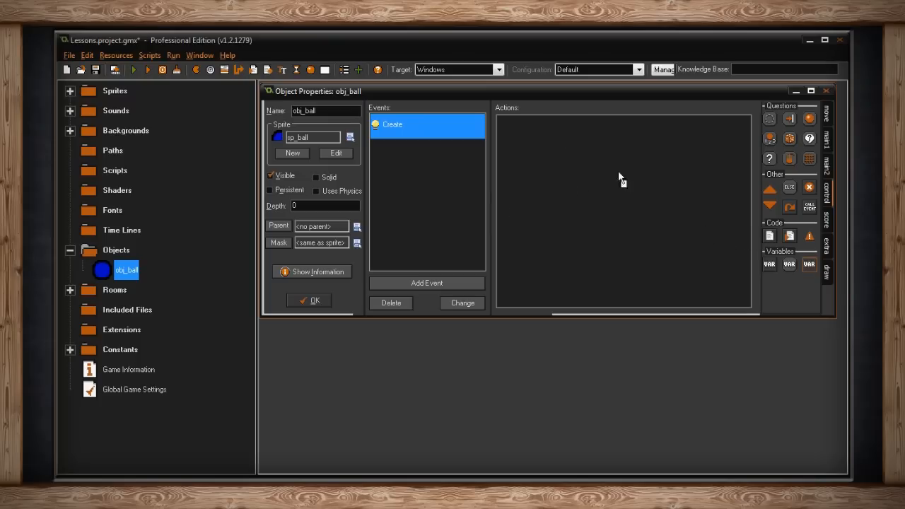
{"action": "mouse_move", "coordinate": [628, 173]}
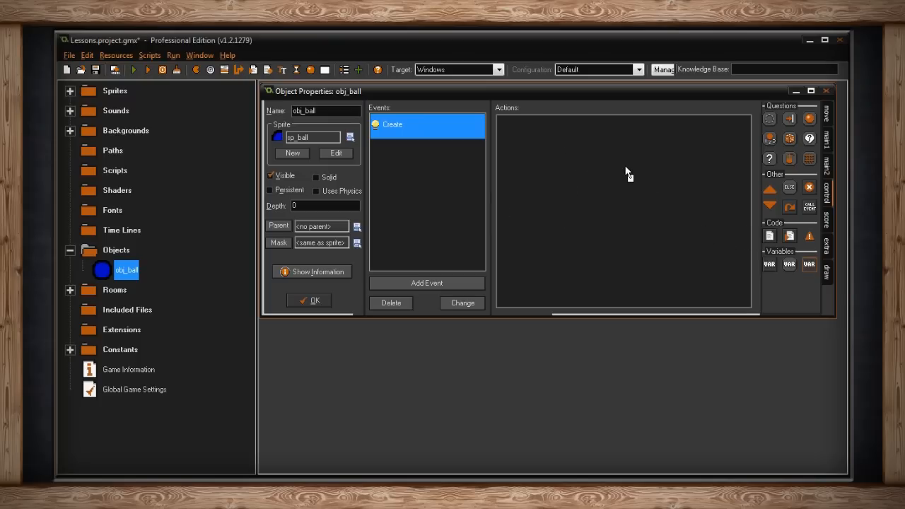
- Open the empty obj_ball.Create GML code editor from the Create event
{"action": "double_click", "coordinate": [392, 124]}
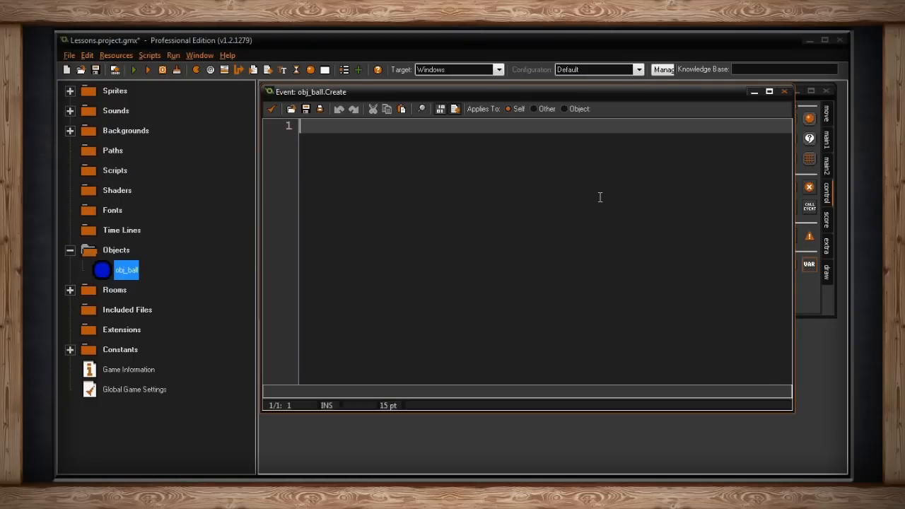
{"action": "mouse_move", "coordinate": [598, 196]}
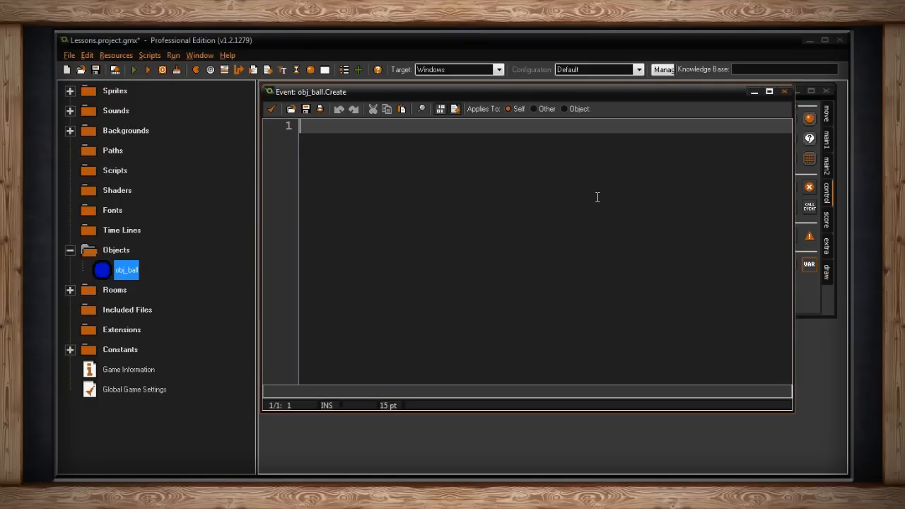